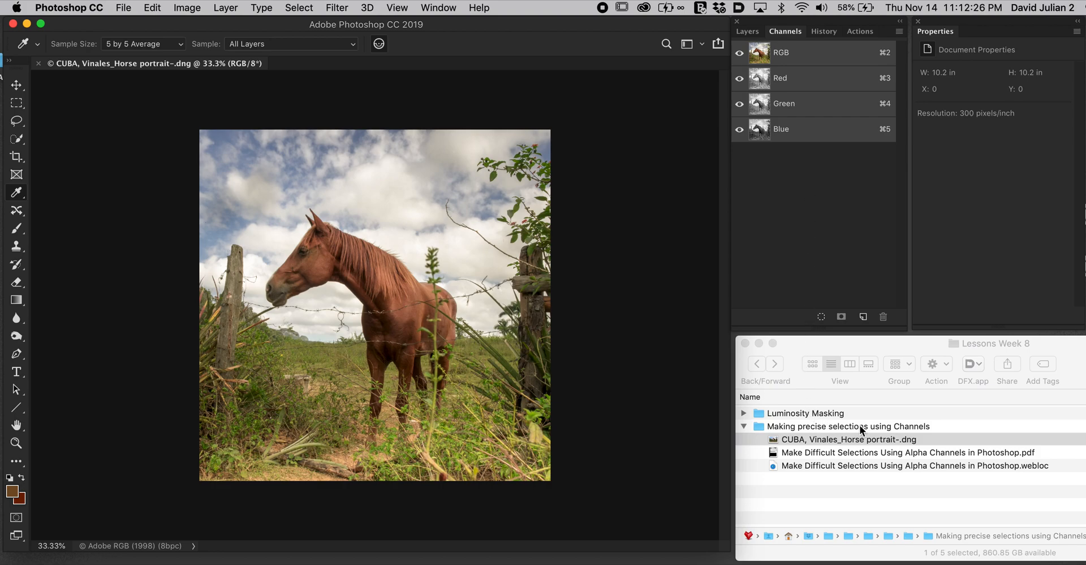
pyautogui.moveTo(899, 400)
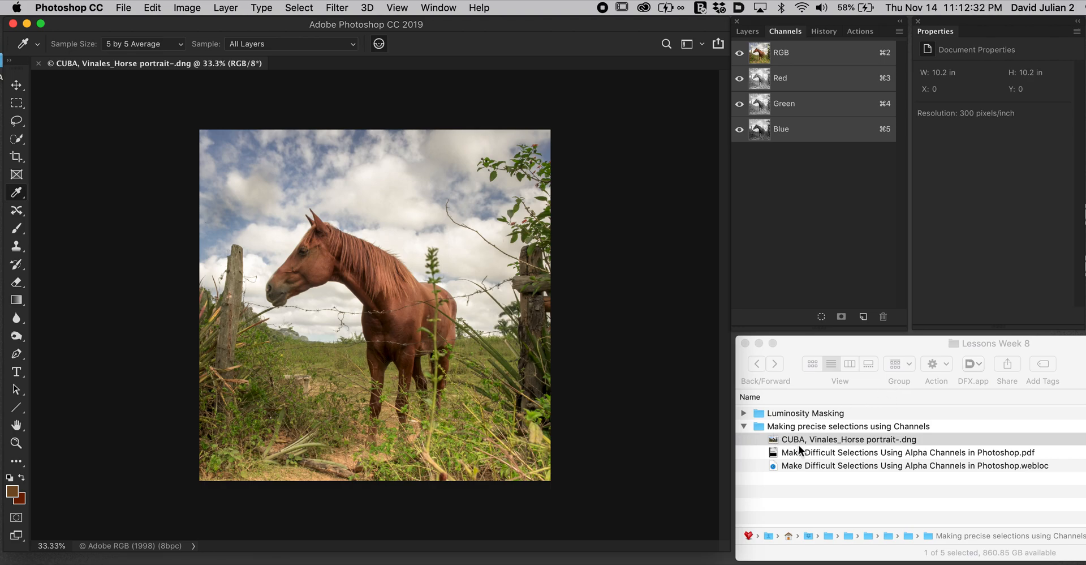
pyautogui.moveTo(826, 473)
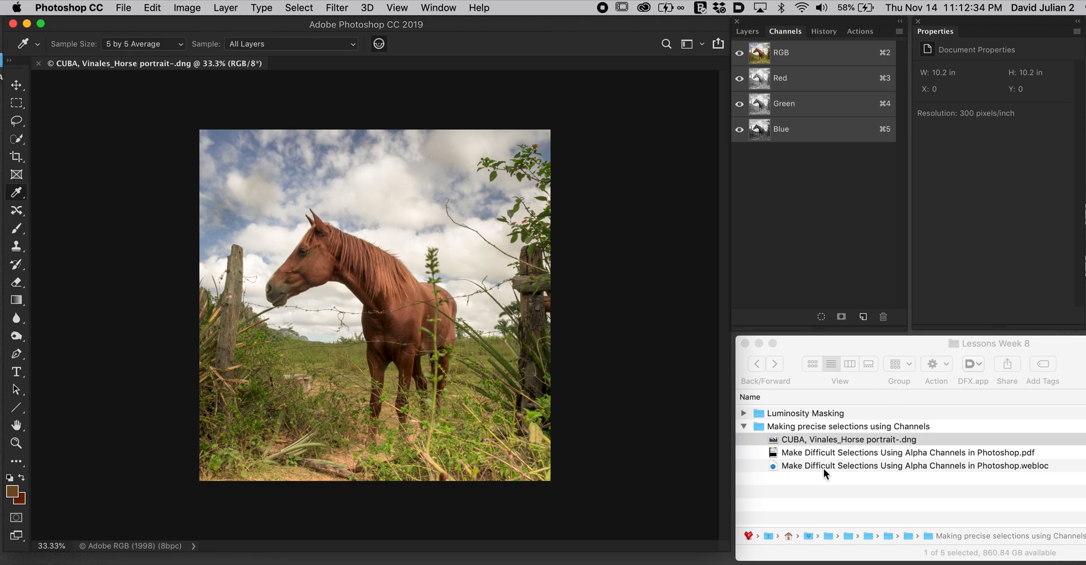
pyautogui.moveTo(846, 471)
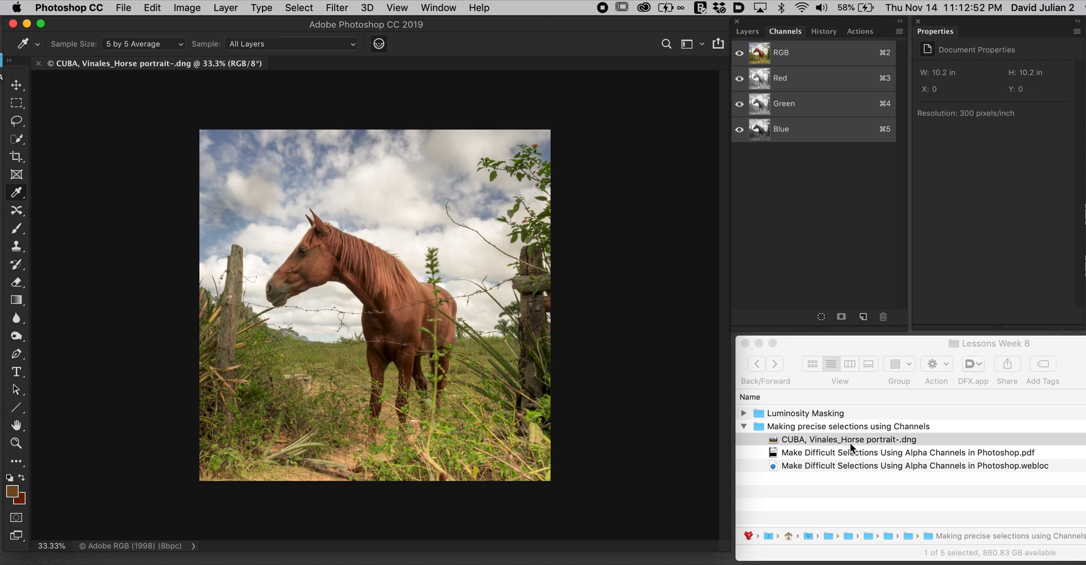
pyautogui.moveTo(771, 85)
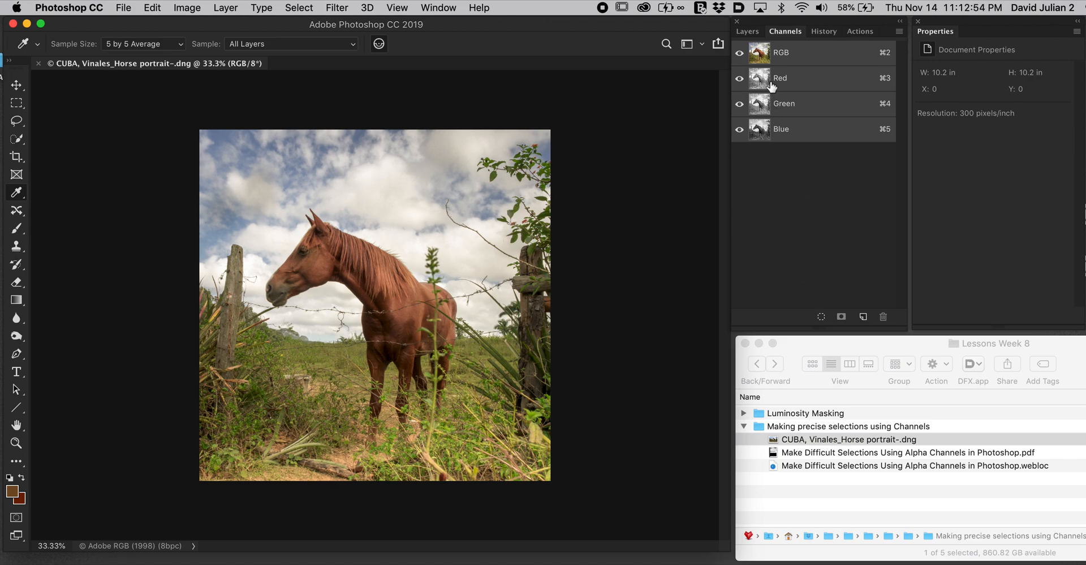
# Step: Browse the Layers, Channels, History and Actions panels, finishing back on Layers
pyautogui.click(747, 32)
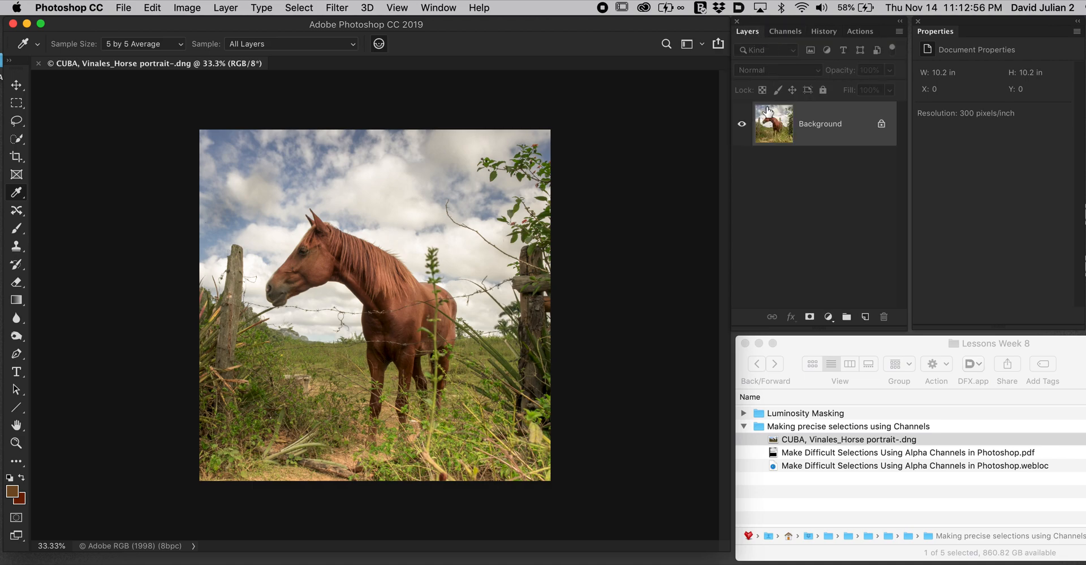
pyautogui.click(786, 31)
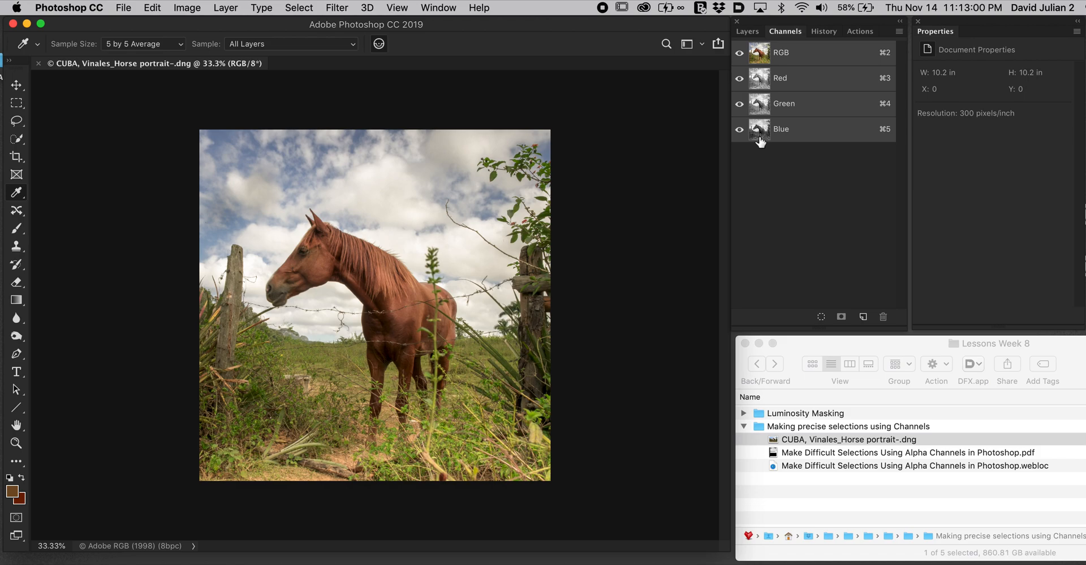
pyautogui.click(824, 32)
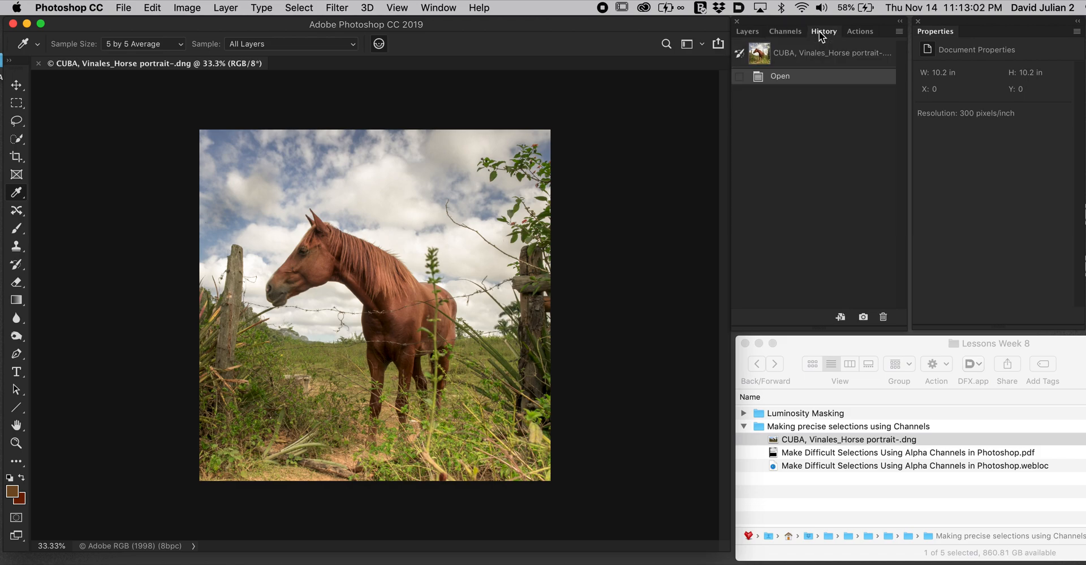
pyautogui.click(858, 32)
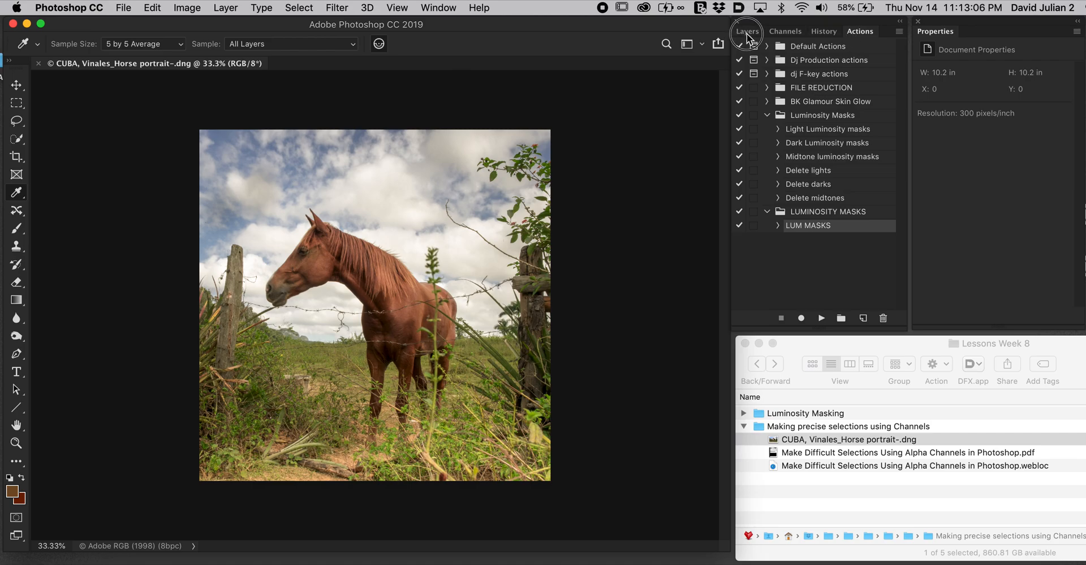
pyautogui.click(746, 32)
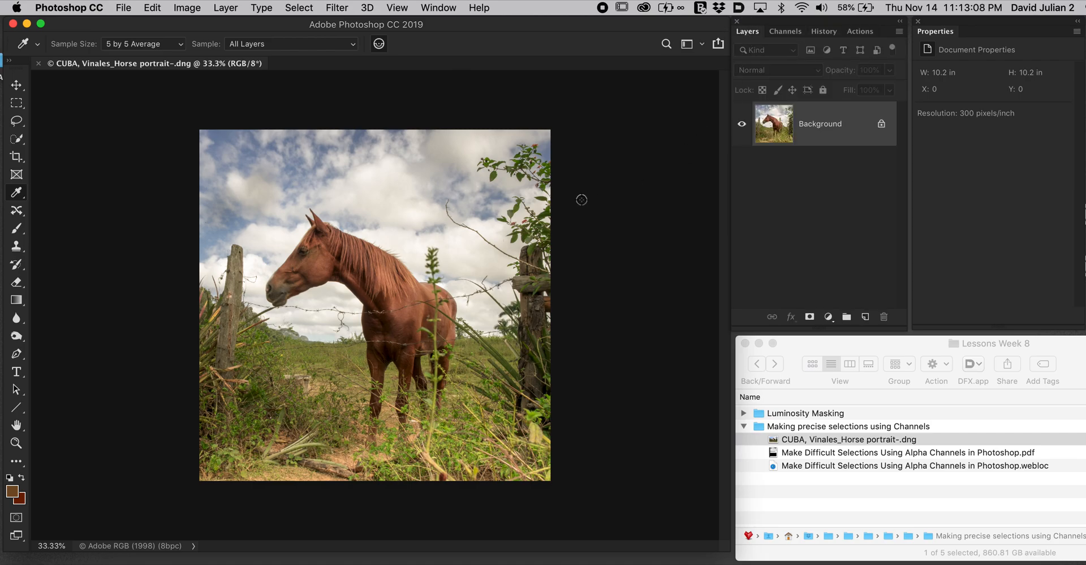
pyautogui.moveTo(230, 163)
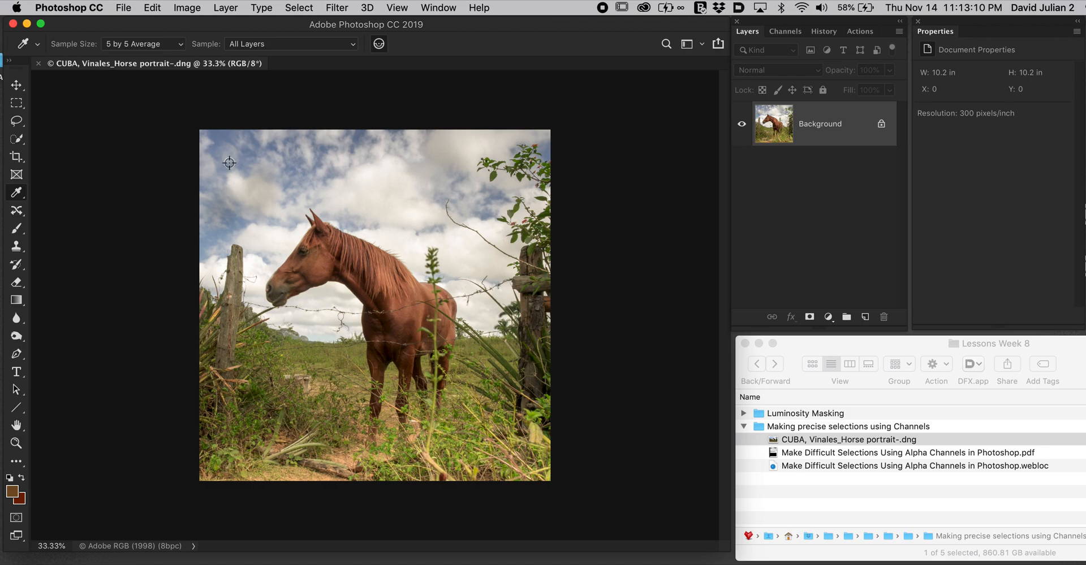
# Step: Close the horse photo with Don't Save and reopen its .dng through Camera Raw into Photoshop
pyautogui.click(39, 63)
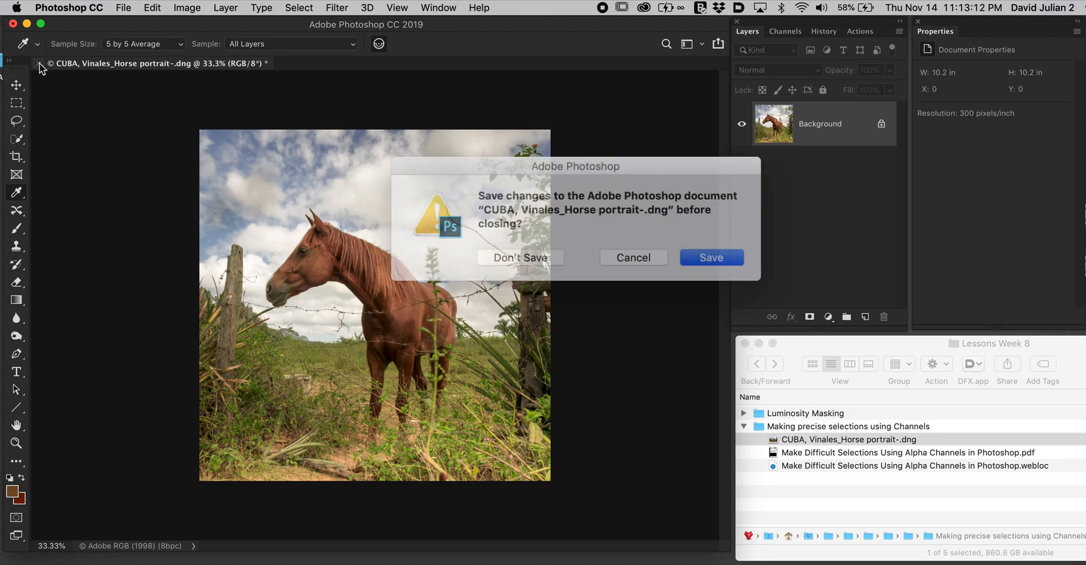
pyautogui.click(520, 257)
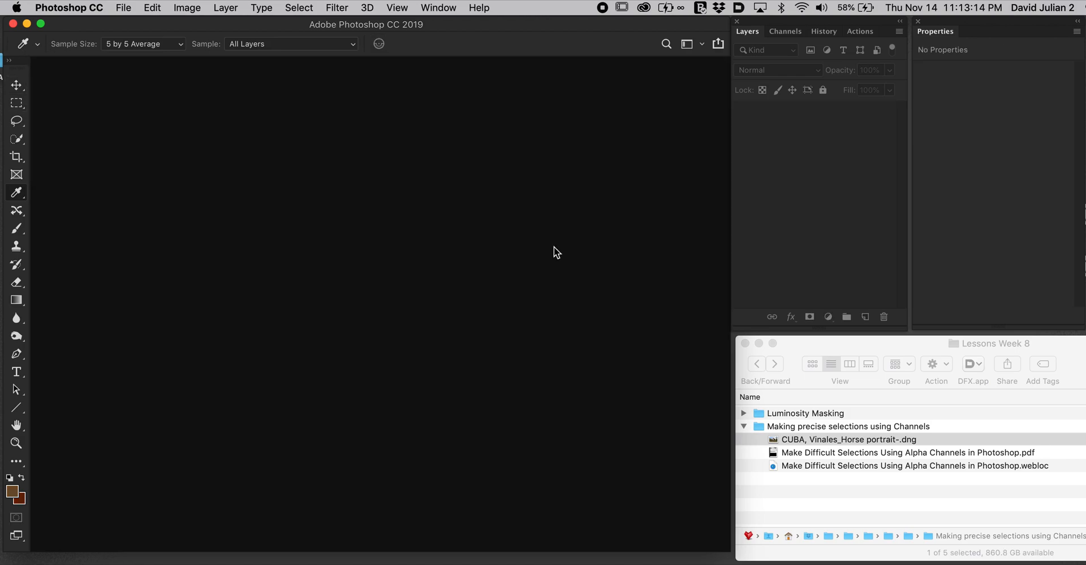
pyautogui.click(849, 439)
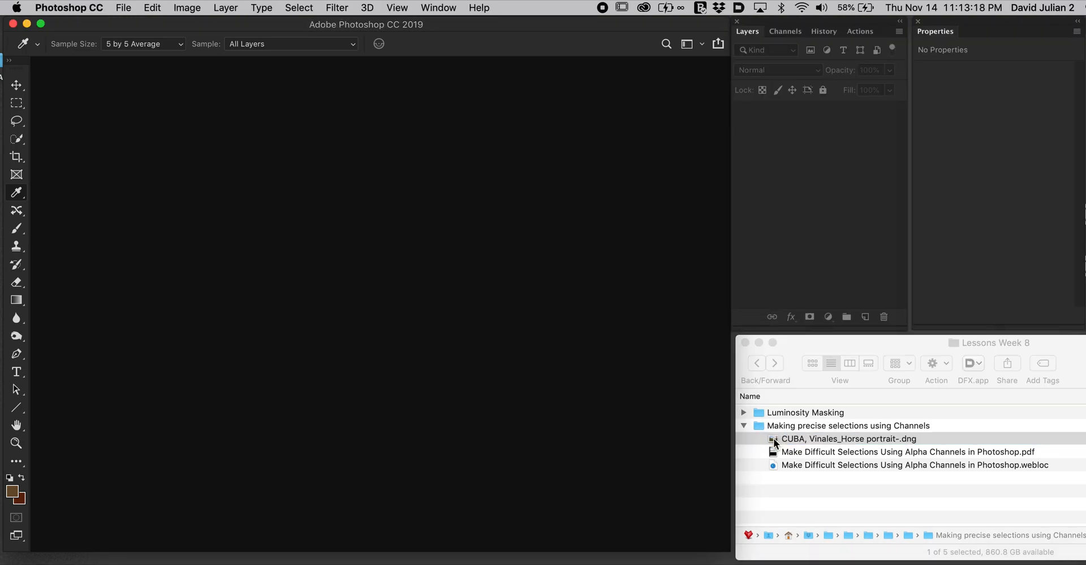
pyautogui.doubleClick(847, 438)
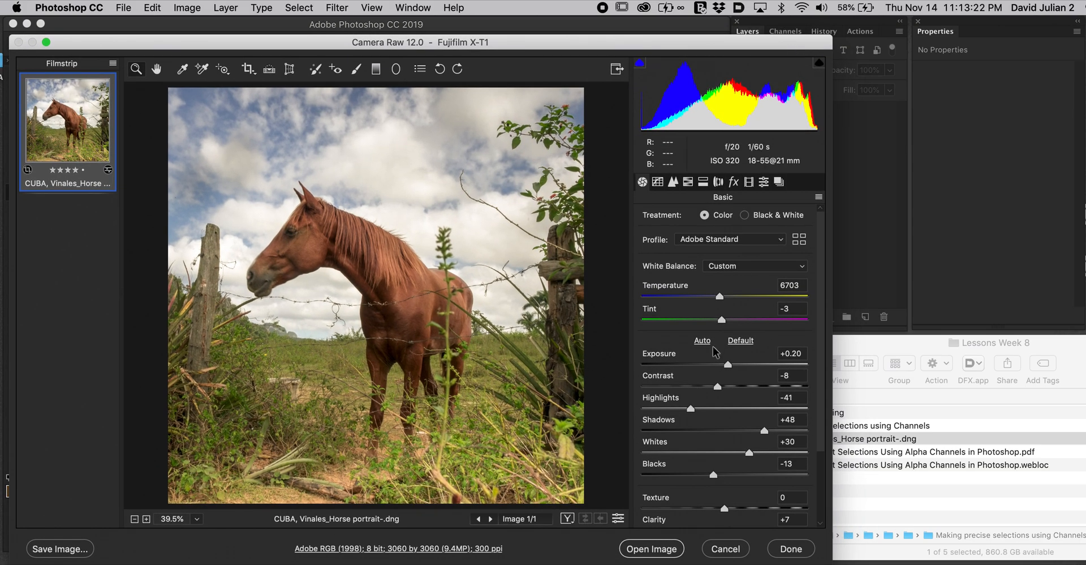
pyautogui.moveTo(652, 548)
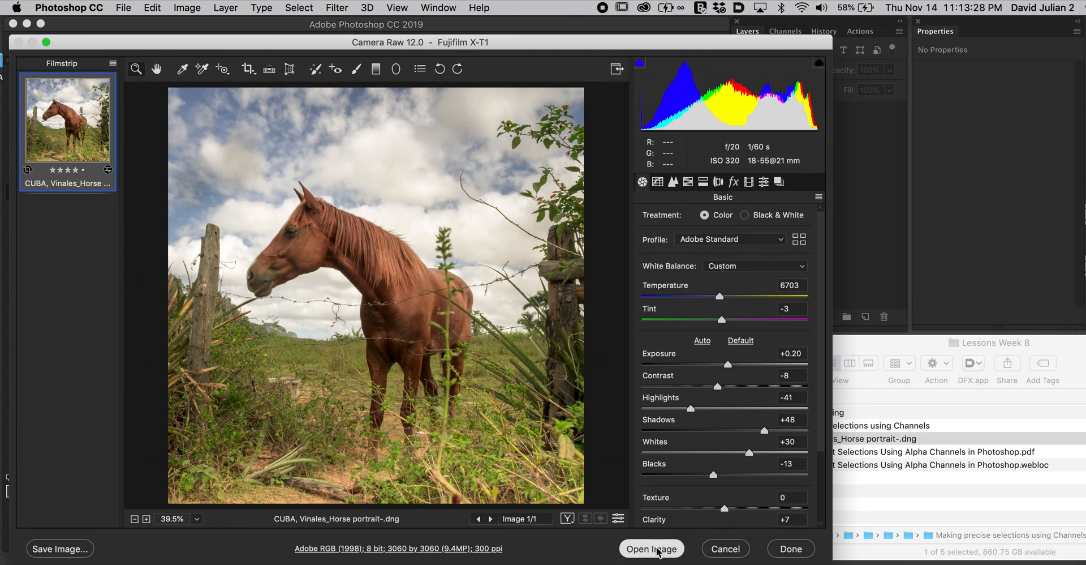
pyautogui.click(651, 547)
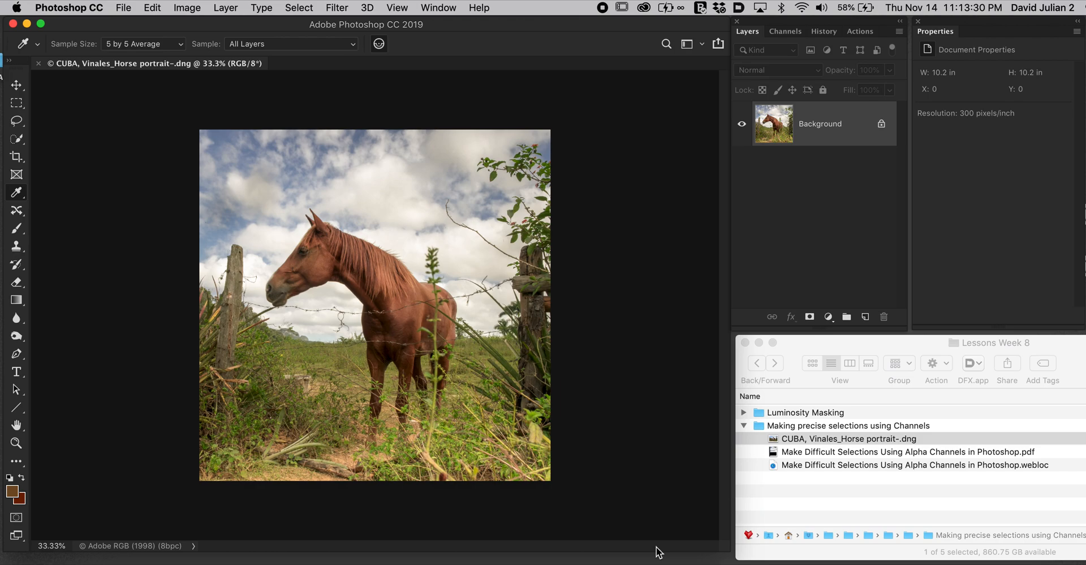
pyautogui.moveTo(802, 67)
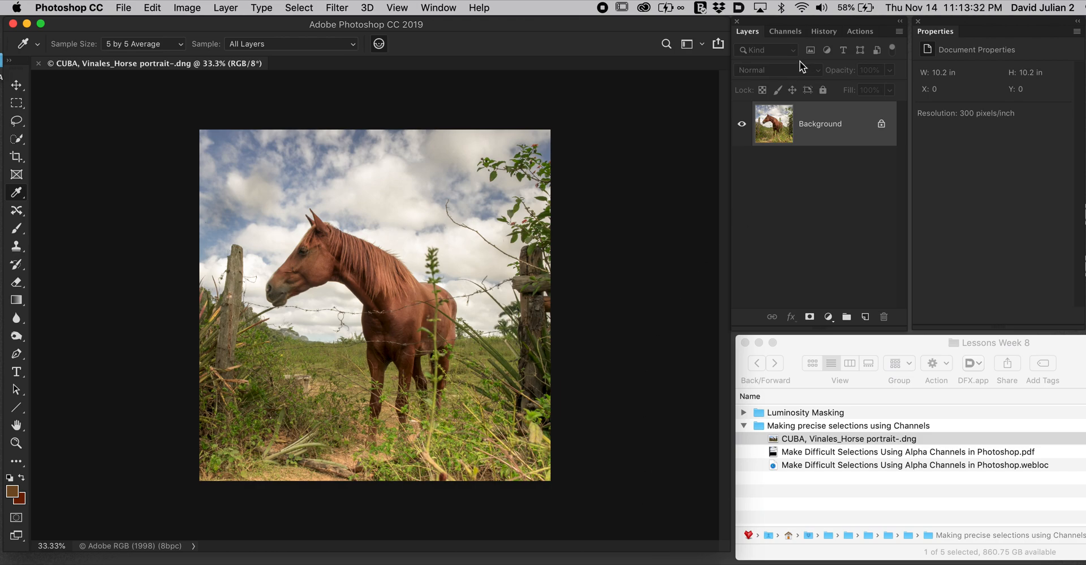
pyautogui.moveTo(792, 26)
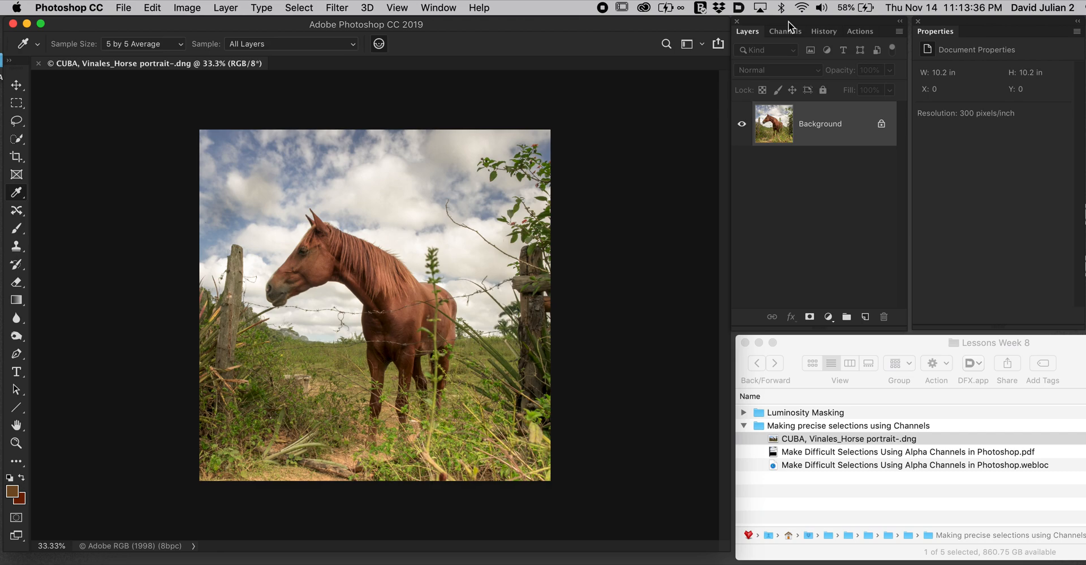
pyautogui.moveTo(261, 232)
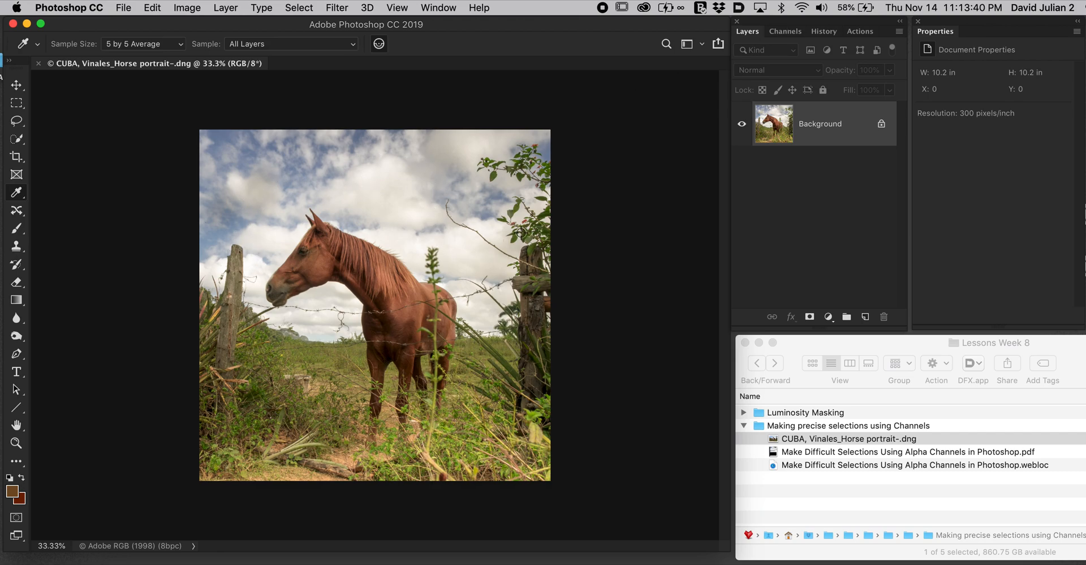
pyautogui.moveTo(482, 368)
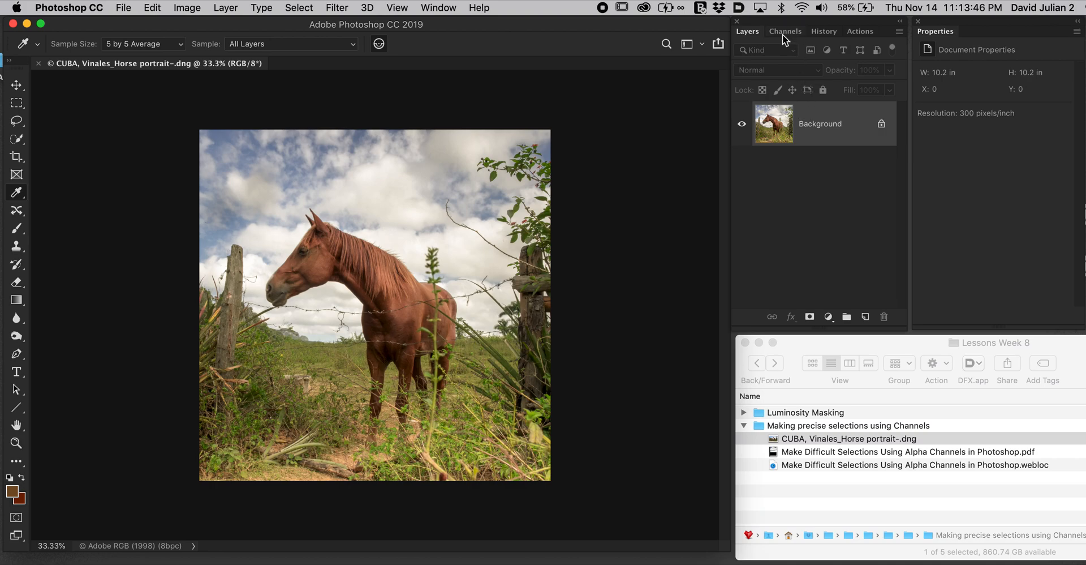
# Step: Compare the Red, Green and Blue channels in grayscale, settling on the Blue channel
pyautogui.click(785, 32)
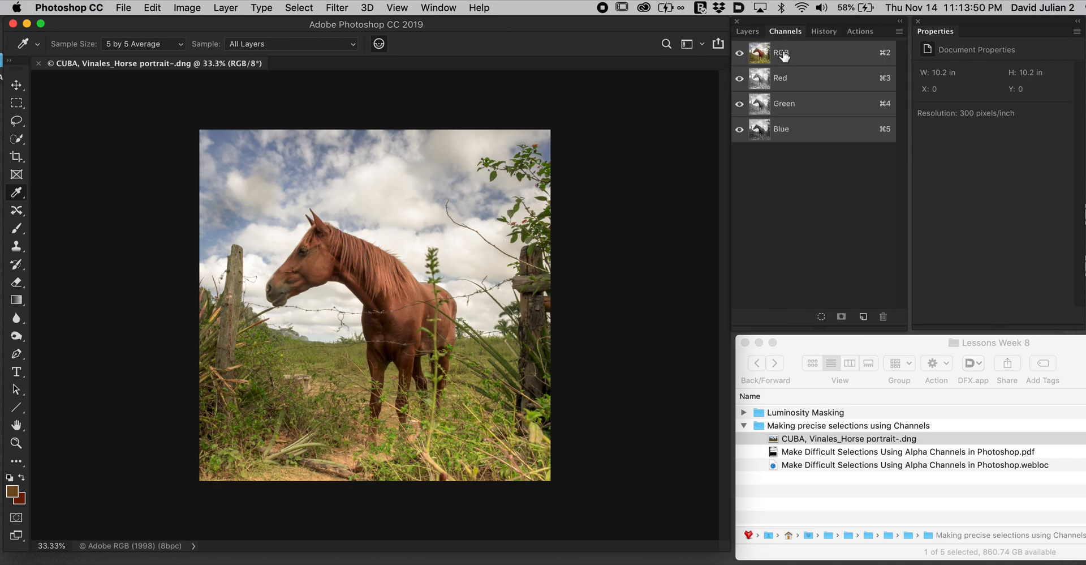
pyautogui.click(780, 78)
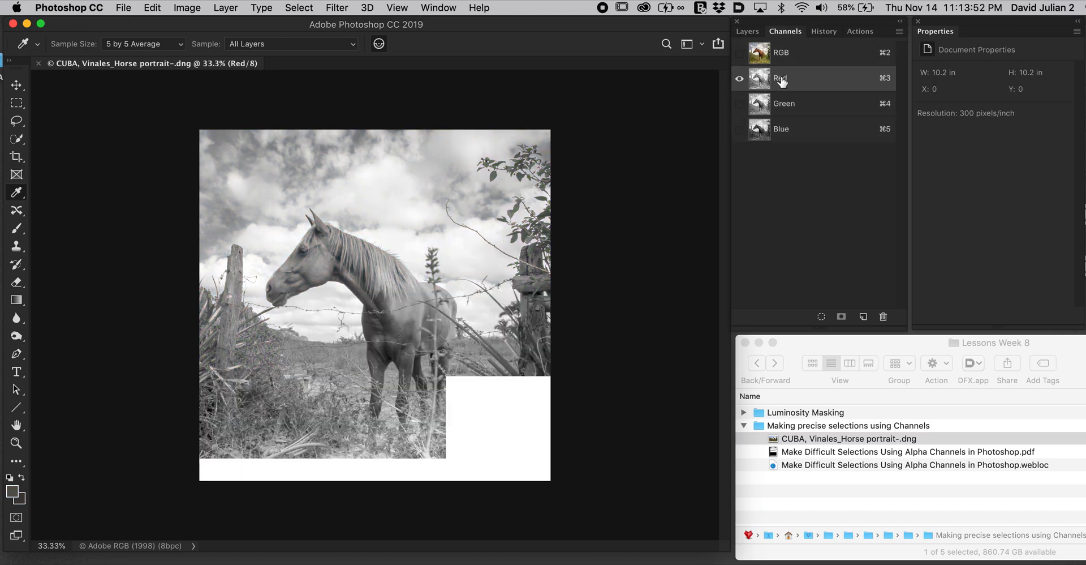
pyautogui.click(783, 103)
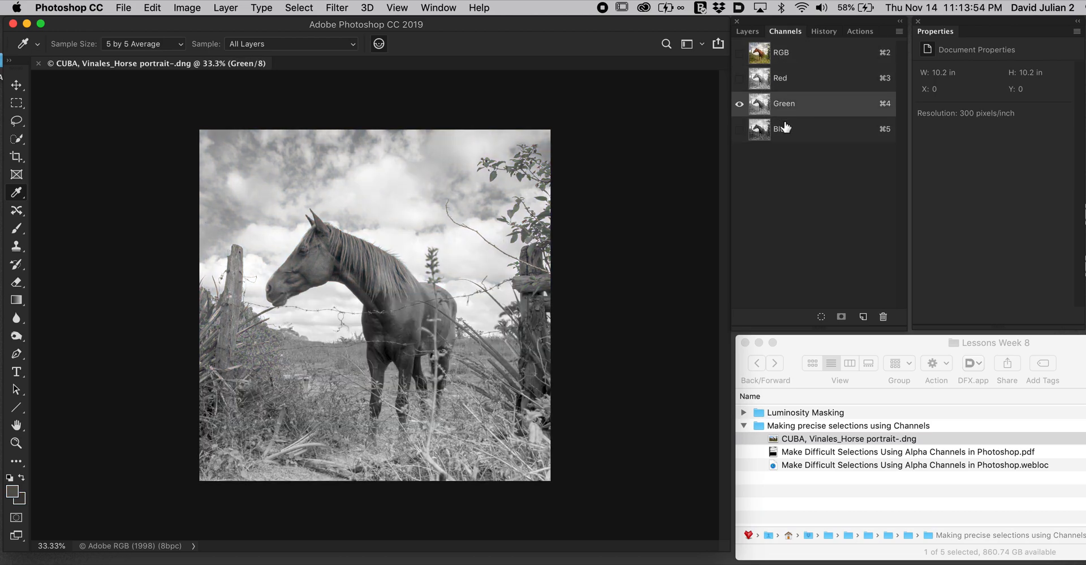
pyautogui.click(783, 129)
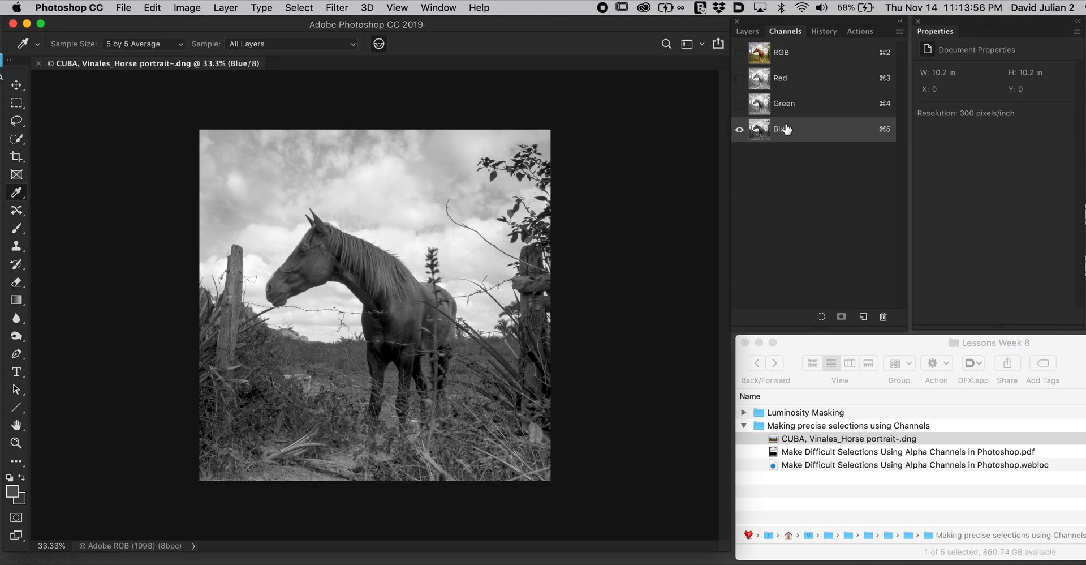
pyautogui.click(783, 103)
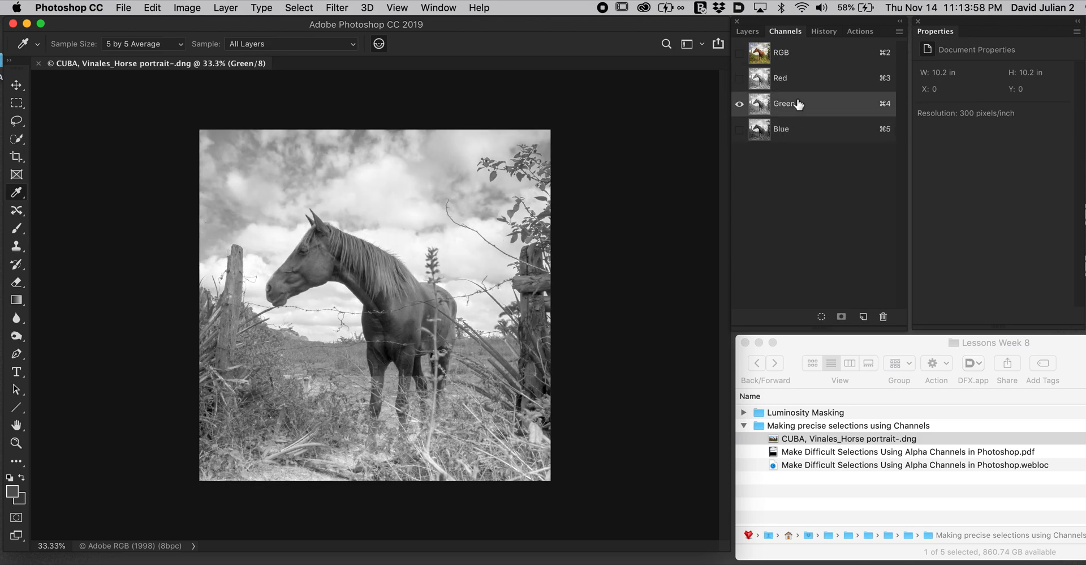
pyautogui.click(782, 129)
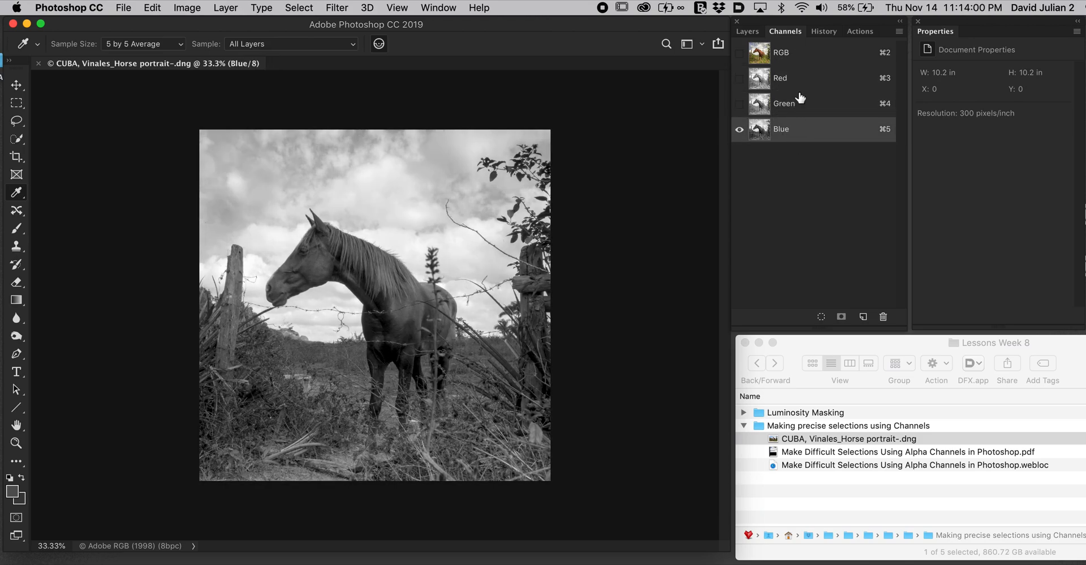
pyautogui.click(780, 78)
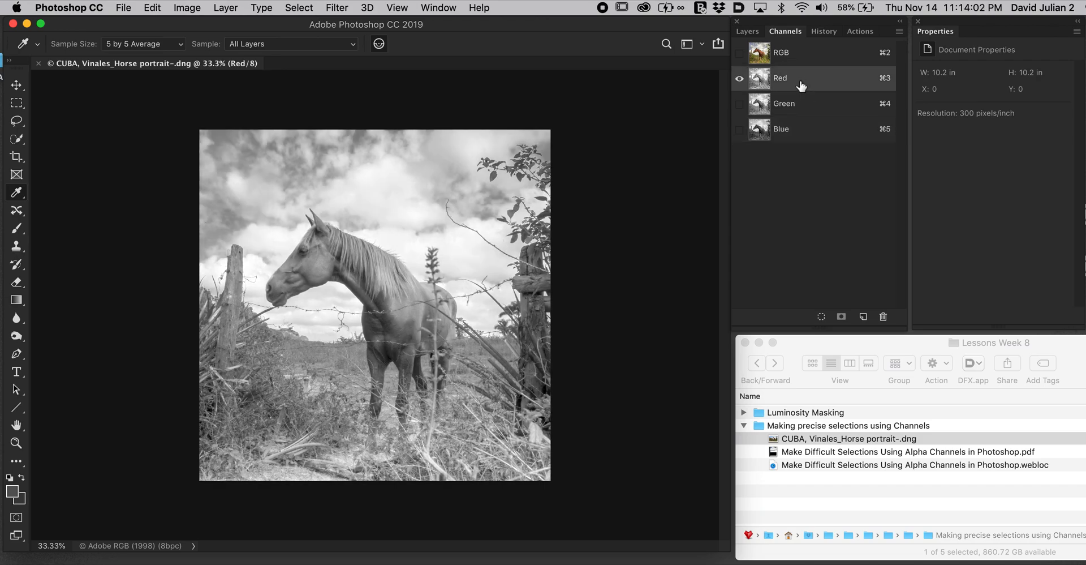
pyautogui.click(782, 129)
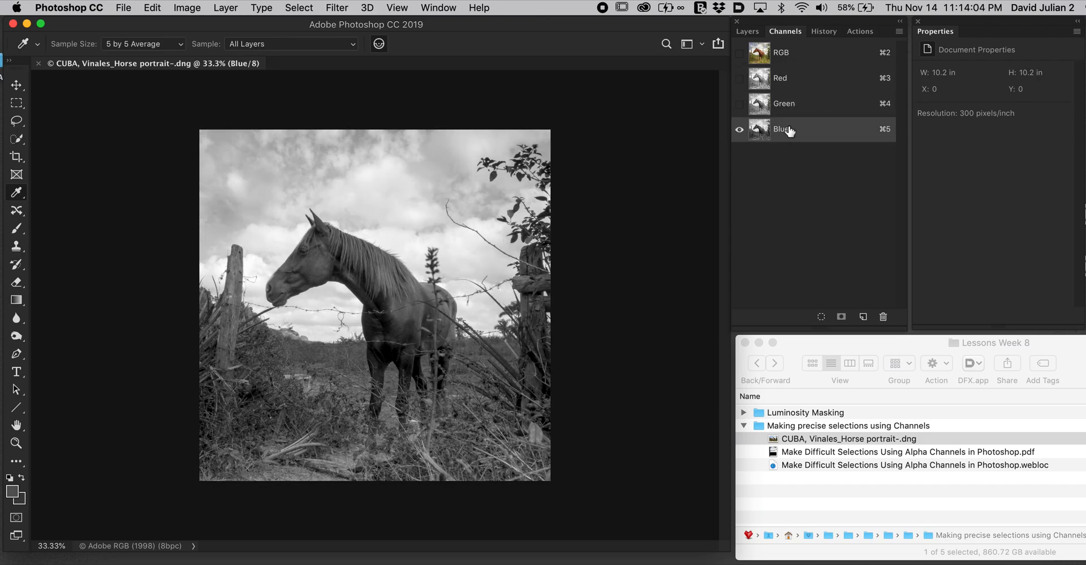
pyautogui.moveTo(353, 321)
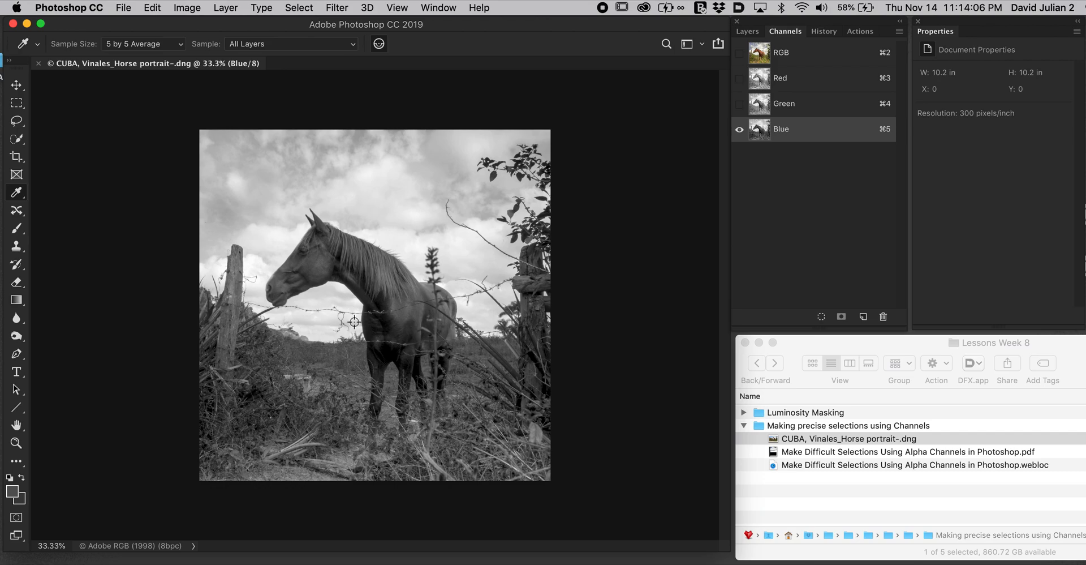
pyautogui.moveTo(762, 111)
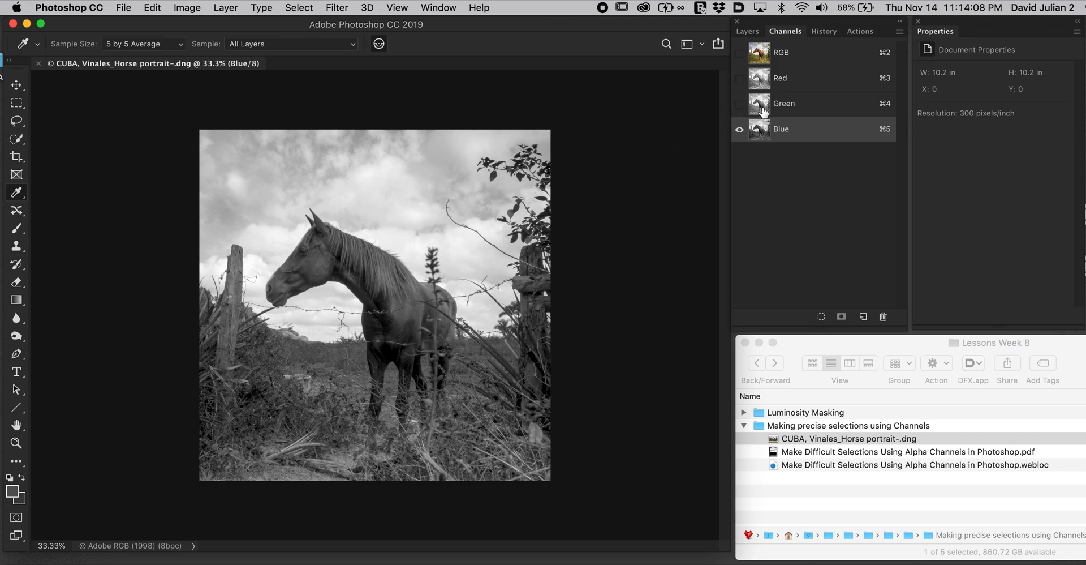
pyautogui.moveTo(758, 129)
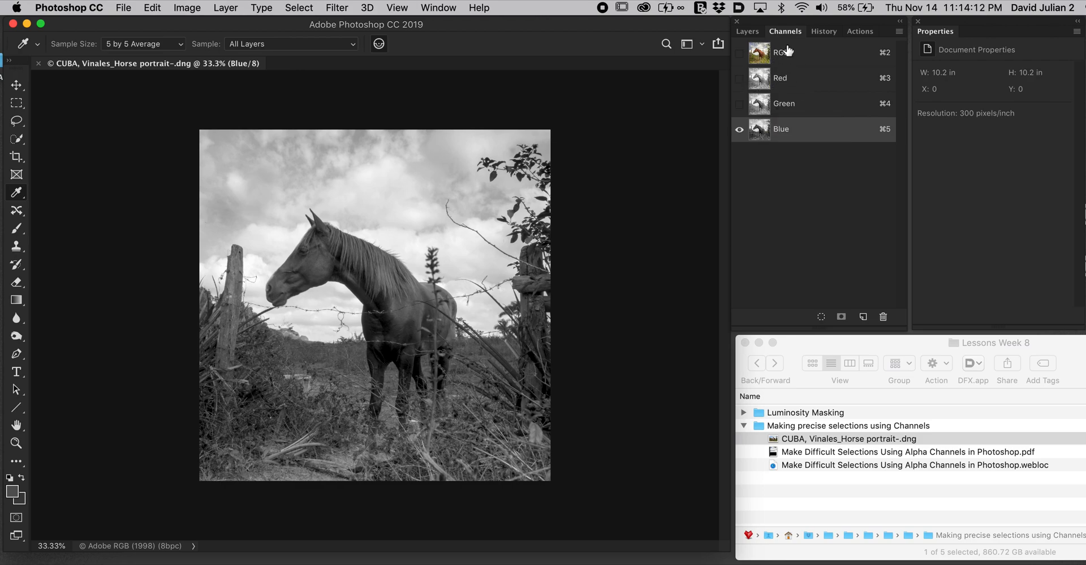
pyautogui.moveTo(785, 115)
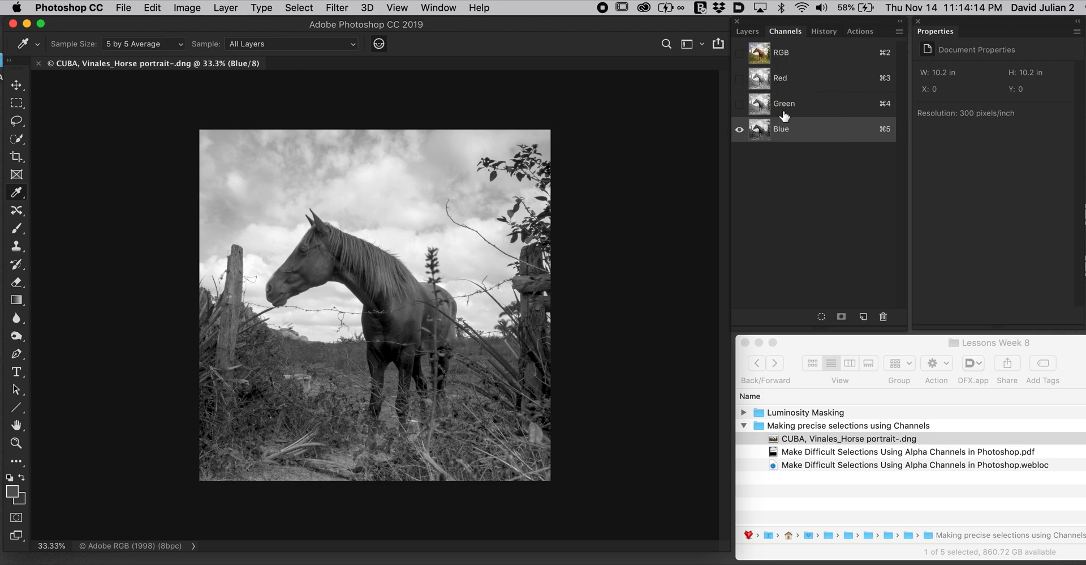
pyautogui.moveTo(138, 36)
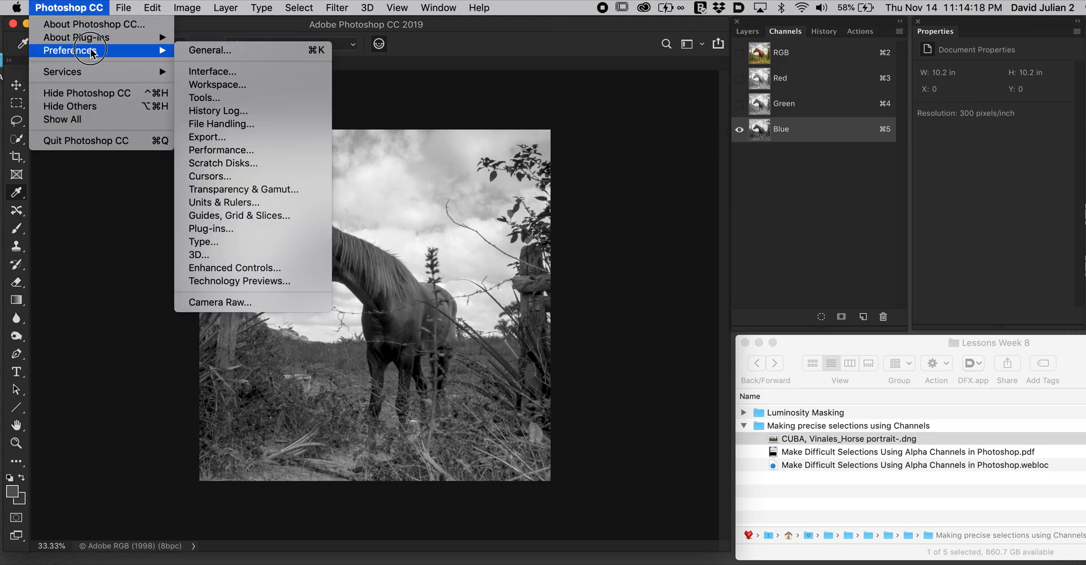
pyautogui.moveTo(218, 84)
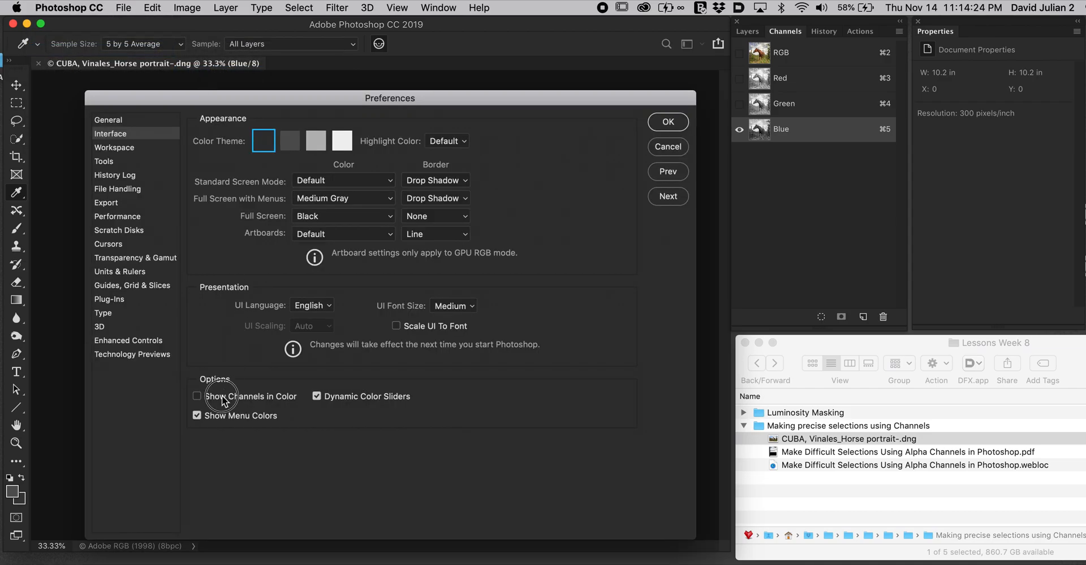
# Step: Toggle Show Channels in Color on and back off in Interface preferences
pyautogui.click(197, 396)
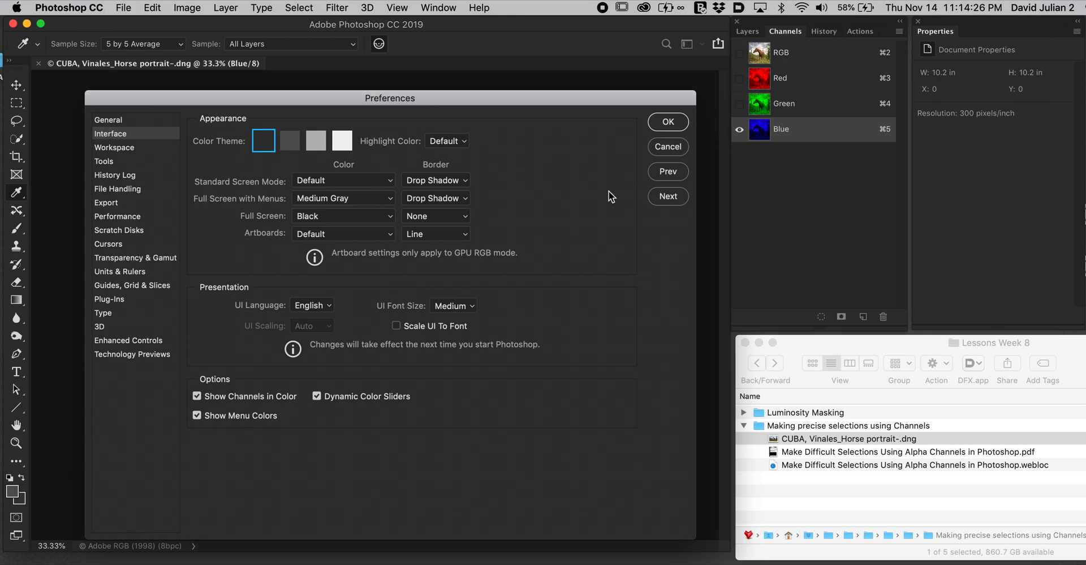
pyautogui.click(197, 396)
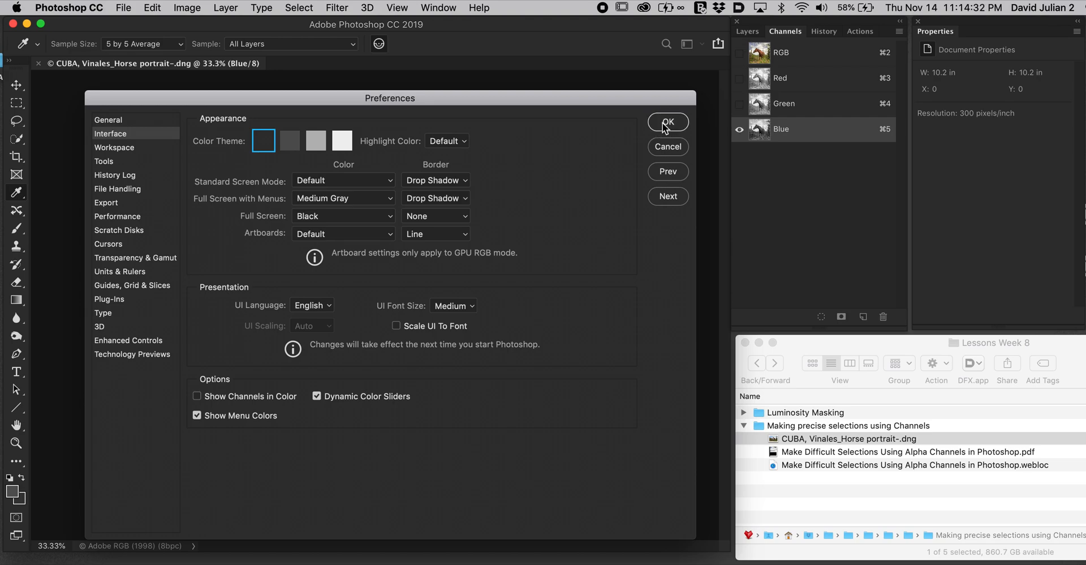
# Step: Confirm Preferences with OK, check the Green channel and return to the Blue channel
pyautogui.click(667, 122)
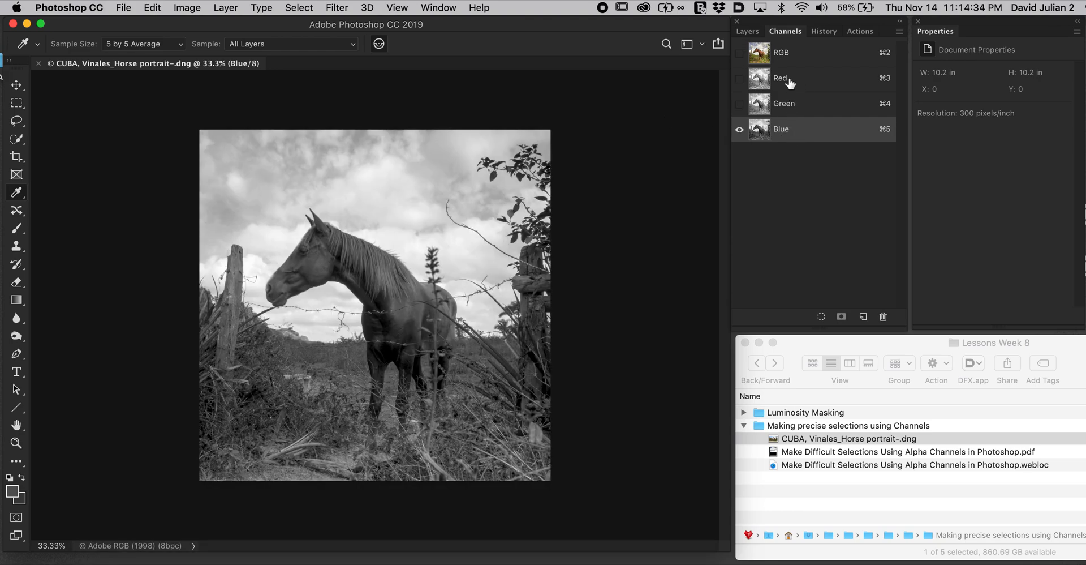
pyautogui.click(784, 103)
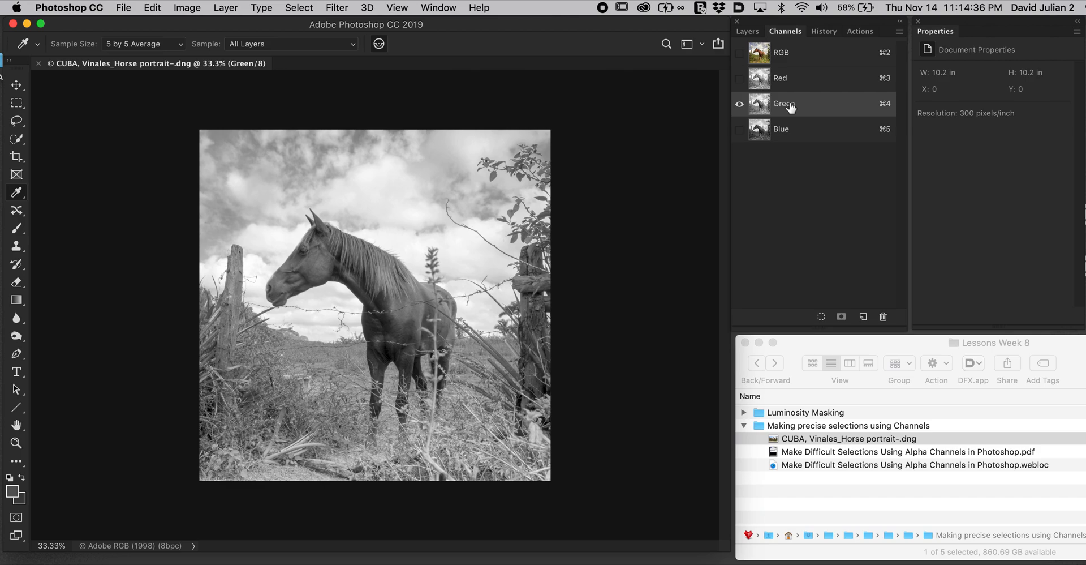
pyautogui.click(782, 129)
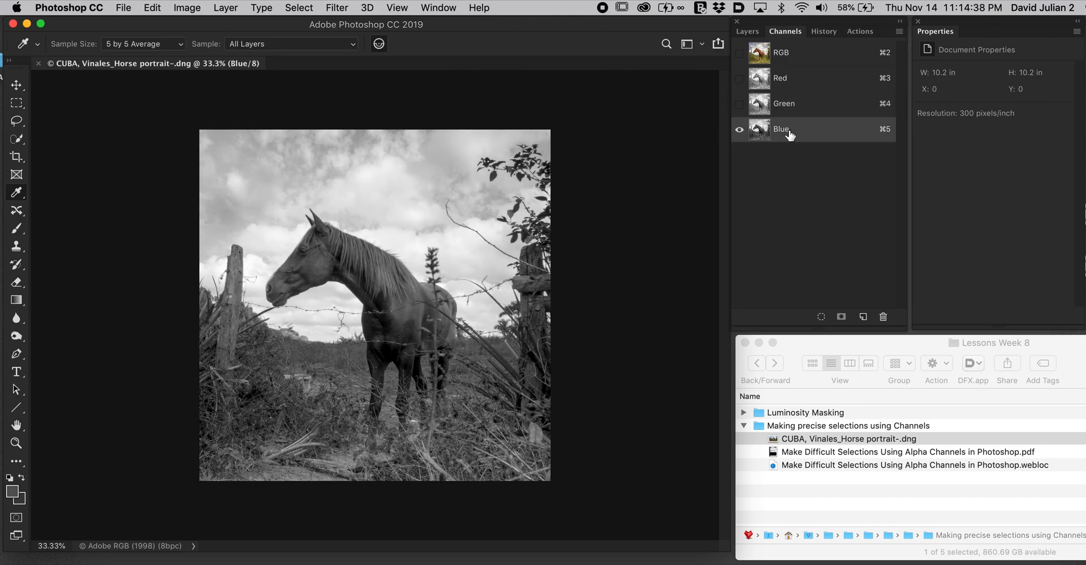
pyautogui.moveTo(397, 274)
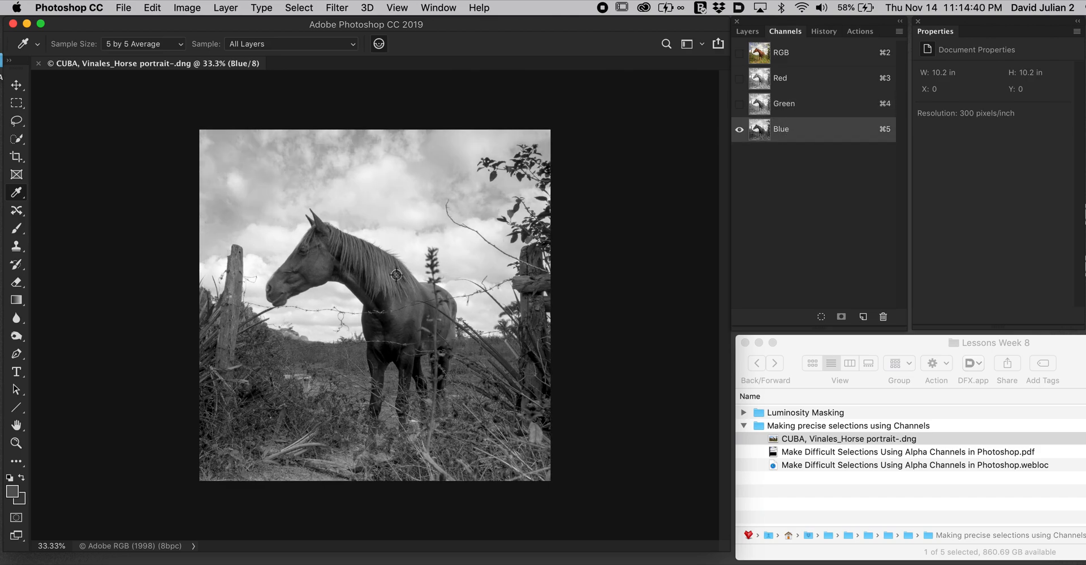
pyautogui.moveTo(326, 197)
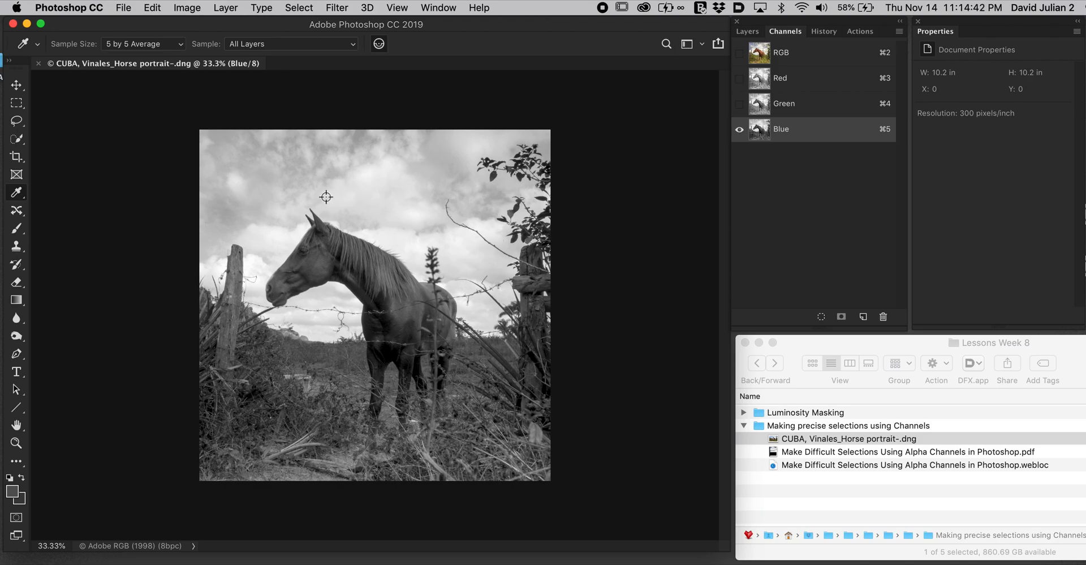
pyautogui.moveTo(282, 340)
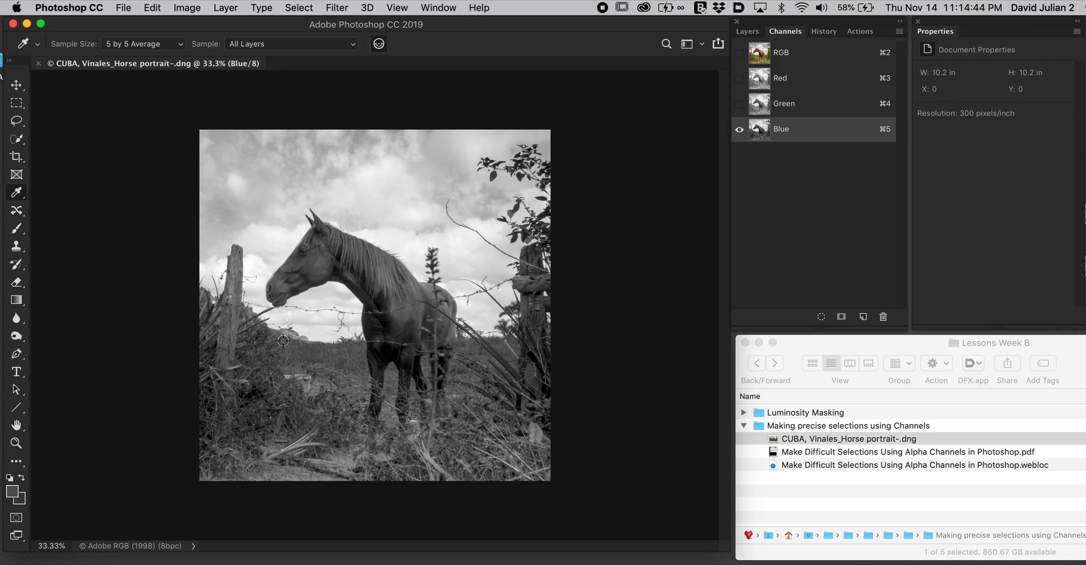
pyautogui.moveTo(403, 149)
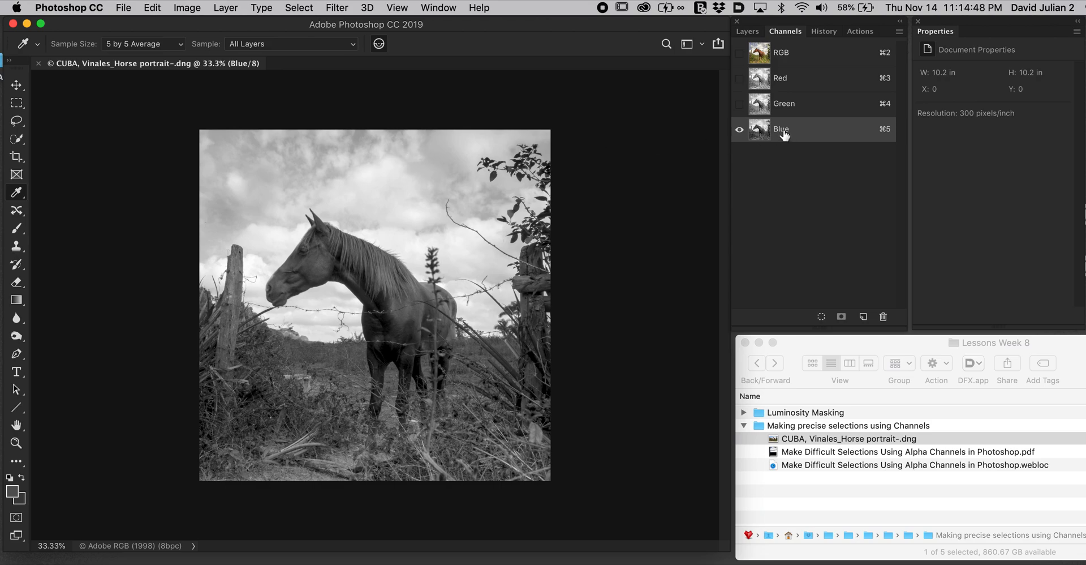
pyautogui.moveTo(792, 176)
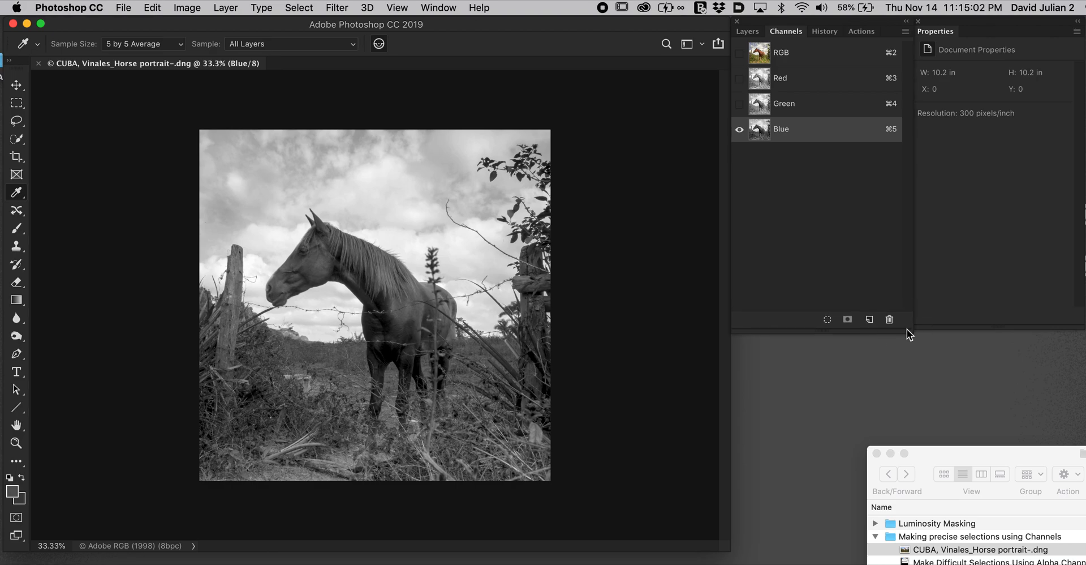
pyautogui.moveTo(794, 63)
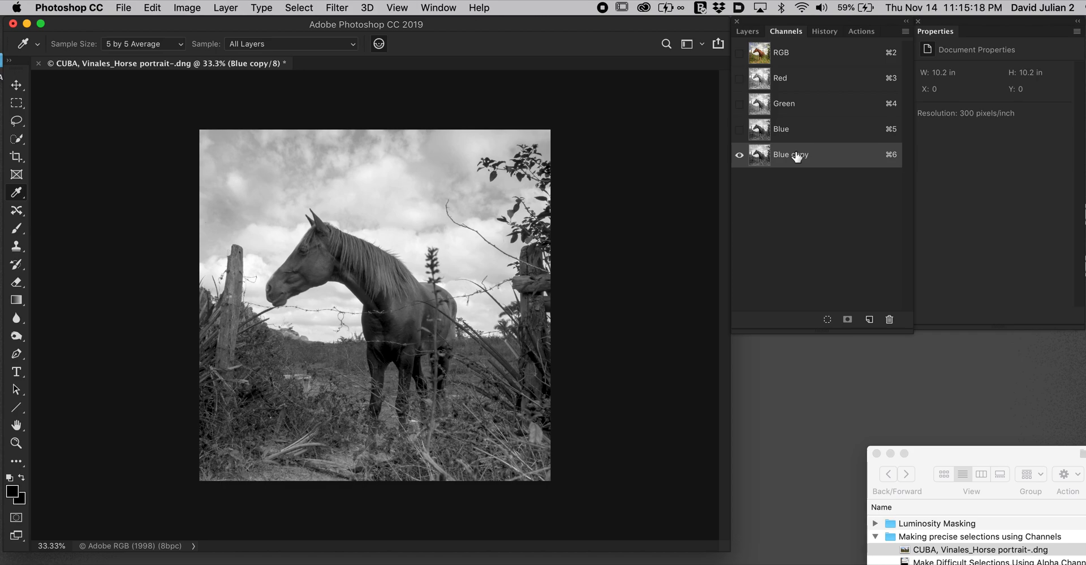
pyautogui.moveTo(781, 155)
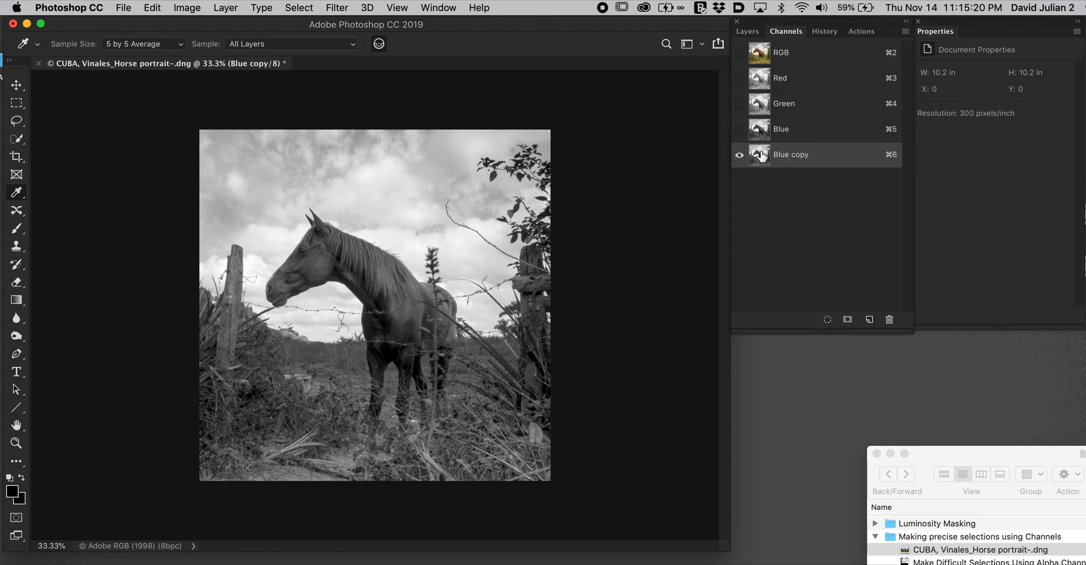
pyautogui.moveTo(758, 154)
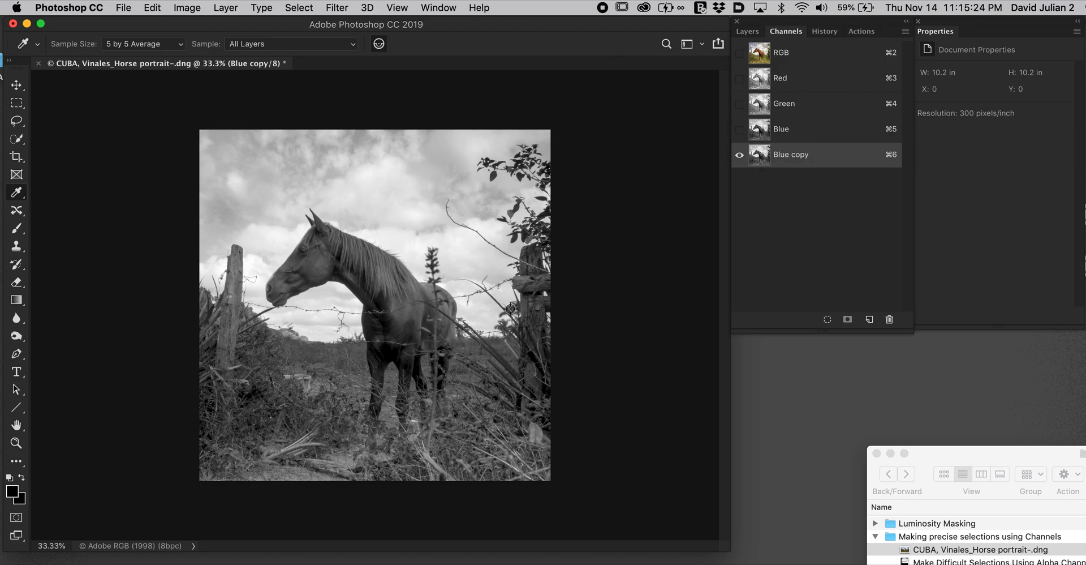
pyautogui.moveTo(412, 166)
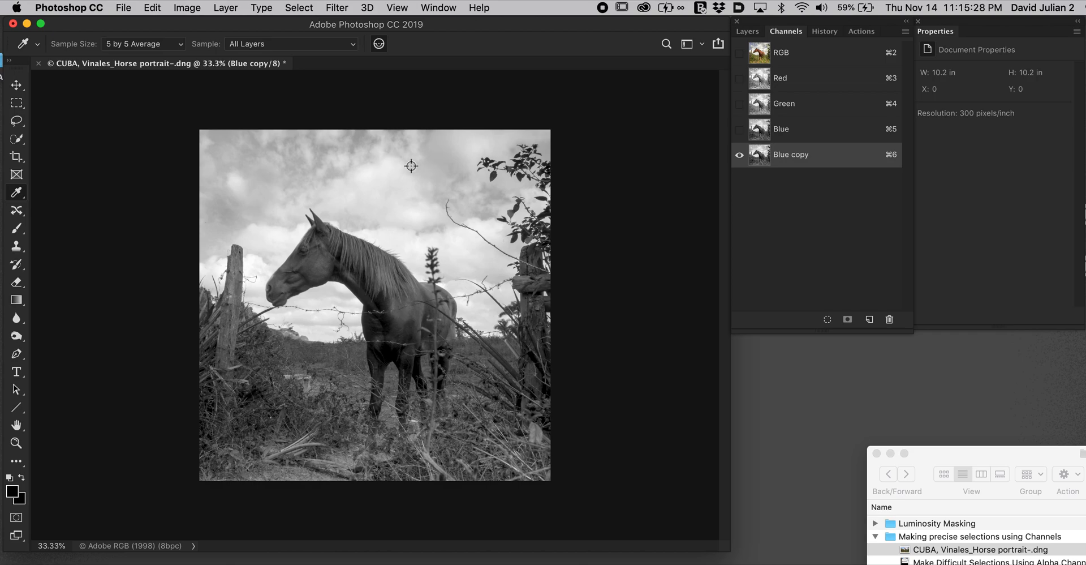
pyautogui.moveTo(745, 193)
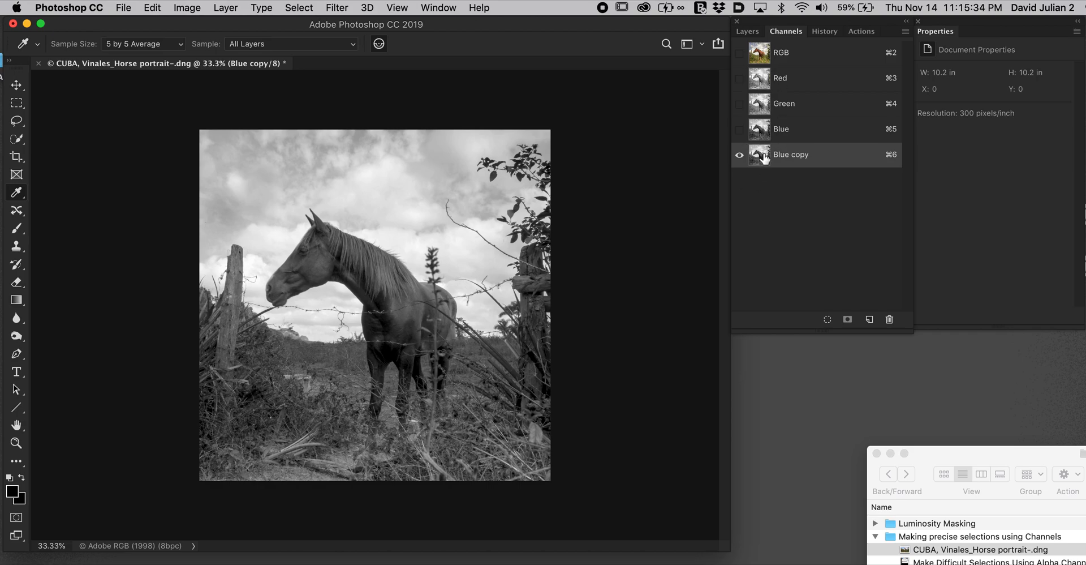
pyautogui.moveTo(761, 155)
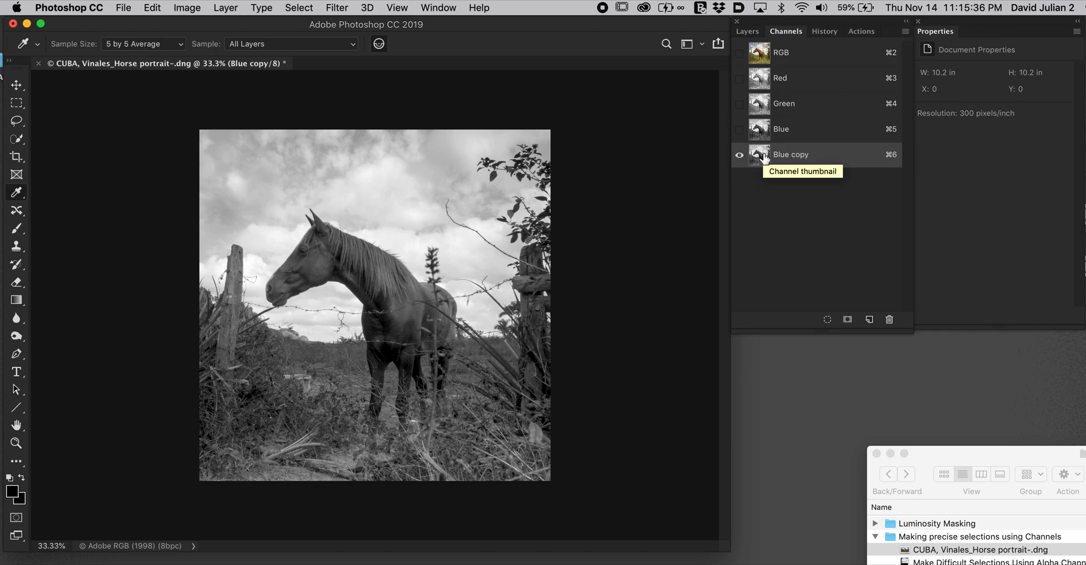
pyautogui.moveTo(253, 64)
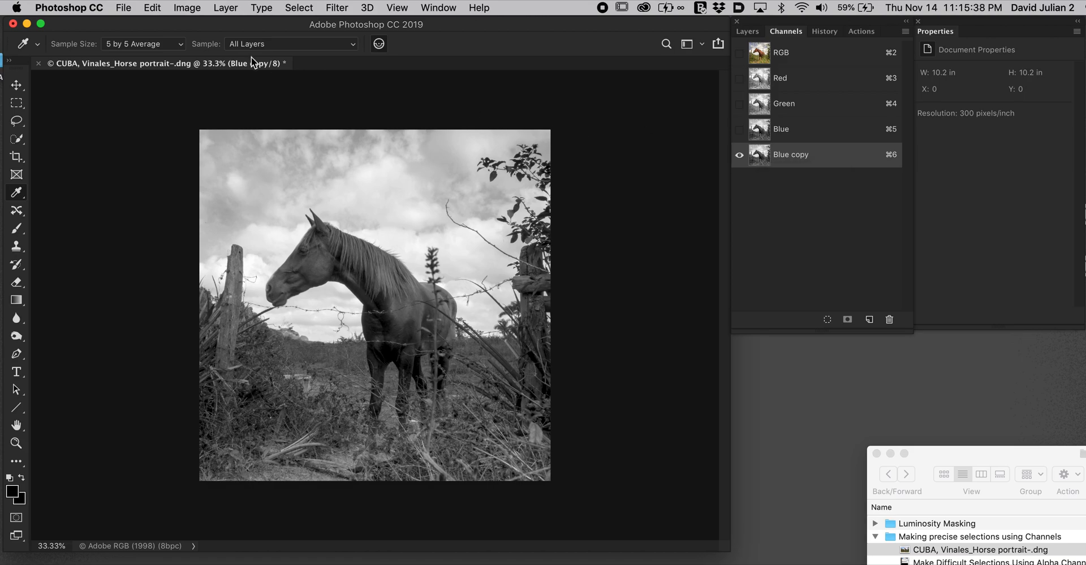
# Step: Choose Image > Adjustments > Levels for the Blue copy channel
pyautogui.click(187, 8)
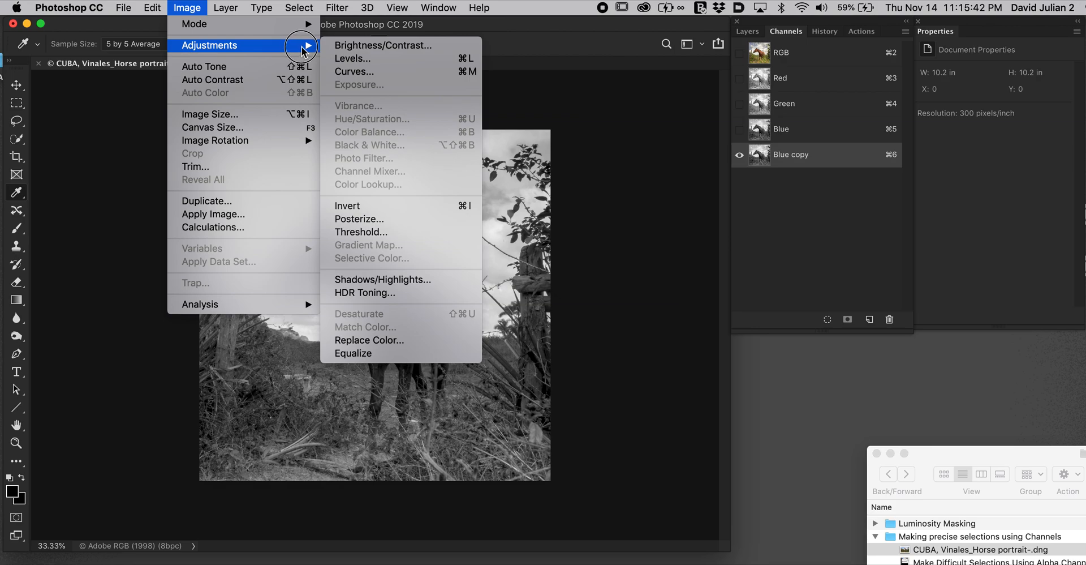
pyautogui.moveTo(353, 58)
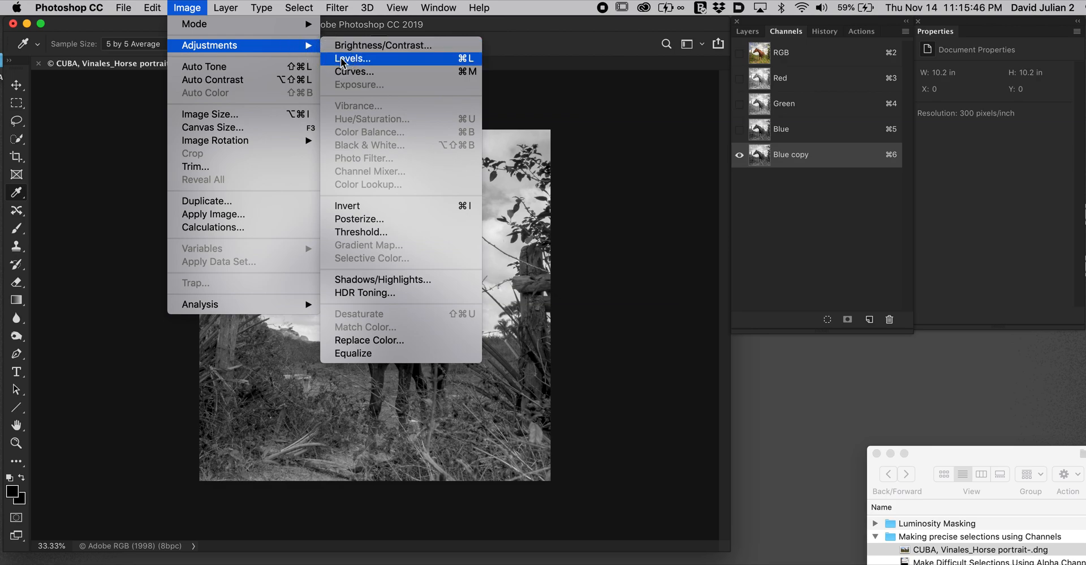
pyautogui.click(353, 58)
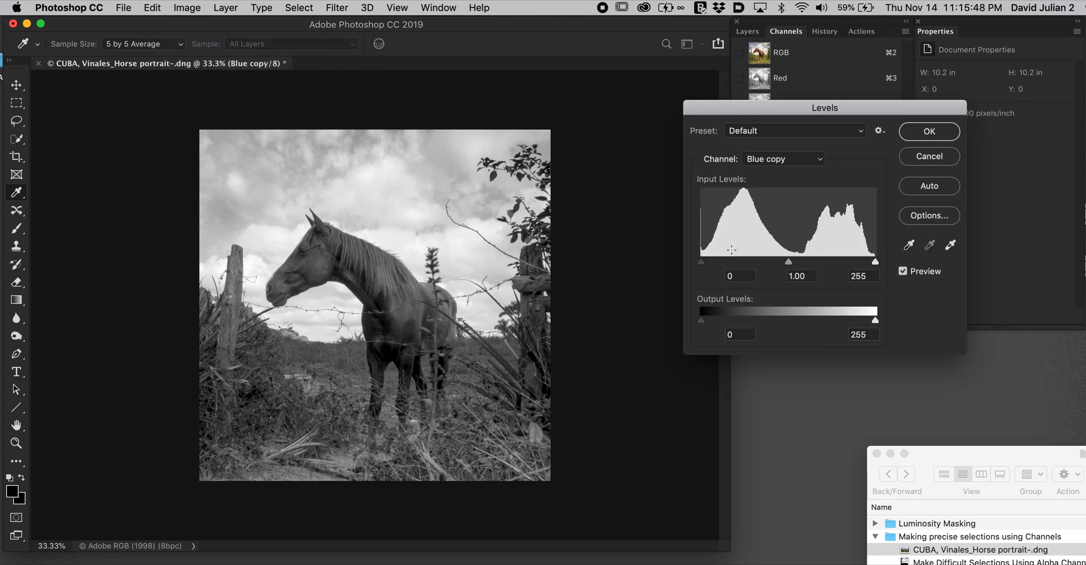
pyautogui.moveTo(583, 206)
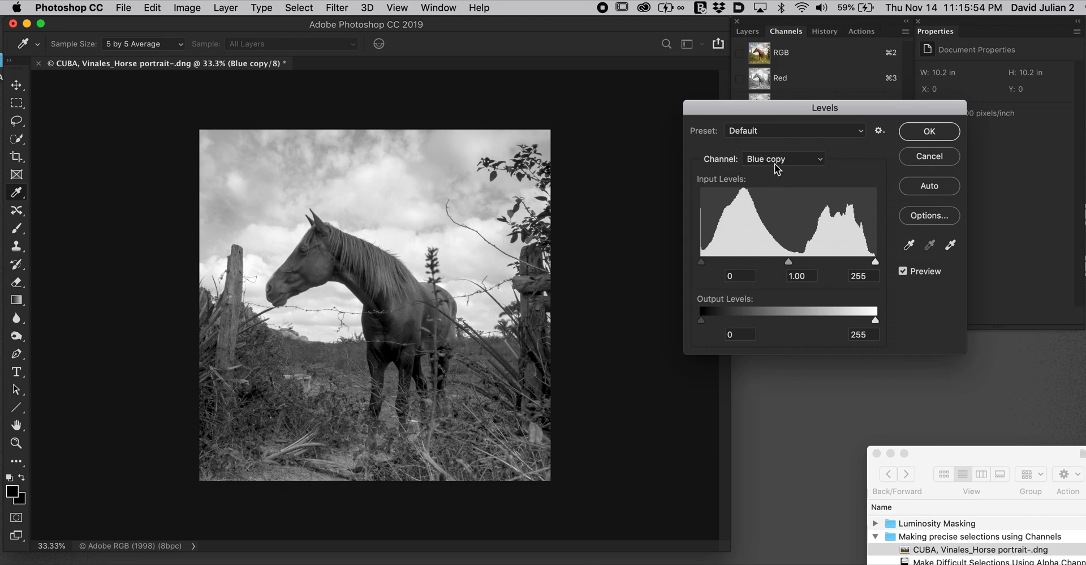
# Step: Set Levels shadows near 63 and highlights toward 160 so the sky turns white
pyautogui.moveTo(825, 107); pyautogui.dragTo(816, 227)
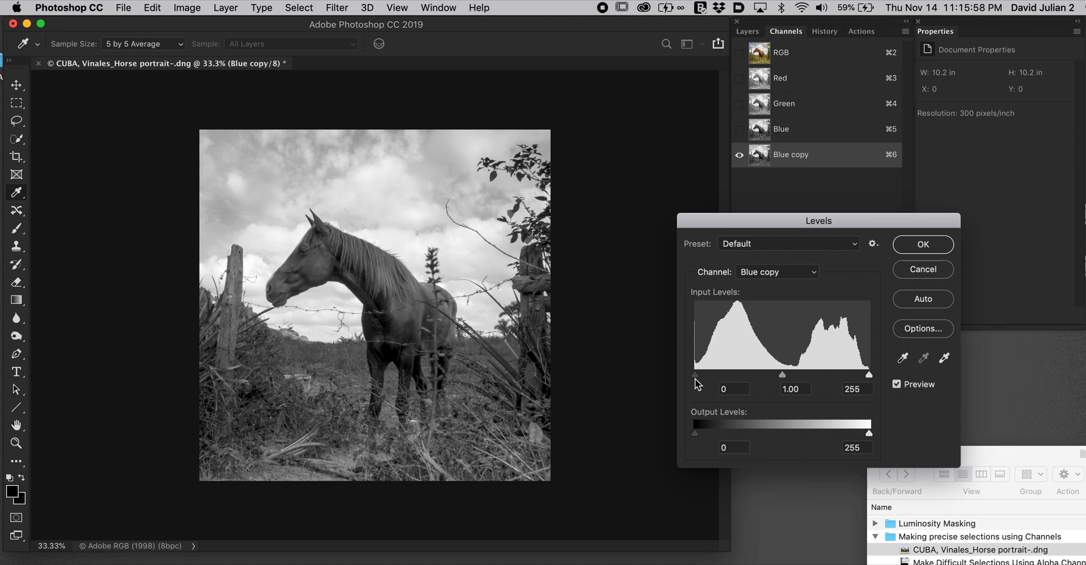
pyautogui.moveTo(695, 374); pyautogui.dragTo(718, 375)
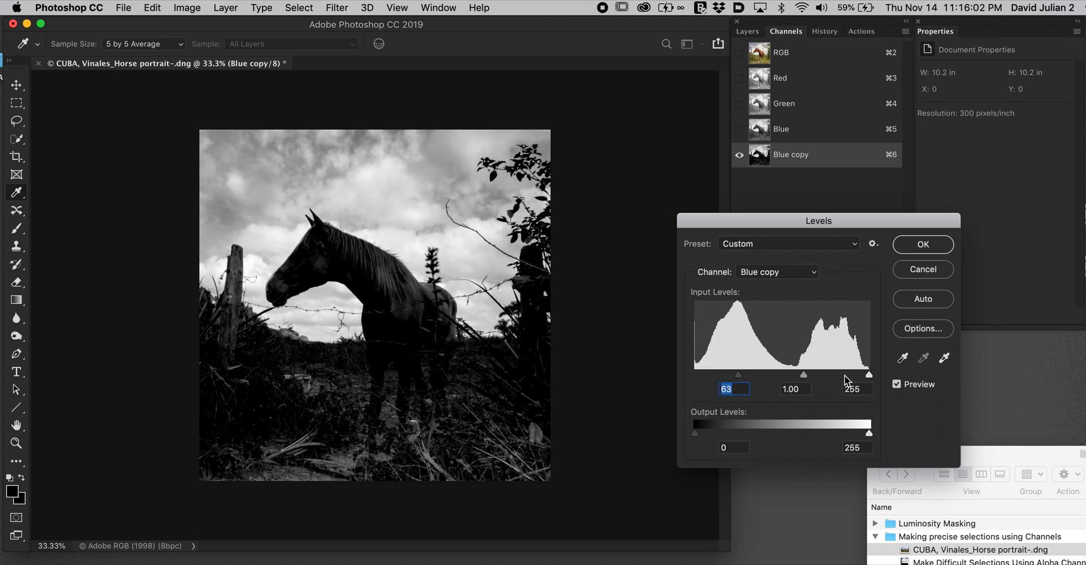
pyautogui.moveTo(869, 375); pyautogui.dragTo(821, 374)
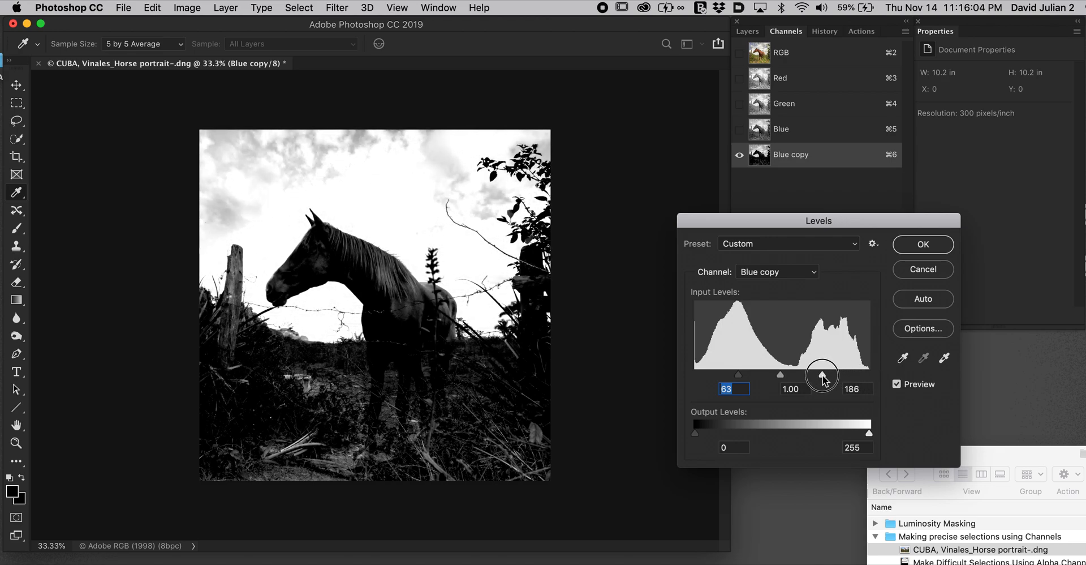
pyautogui.moveTo(823, 375); pyautogui.dragTo(815, 375)
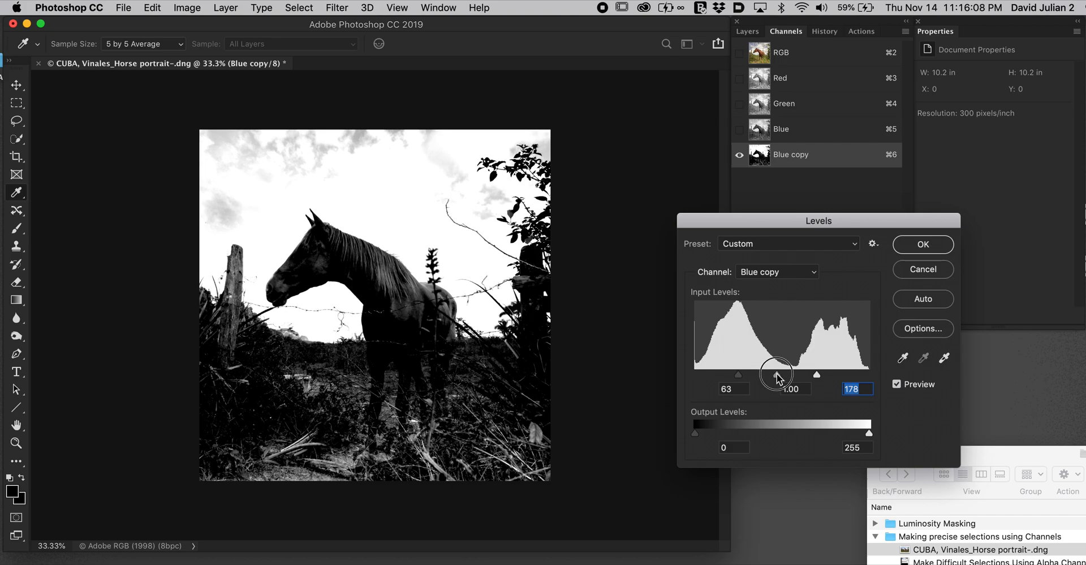
pyautogui.moveTo(777, 375); pyautogui.dragTo(787, 375)
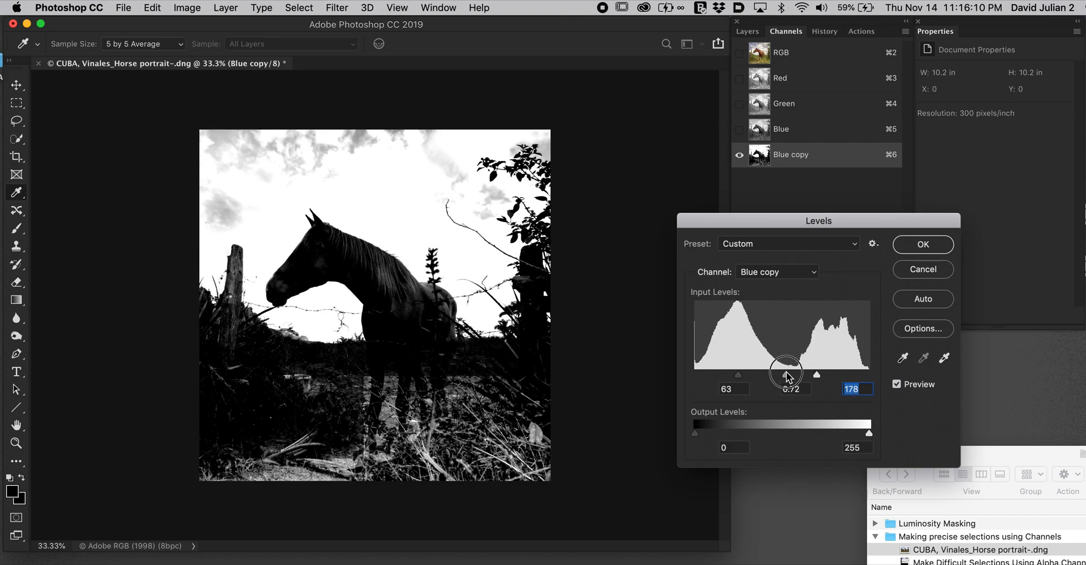
pyautogui.moveTo(790, 372); pyautogui.dragTo(786, 373)
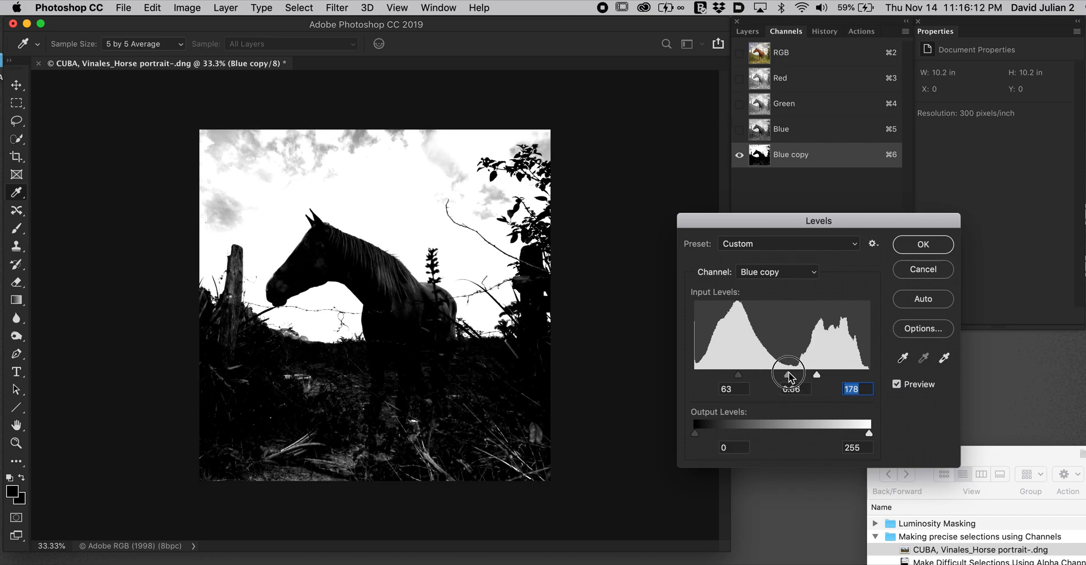
# Step: Fine-tune midtones to about 0.7 and highlights to 160, whitening the remaining grey clouds
pyautogui.moveTo(788, 373); pyautogui.dragTo(787, 373)
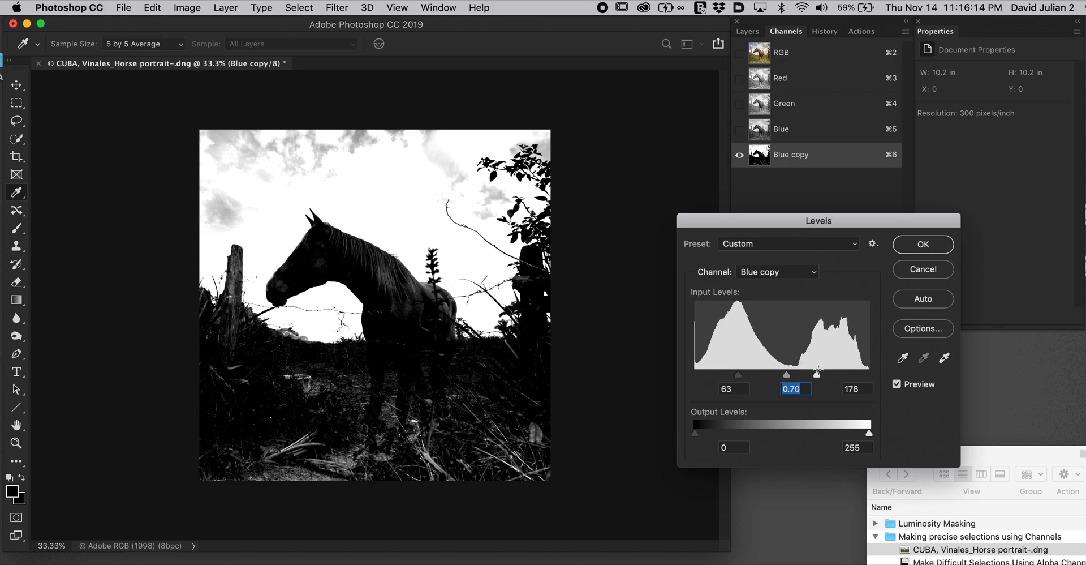
pyautogui.moveTo(815, 372); pyautogui.dragTo(813, 372)
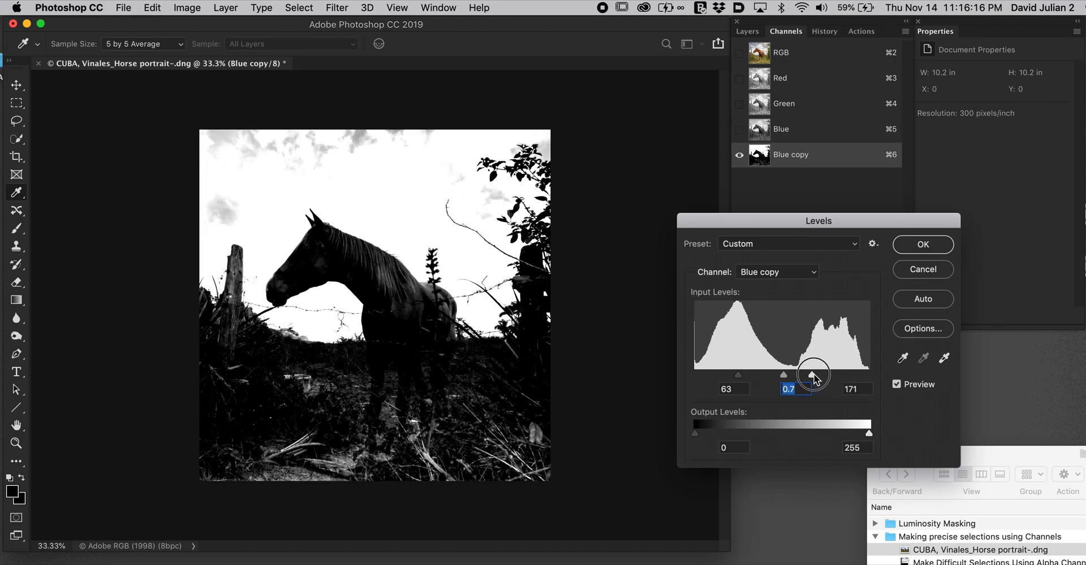
pyautogui.moveTo(814, 374); pyautogui.dragTo(816, 374)
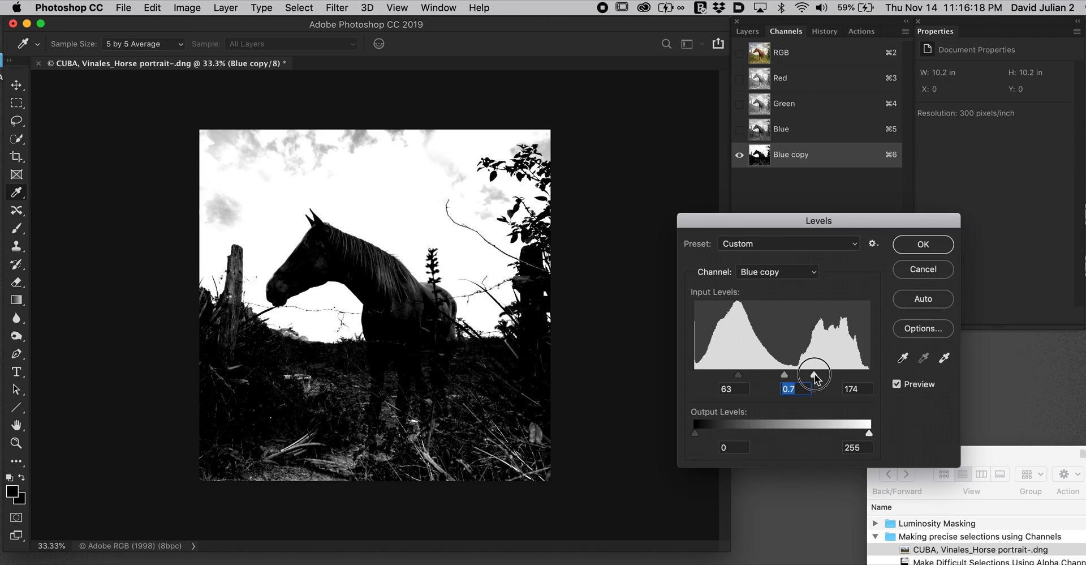
pyautogui.moveTo(817, 375); pyautogui.dragTo(810, 374)
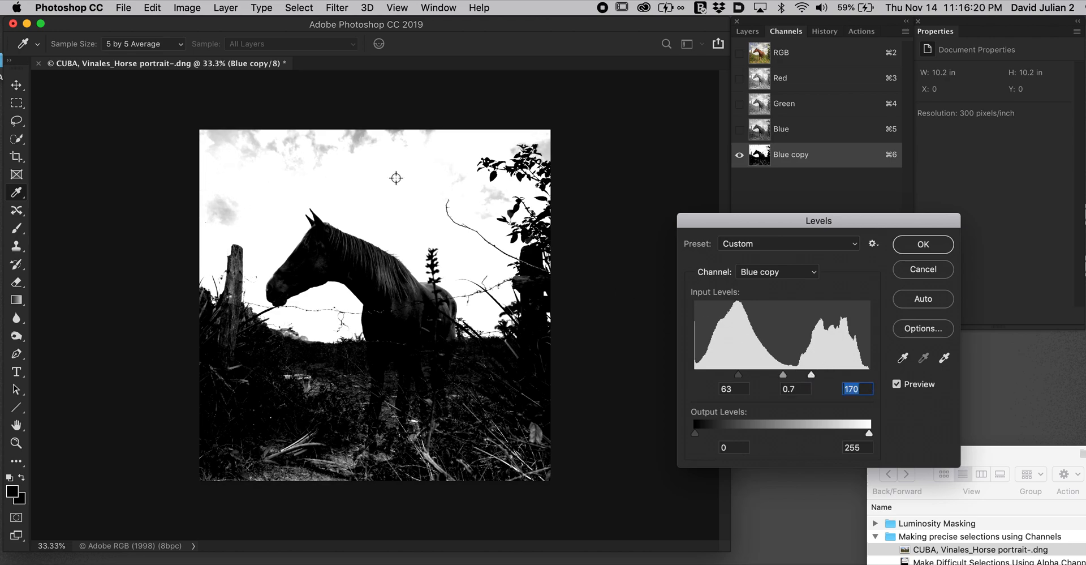
pyautogui.moveTo(699, 233)
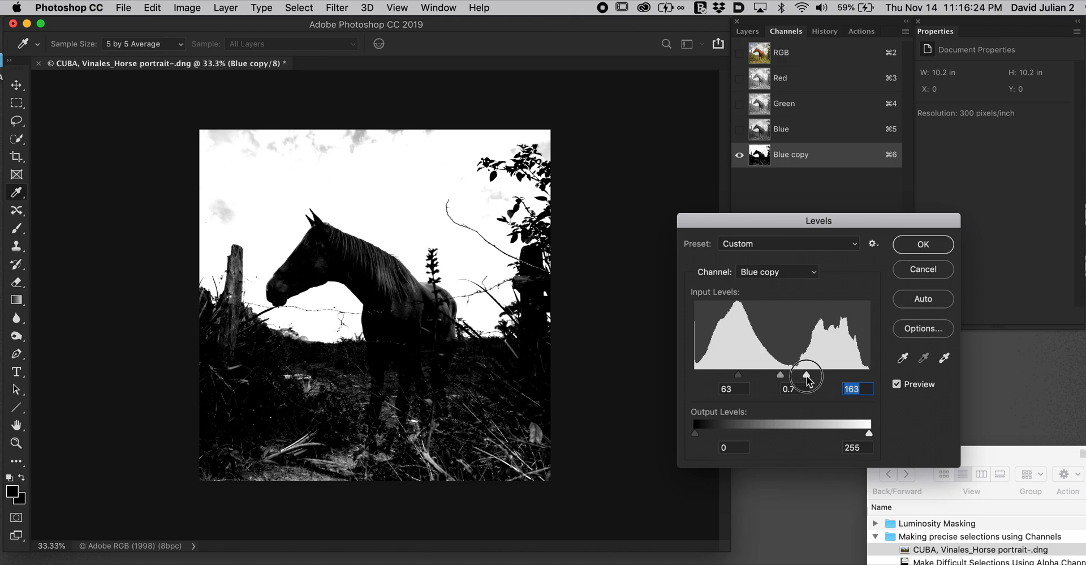
pyautogui.moveTo(809, 375); pyautogui.dragTo(805, 374)
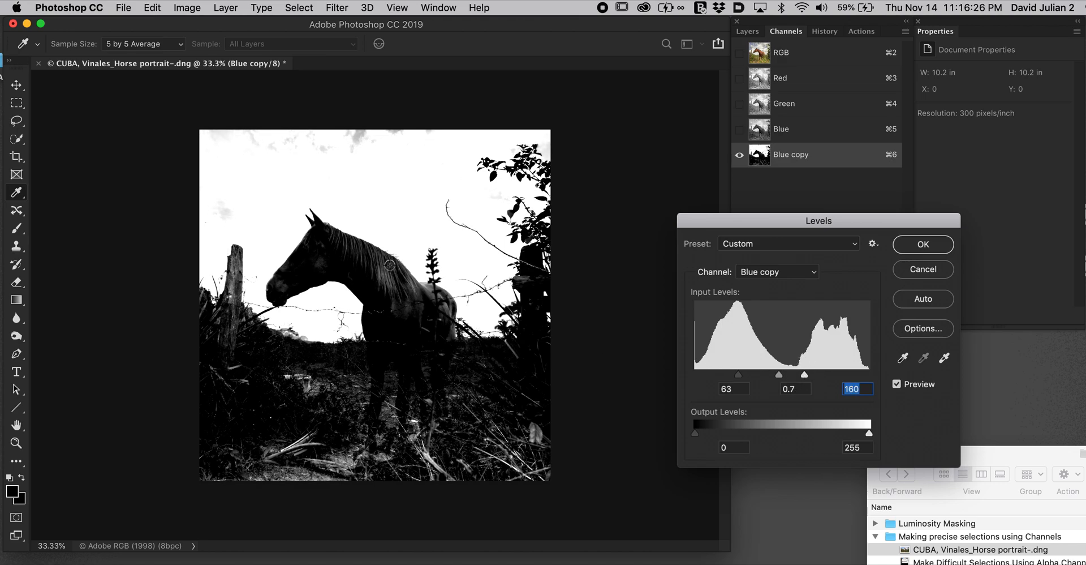
pyautogui.moveTo(348, 236)
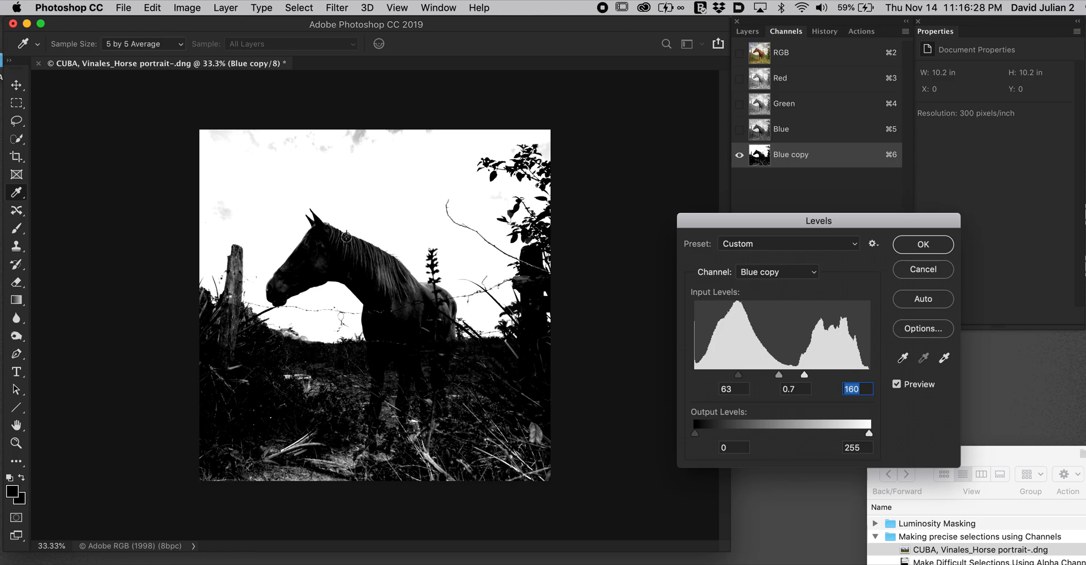
pyautogui.moveTo(428, 240)
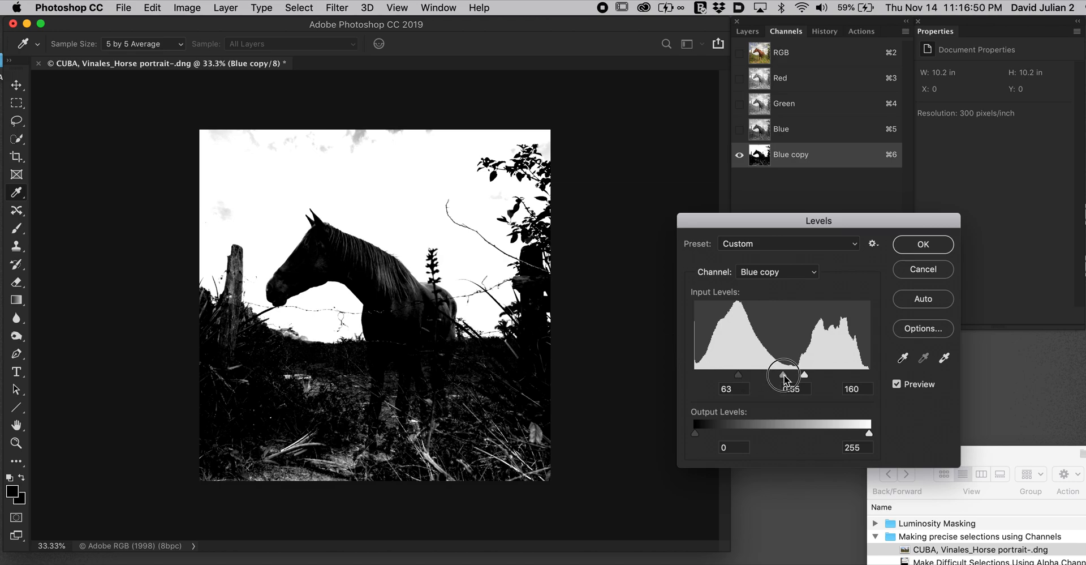
# Step: Raise the black point to 107 so horse, fence and foreground become a solid black silhouette
pyautogui.moveTo(783, 374); pyautogui.dragTo(736, 374)
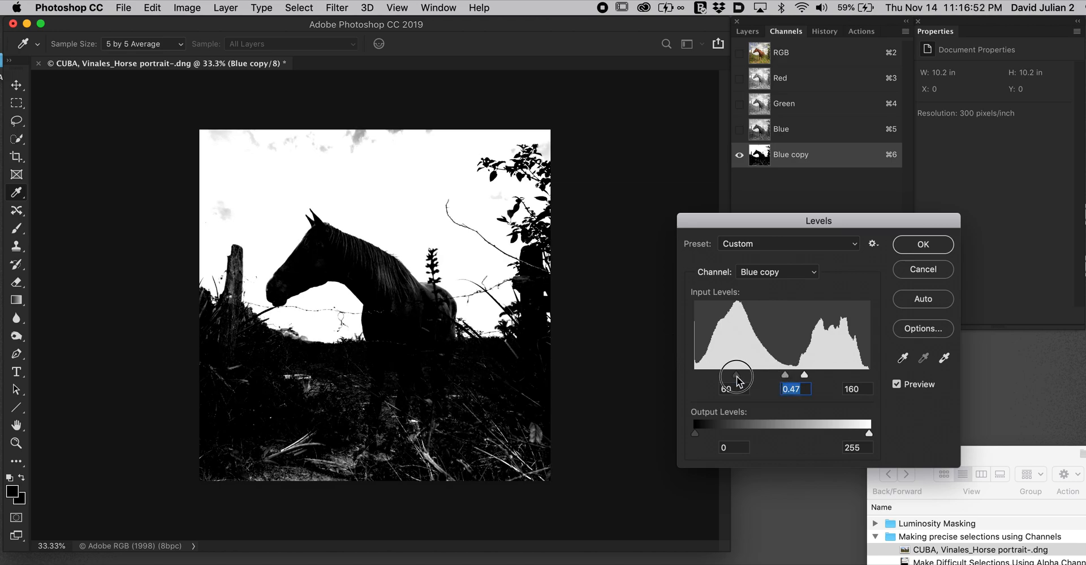
pyautogui.moveTo(737, 375); pyautogui.dragTo(764, 375)
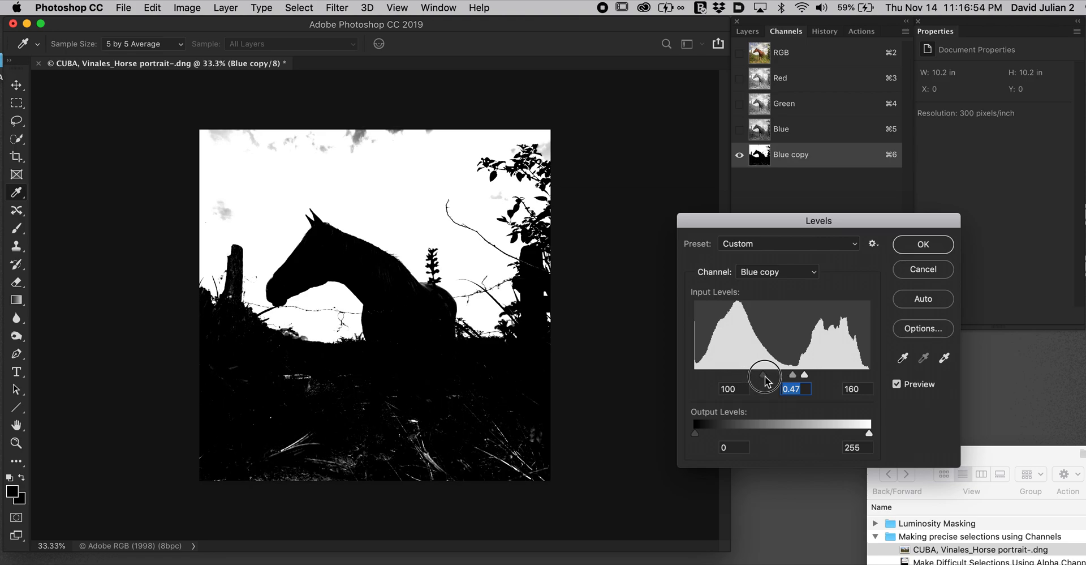
pyautogui.moveTo(764, 375); pyautogui.dragTo(800, 374)
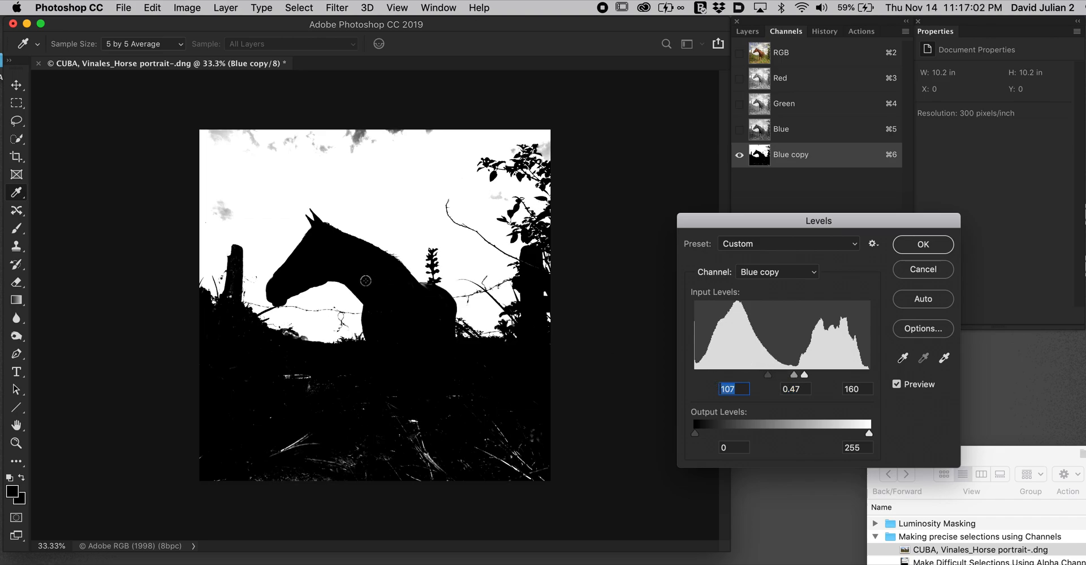
pyautogui.moveTo(350, 260)
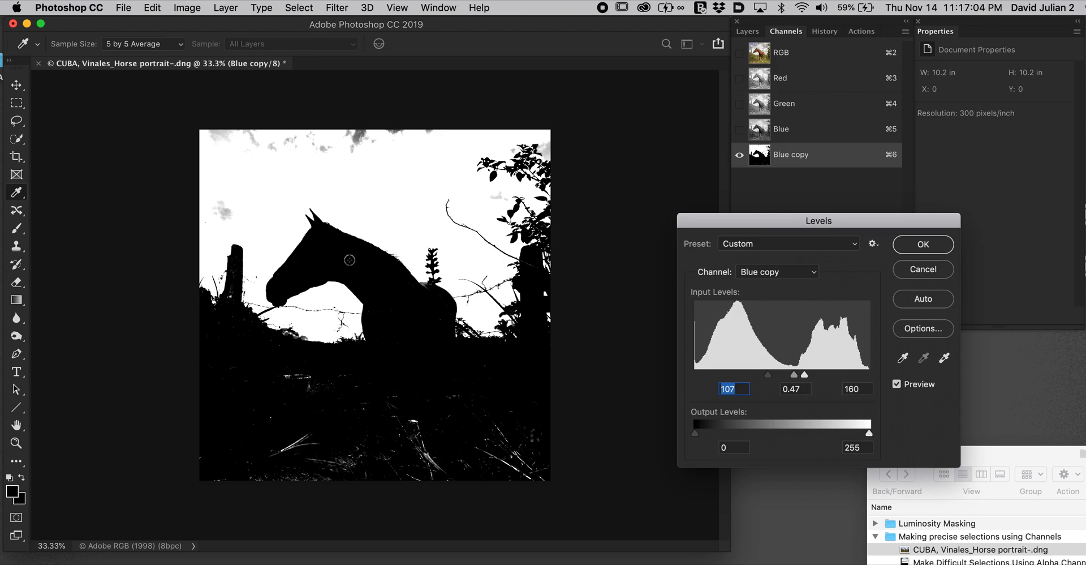
pyautogui.moveTo(351, 170)
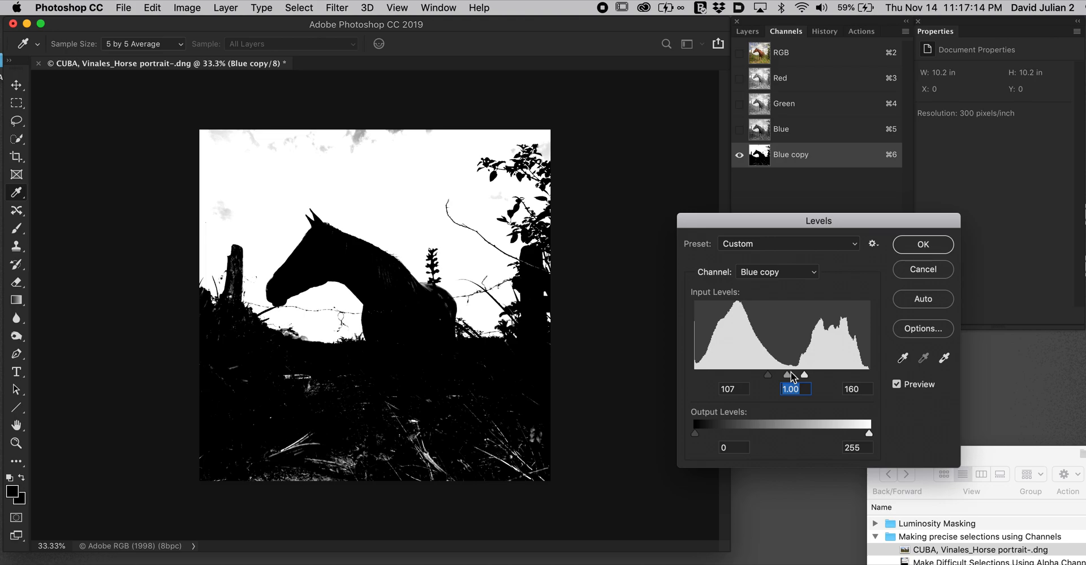
pyautogui.moveTo(934, 258)
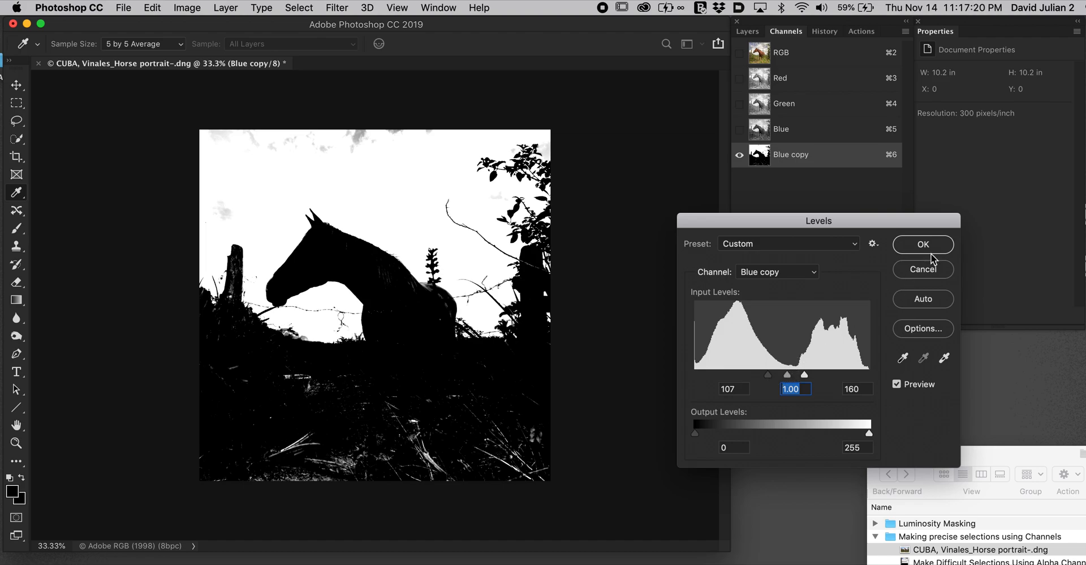
# Step: Apply the Levels adjustment to the Blue copy channel
pyautogui.click(922, 245)
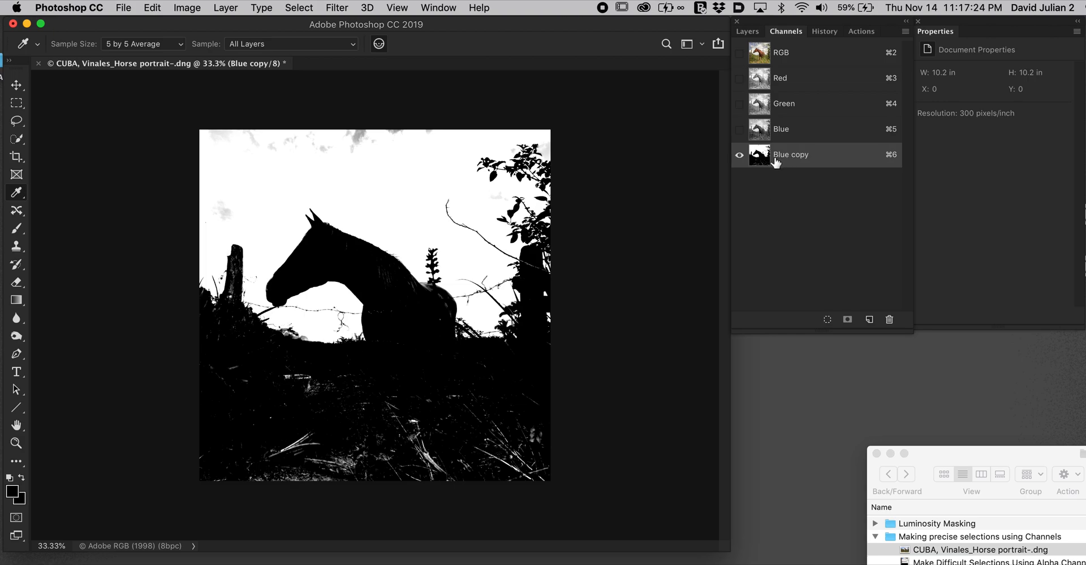
pyautogui.moveTo(557, 280)
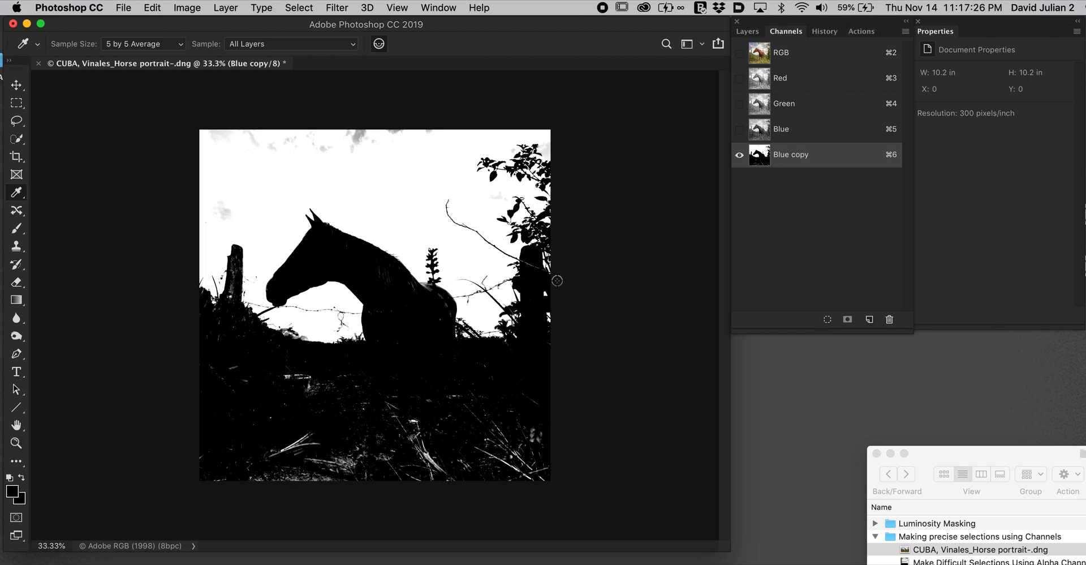
pyautogui.moveTo(471, 314)
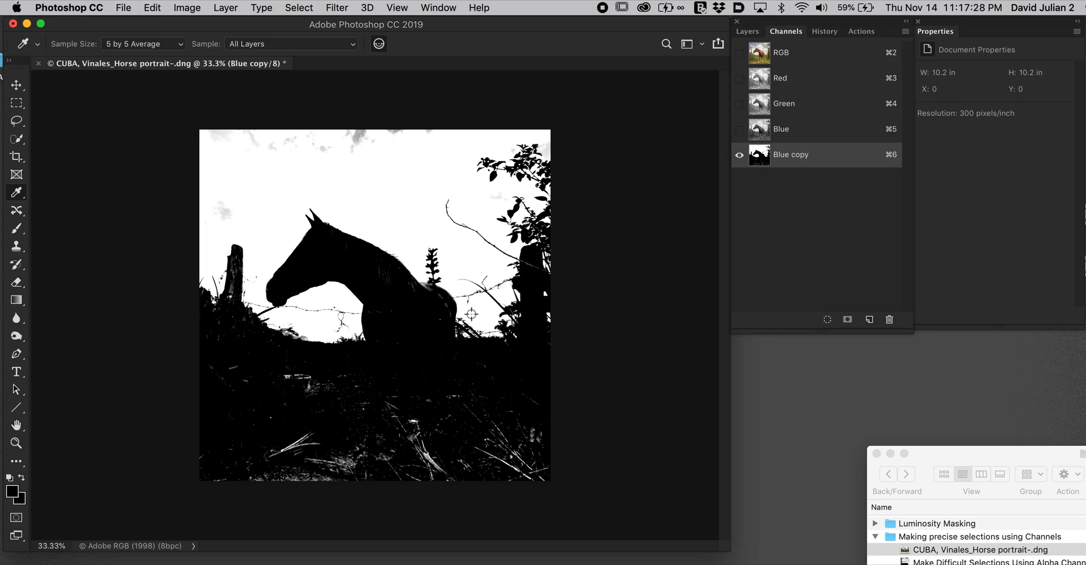
pyautogui.moveTo(353, 434)
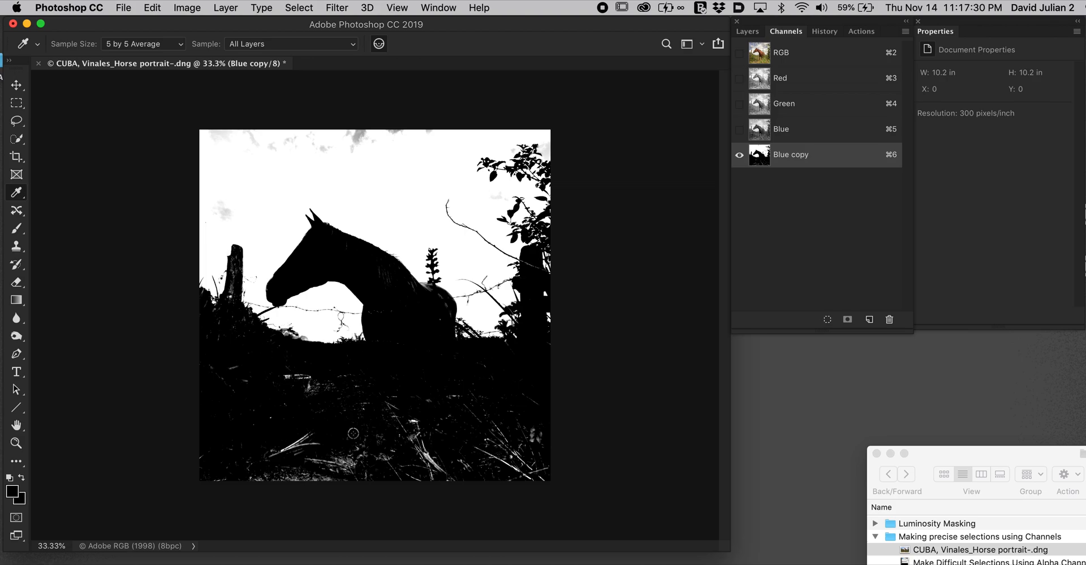
pyautogui.moveTo(391, 435)
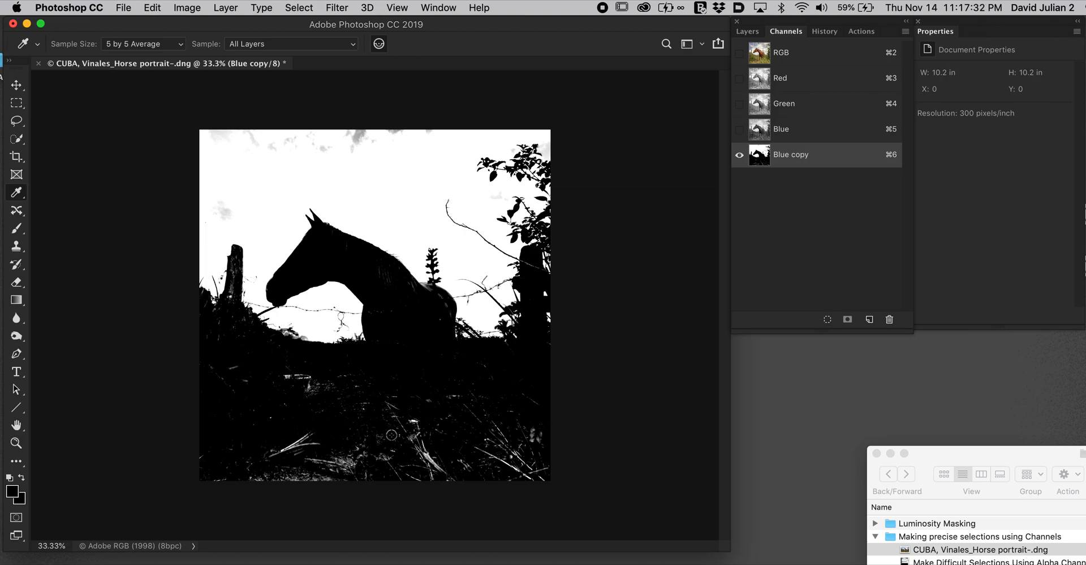
pyautogui.moveTo(220, 357)
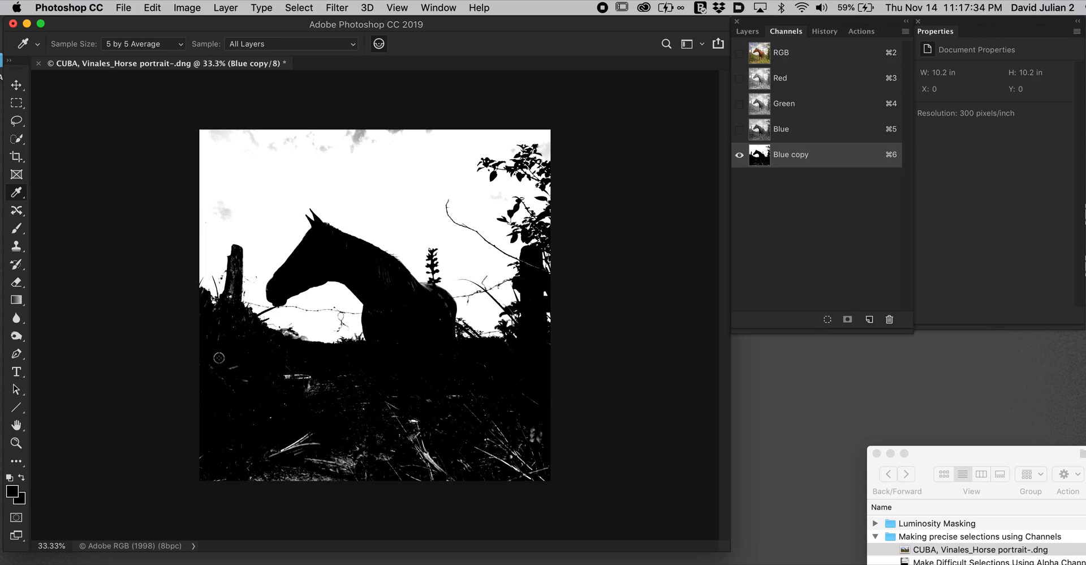
pyautogui.moveTo(40, 149)
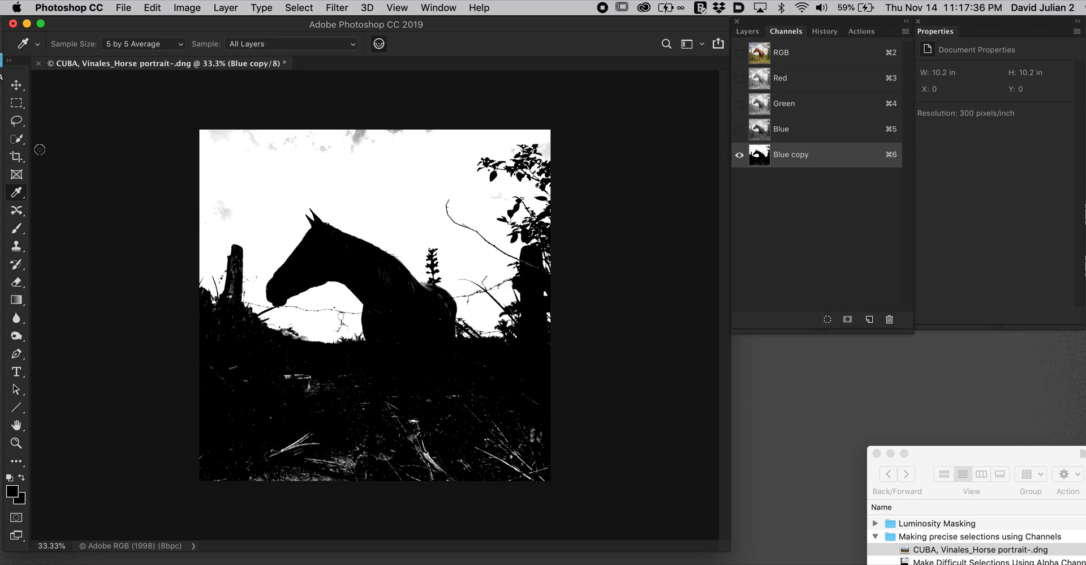
# Step: Marquee the ground below the horizon and fill it with Black via Edit > Fill
pyautogui.click(16, 103)
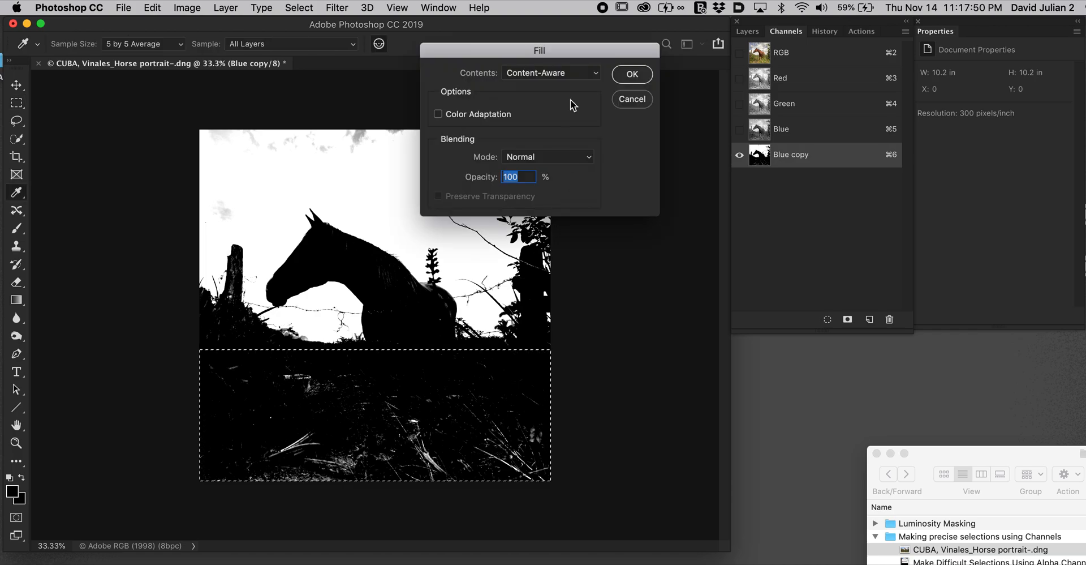
pyautogui.click(550, 72)
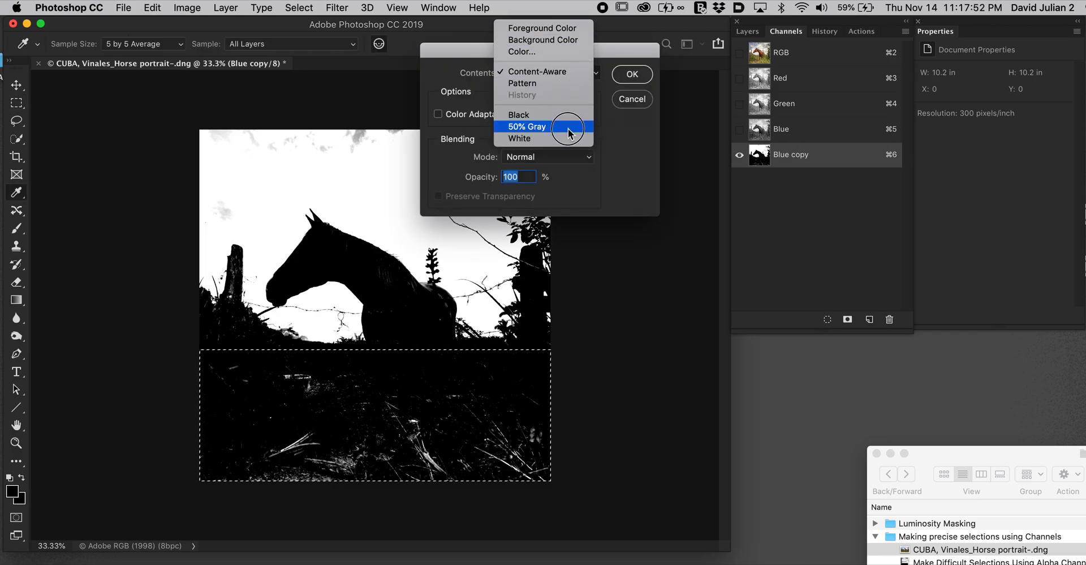
pyautogui.click(518, 114)
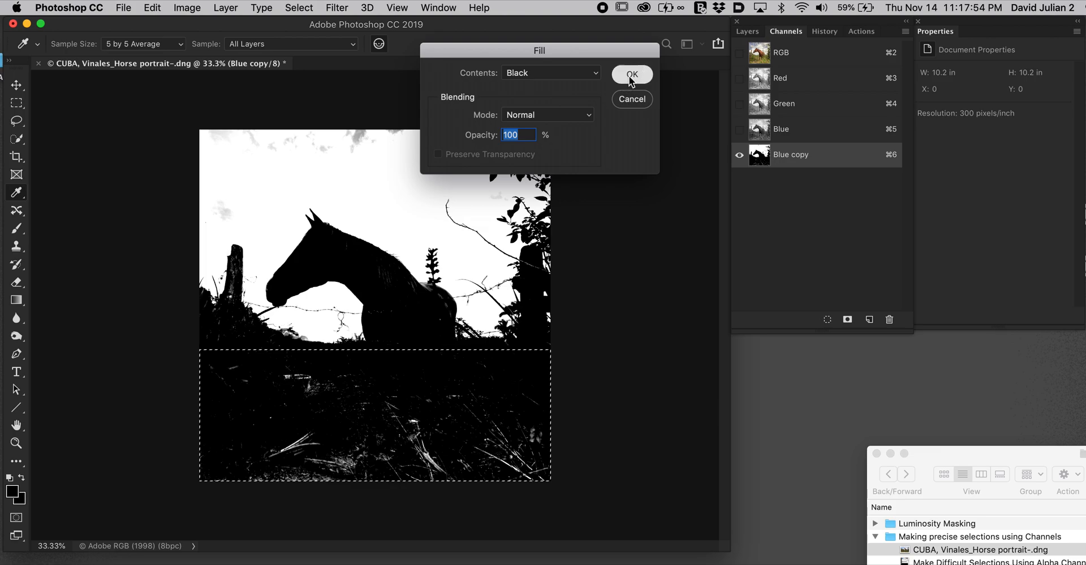
pyautogui.click(632, 74)
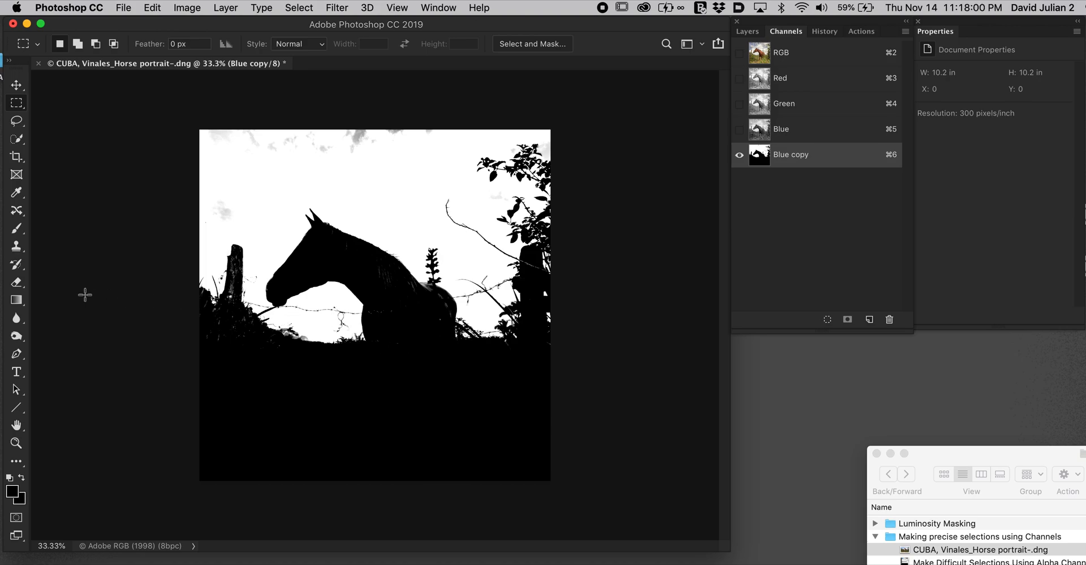
pyautogui.moveTo(33, 322)
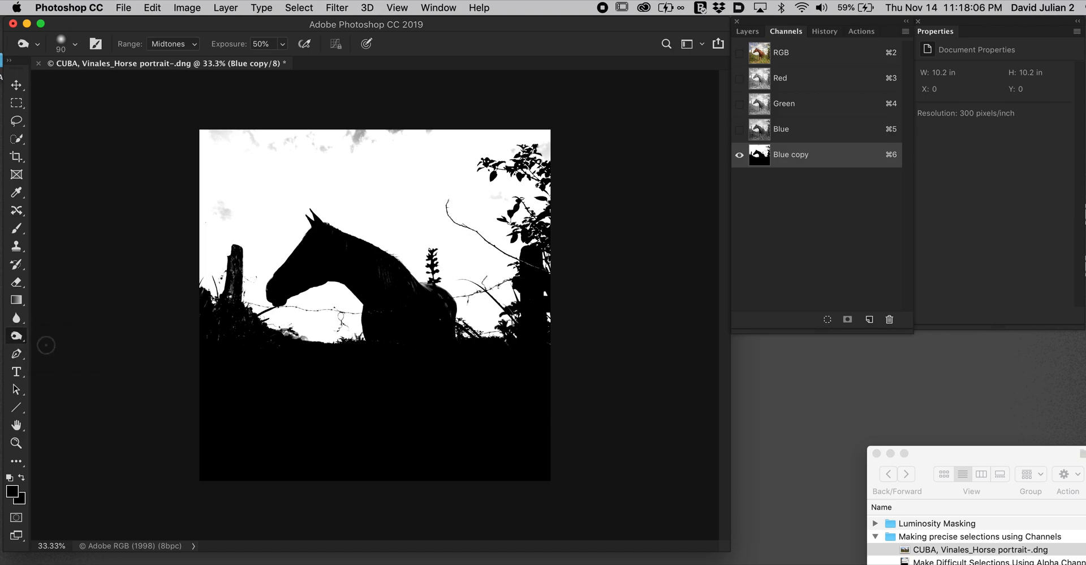
pyautogui.moveTo(225, 325)
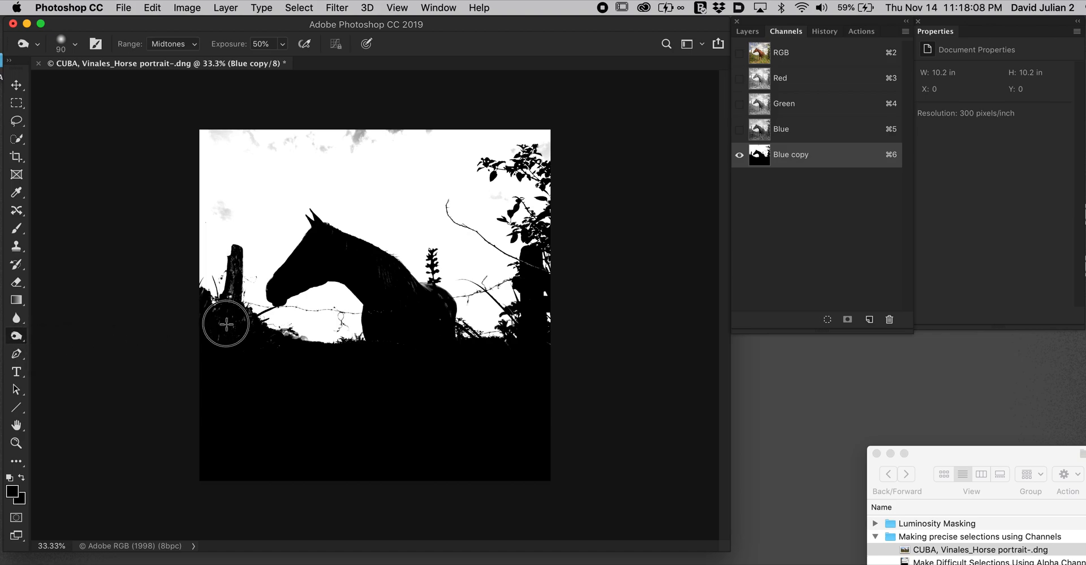
pyautogui.moveTo(239, 346)
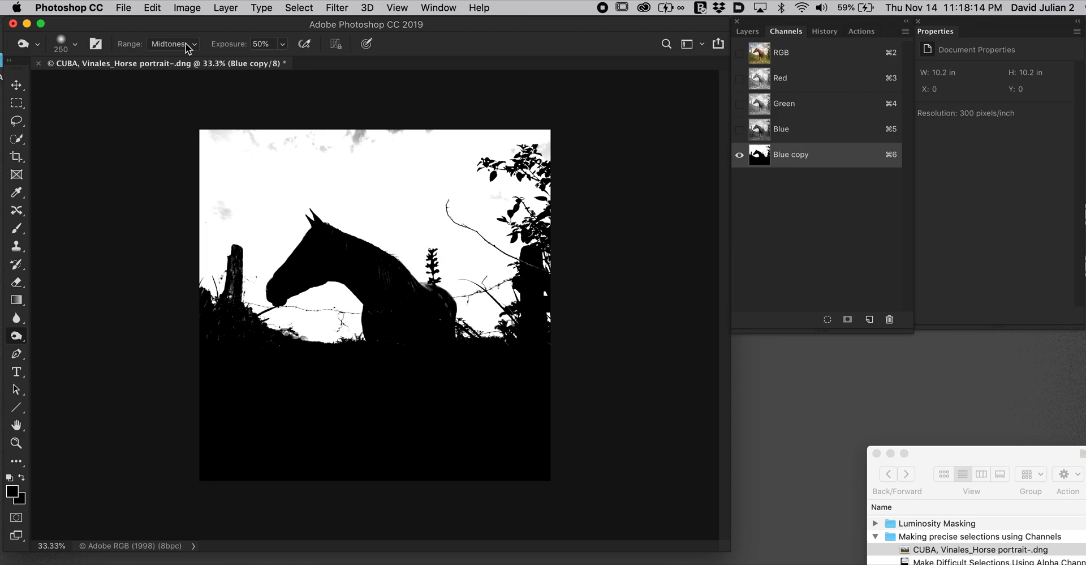
# Step: Limit the Dodge tool to Highlights with Exposure around 100% for the grey sky patches
pyautogui.click(172, 44)
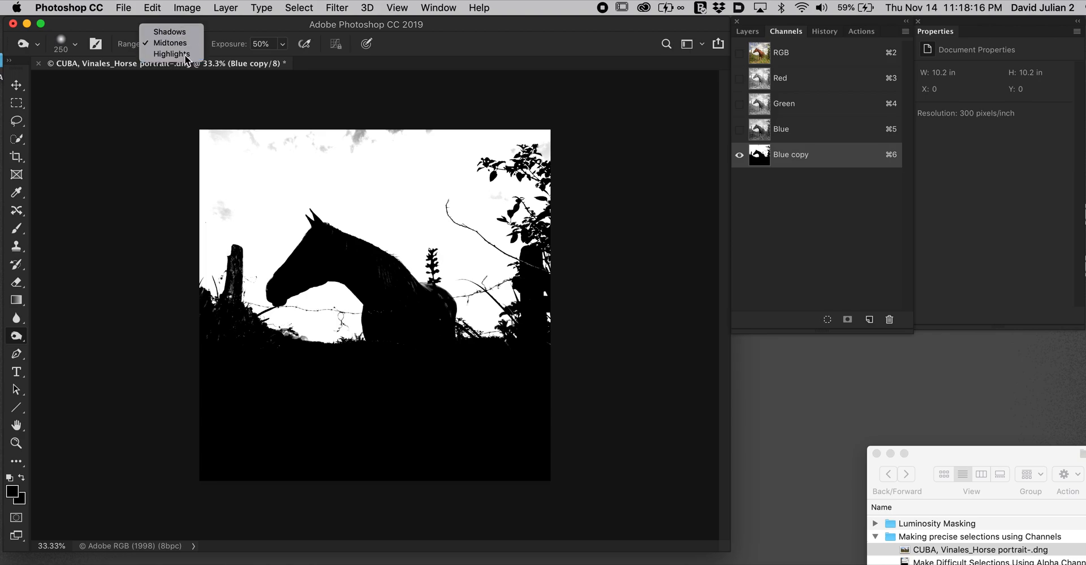
pyautogui.click(172, 54)
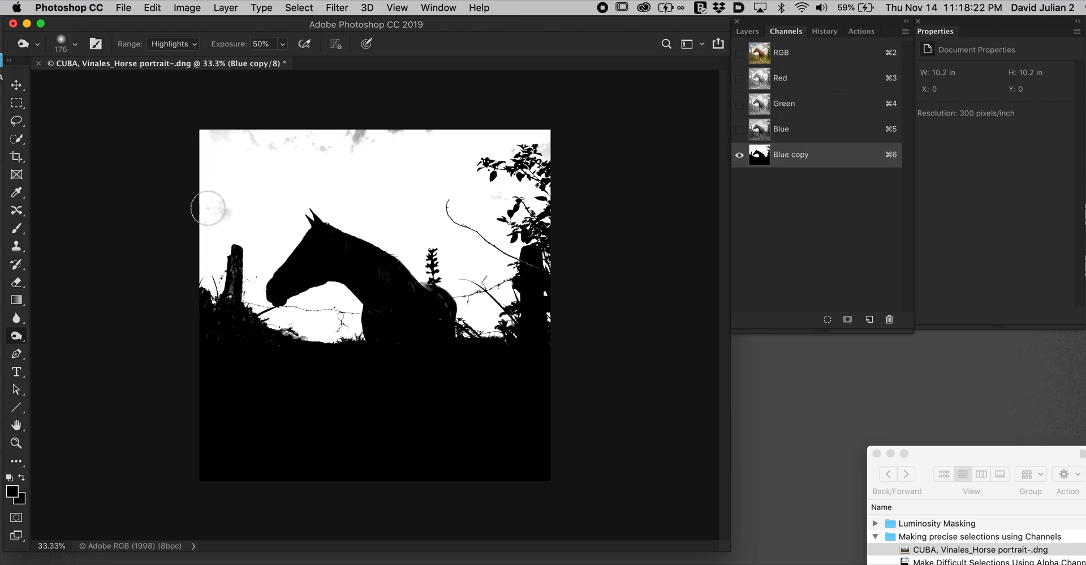
pyautogui.write('100')
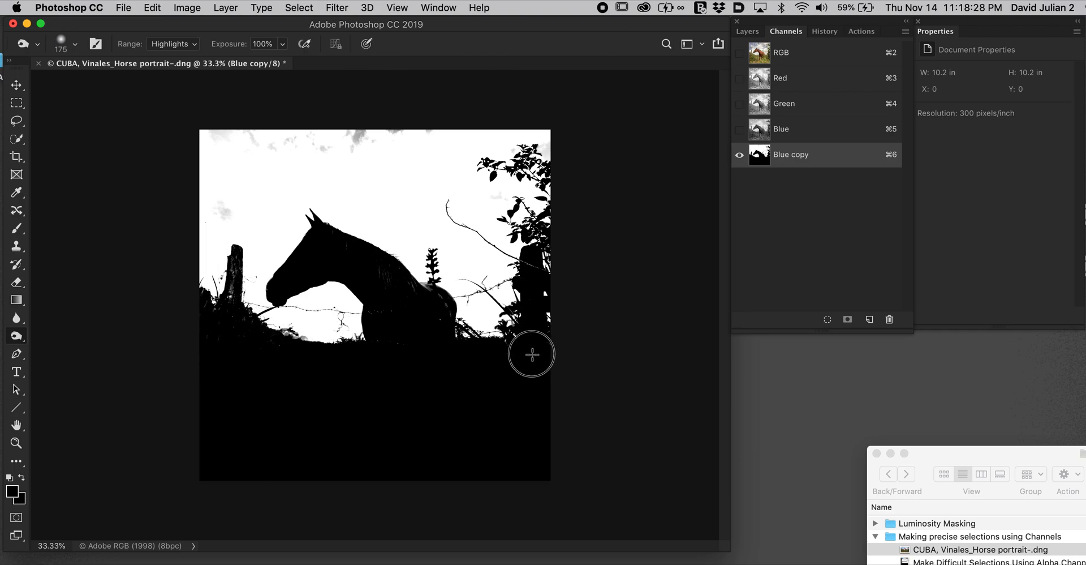
pyautogui.moveTo(236, 326)
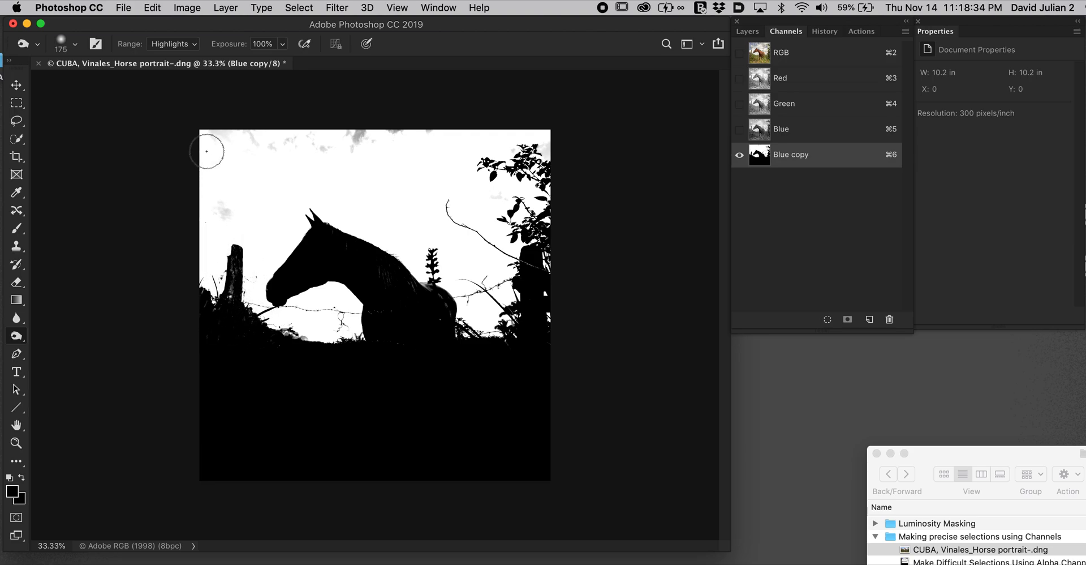
pyautogui.tripleClick(264, 44)
pyautogui.write('96')
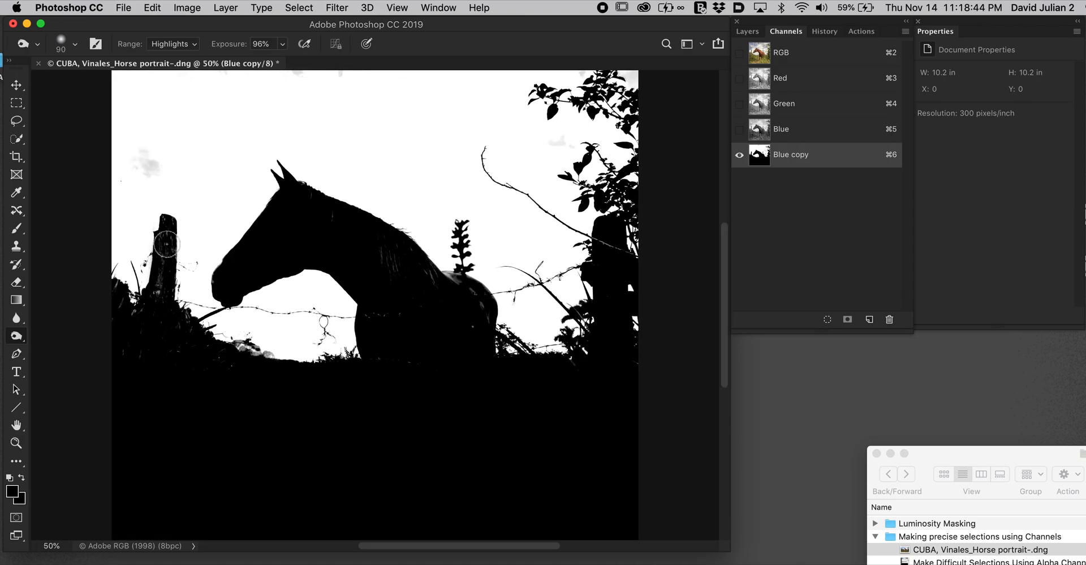
pyautogui.moveTo(166, 337)
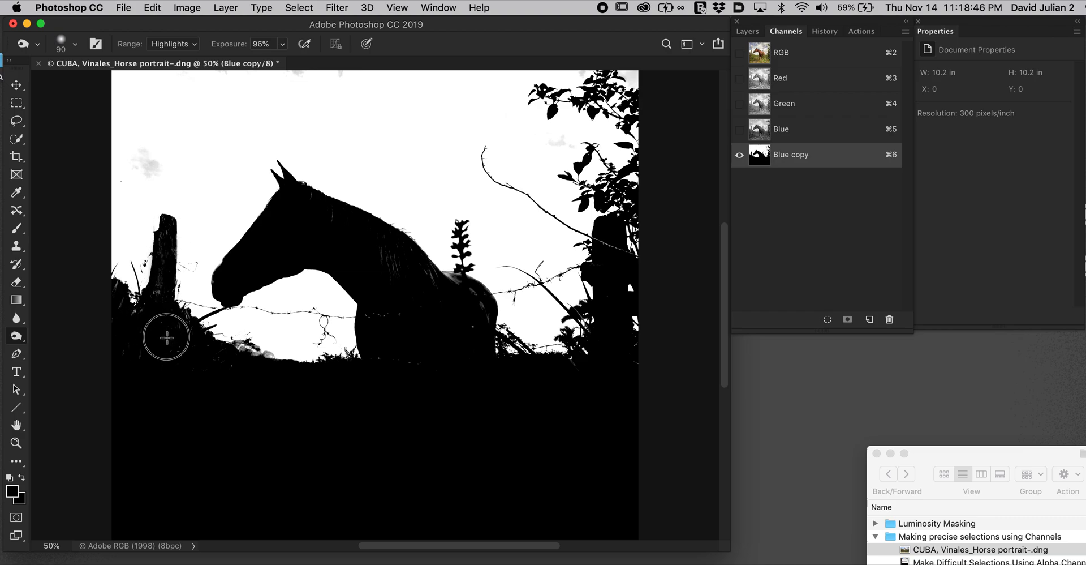
pyautogui.moveTo(417, 199)
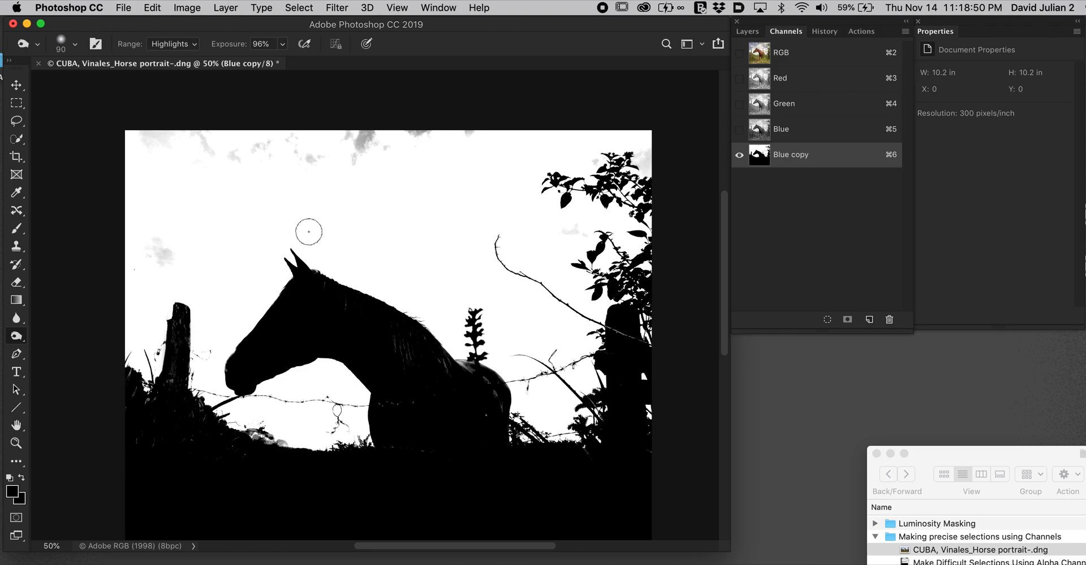
pyautogui.moveTo(23, 340)
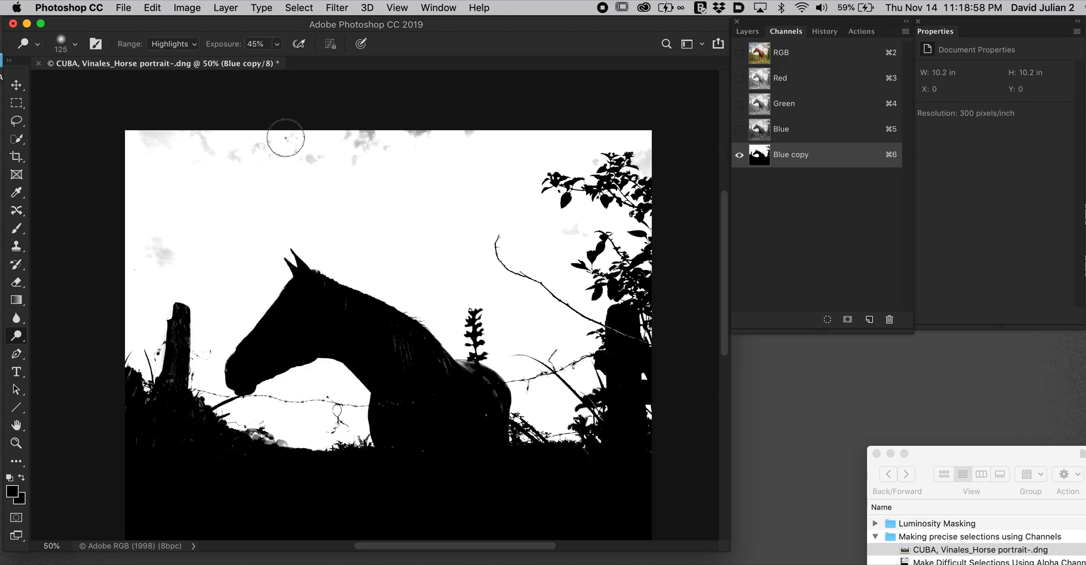
pyautogui.moveTo(229, 48)
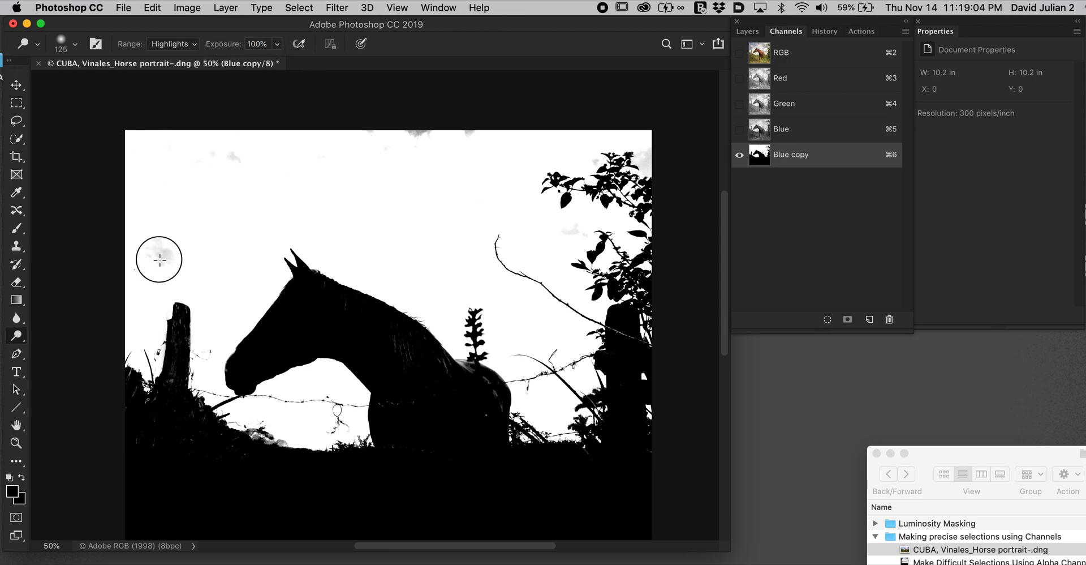
pyautogui.moveTo(453, 139)
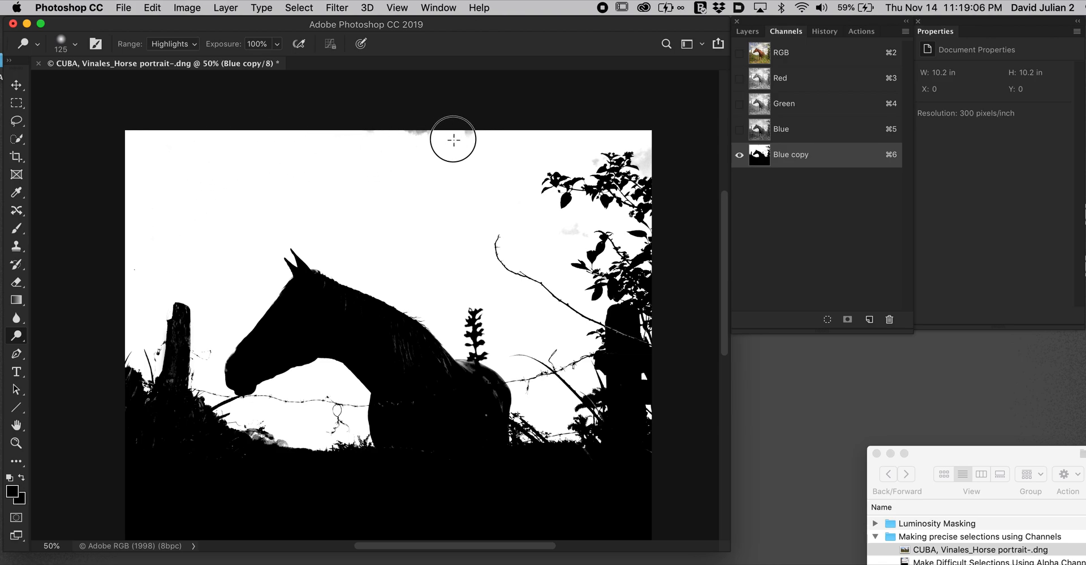
pyautogui.moveTo(587, 155)
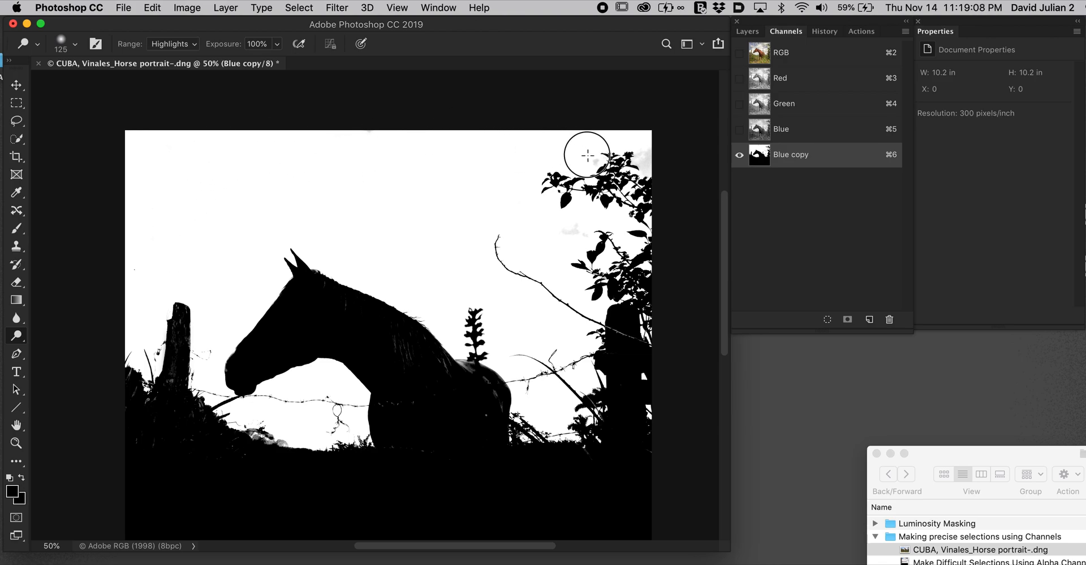
pyautogui.moveTo(224, 37)
pyautogui.write('51')
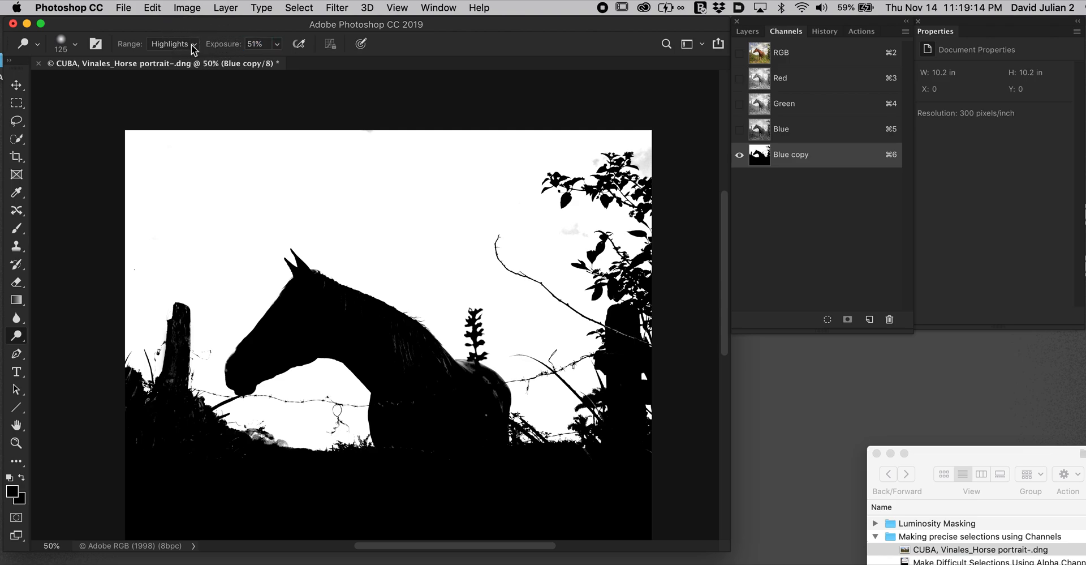
pyautogui.moveTo(644, 154)
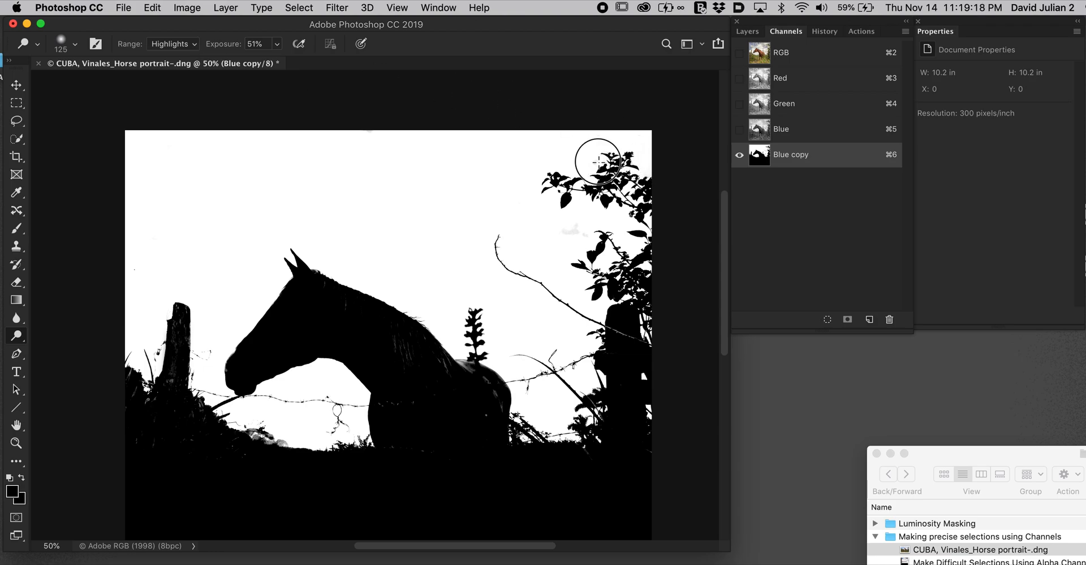
pyautogui.moveTo(584, 232)
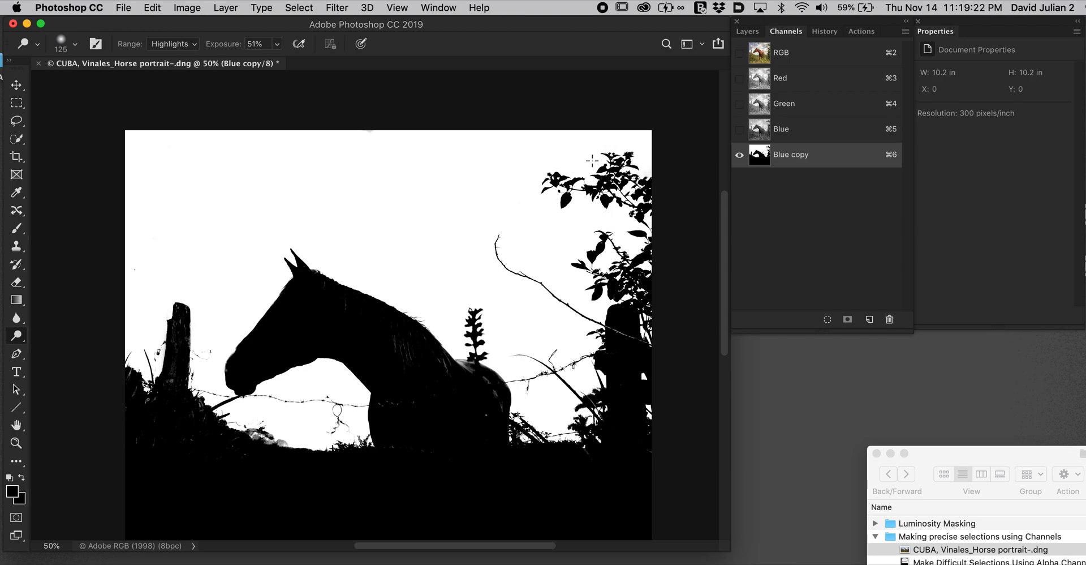
pyautogui.moveTo(548, 343)
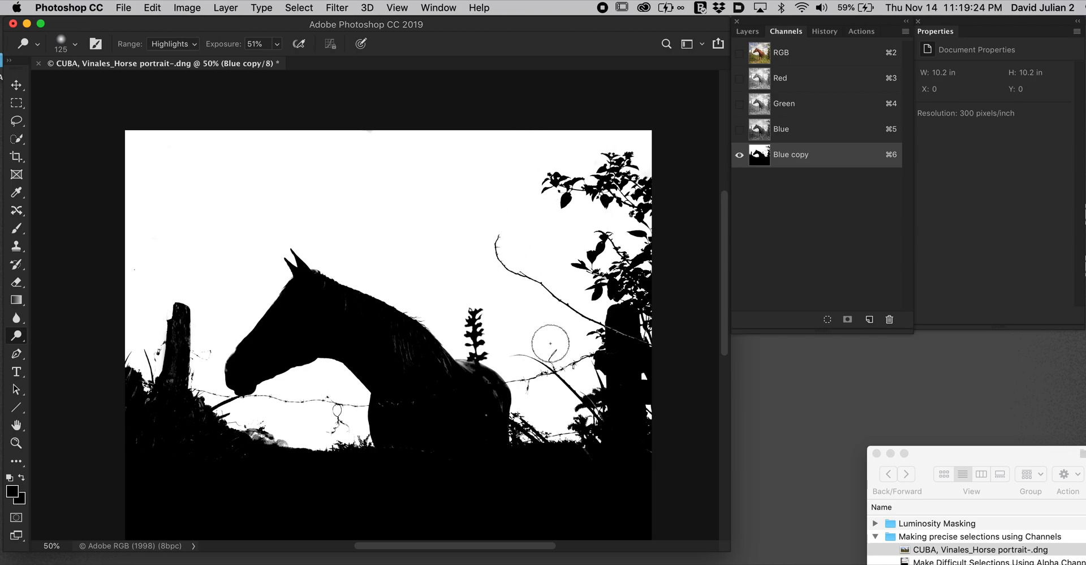
pyautogui.moveTo(551, 156)
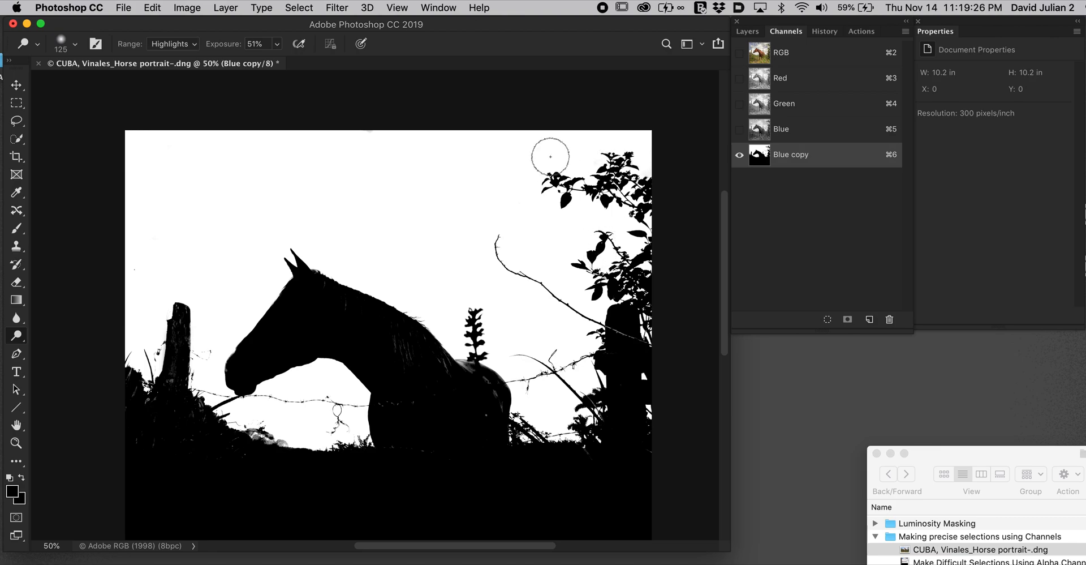
pyautogui.moveTo(164, 54)
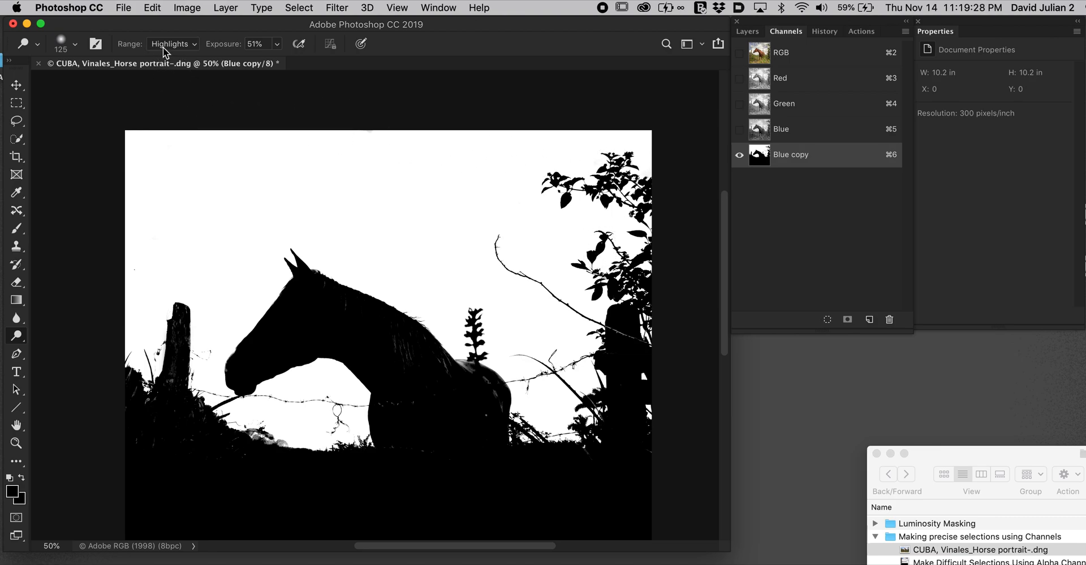
# Step: Lower dodge Exposure to 40% while whitening the sky around the upper-right leaves
pyautogui.moveTo(223, 44); pyautogui.dragTo(215, 44)
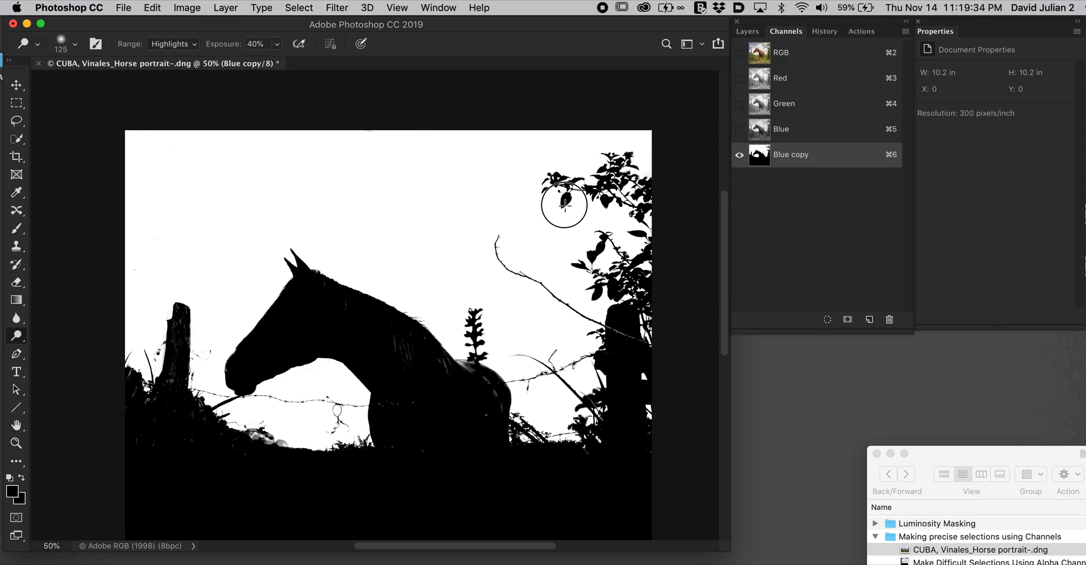
pyautogui.moveTo(580, 157)
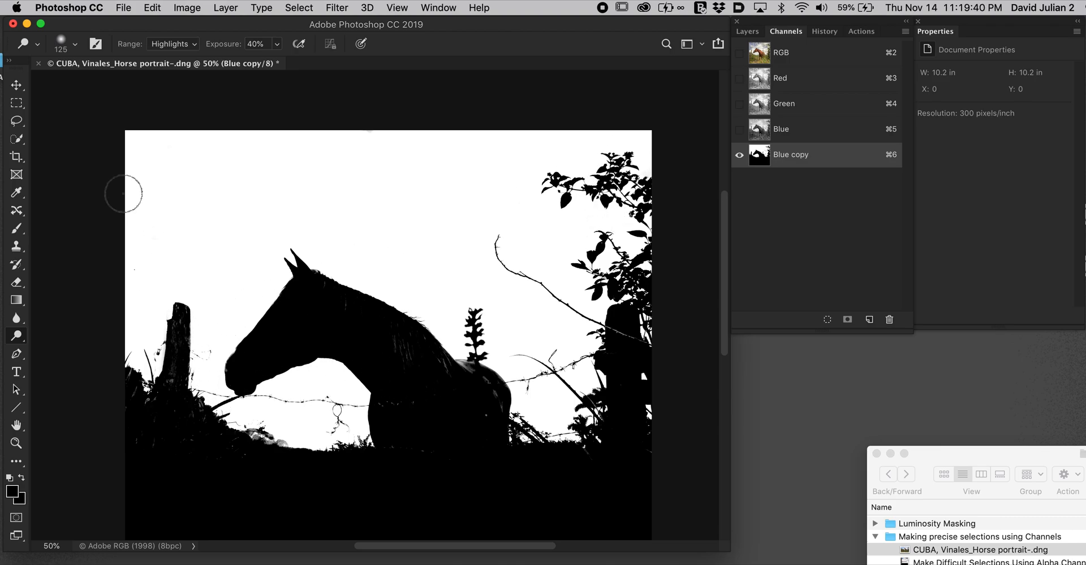
pyautogui.moveTo(271, 442)
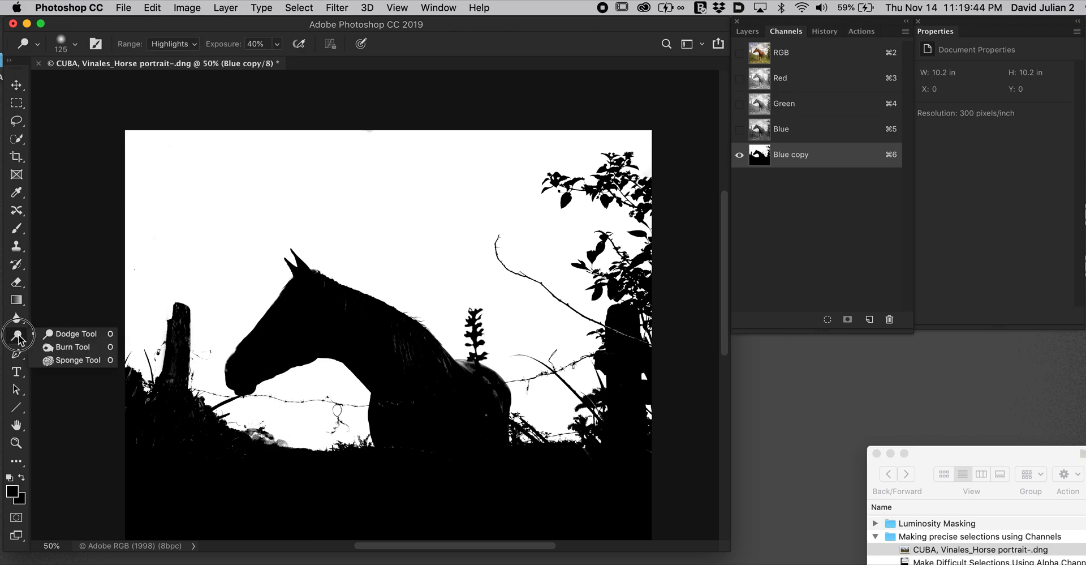
# Step: Return to the Dodge tool and restrict its Range to Shadows
pyautogui.click(72, 346)
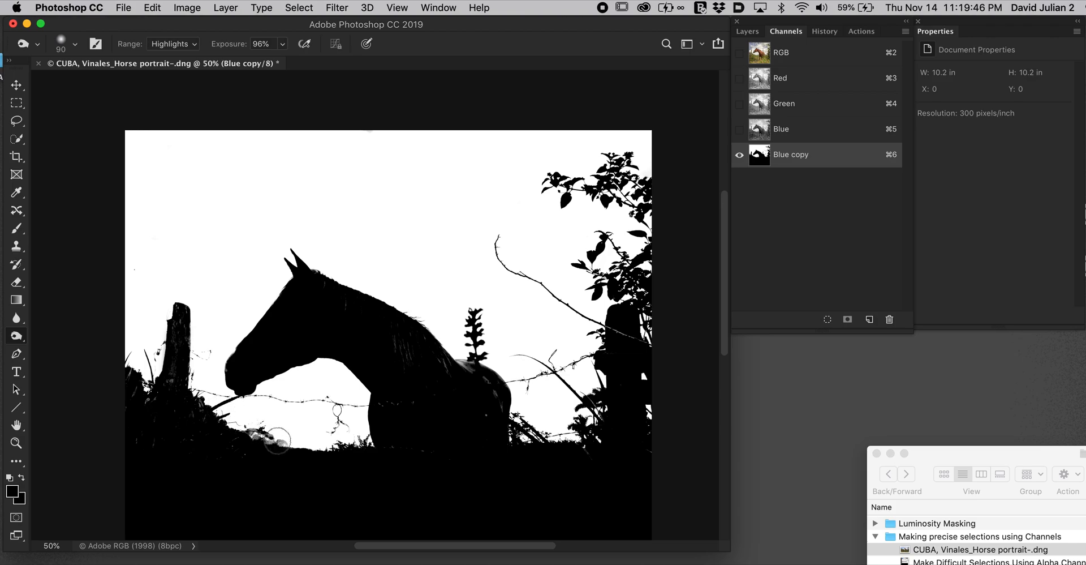
pyautogui.click(173, 44)
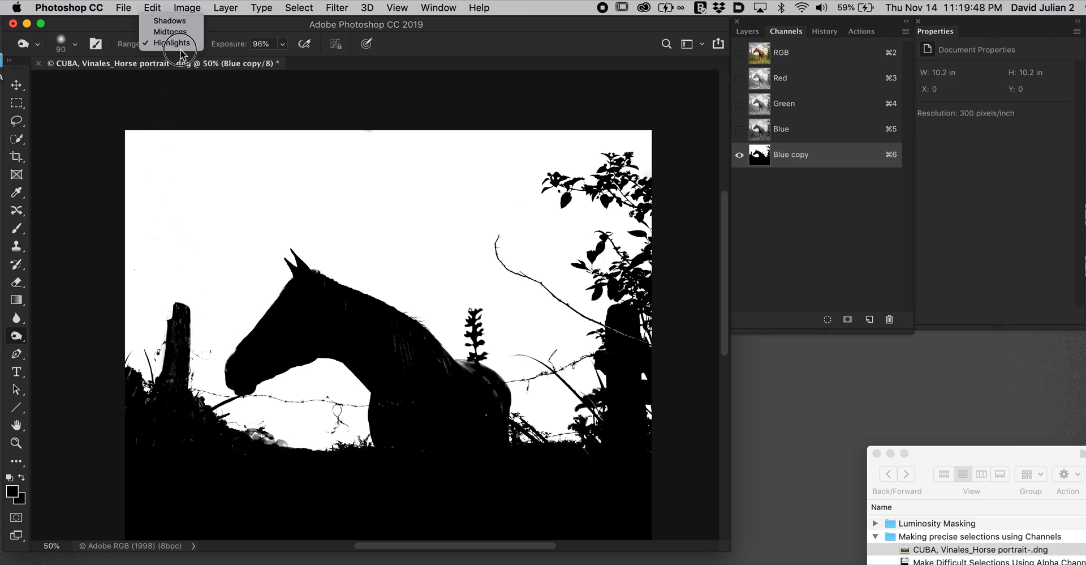
pyautogui.click(169, 20)
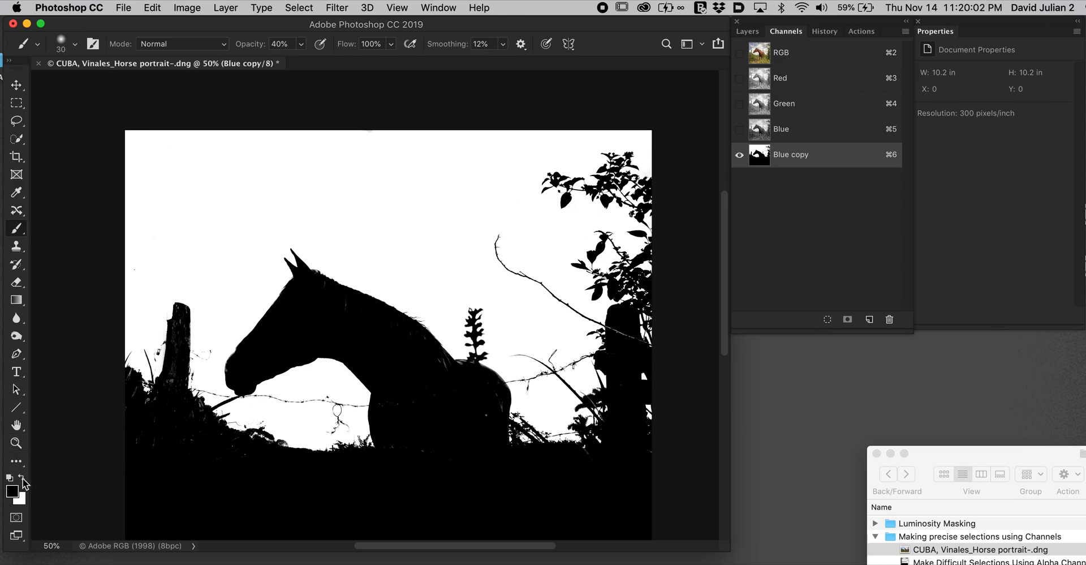
pyautogui.moveTo(294, 66)
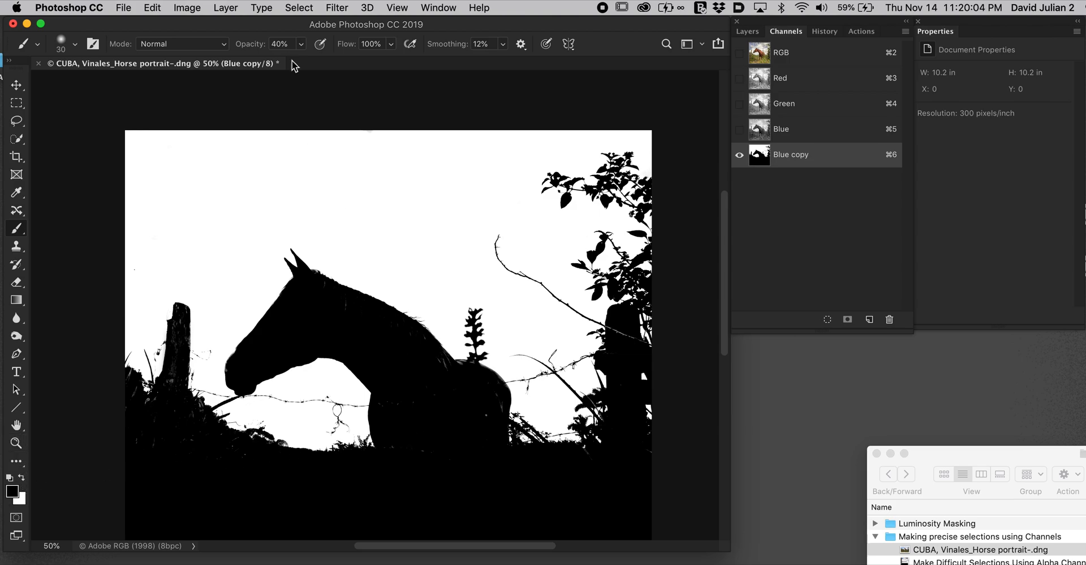
# Step: Raise the black brush opacity to 100% for painting the horse and ground solid
pyautogui.tripleClick(281, 44)
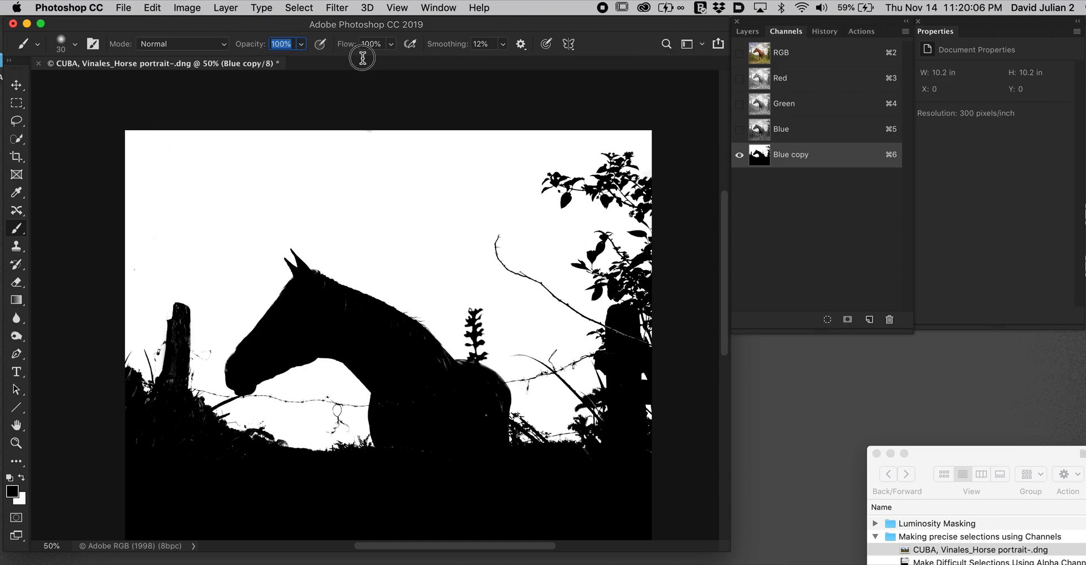
pyautogui.moveTo(498, 407)
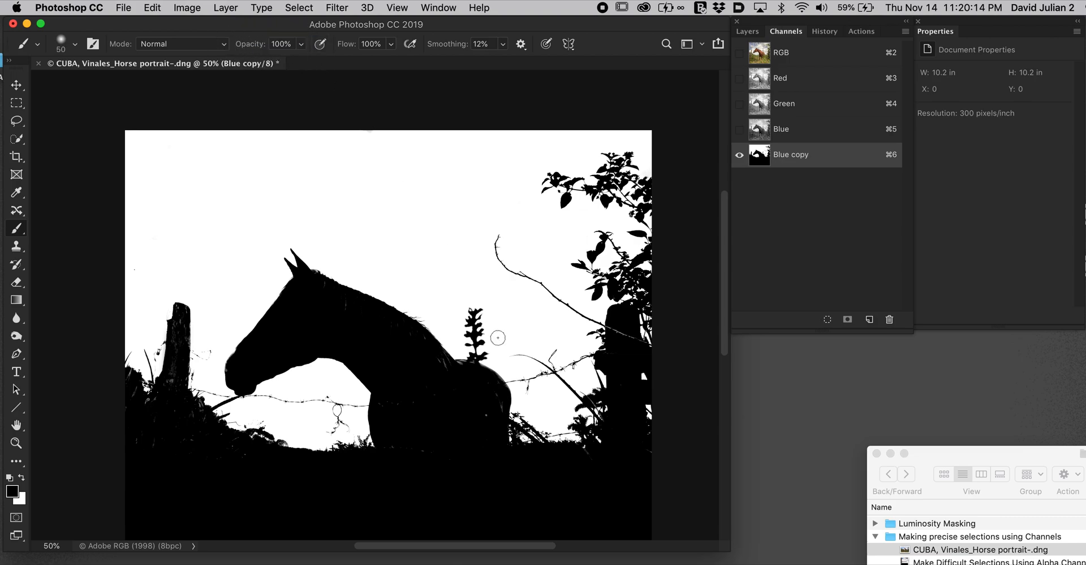
pyautogui.moveTo(495, 408)
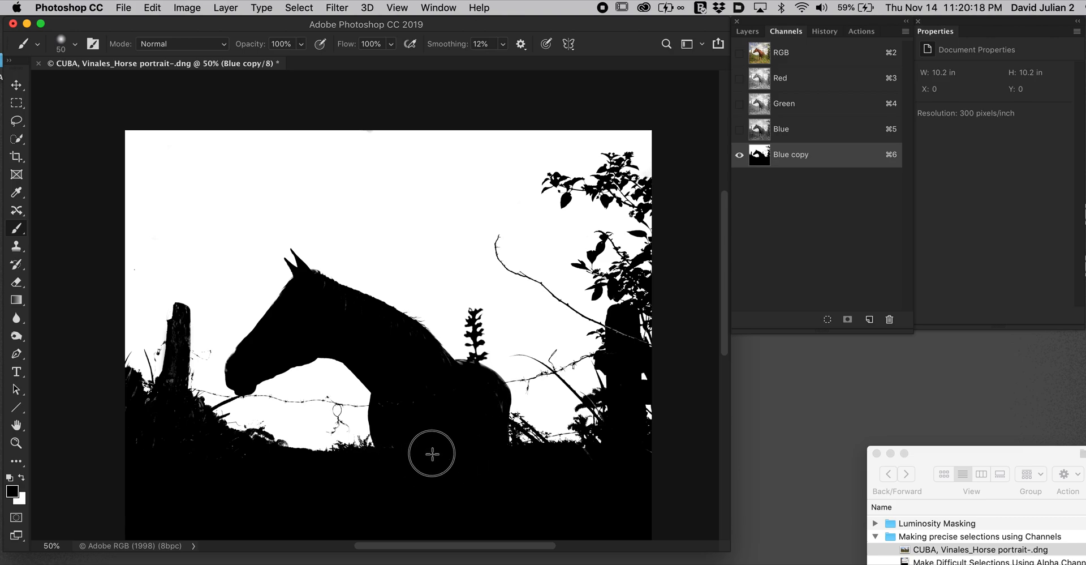
pyautogui.moveTo(646, 454)
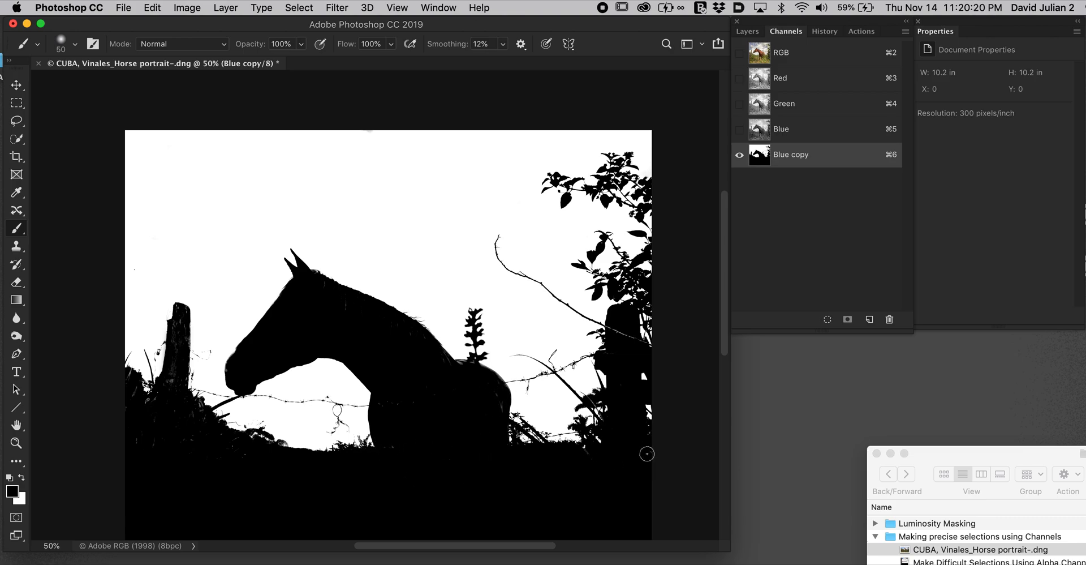
pyautogui.moveTo(149, 440)
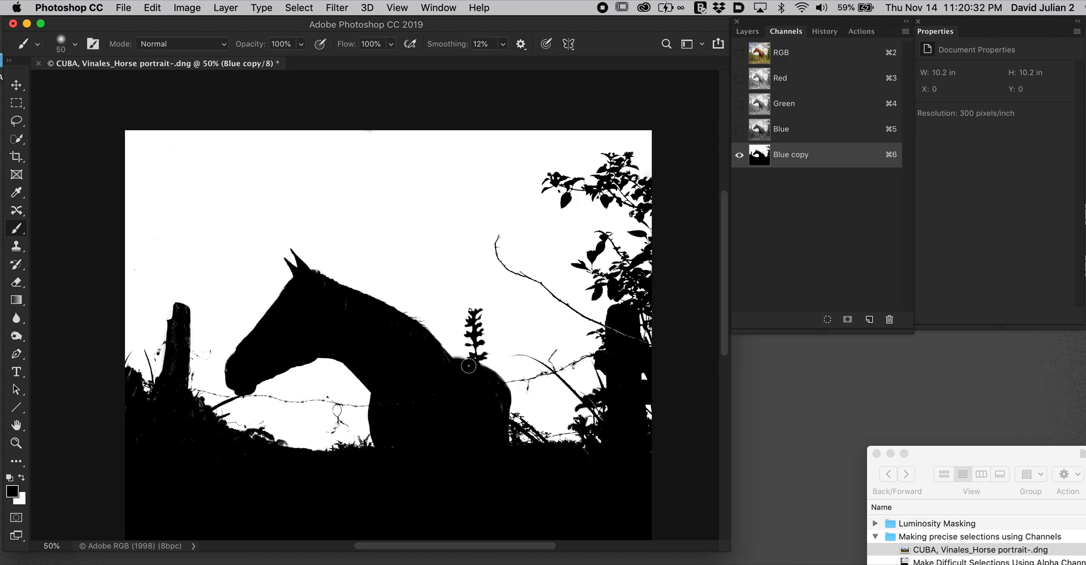
pyautogui.moveTo(414, 373)
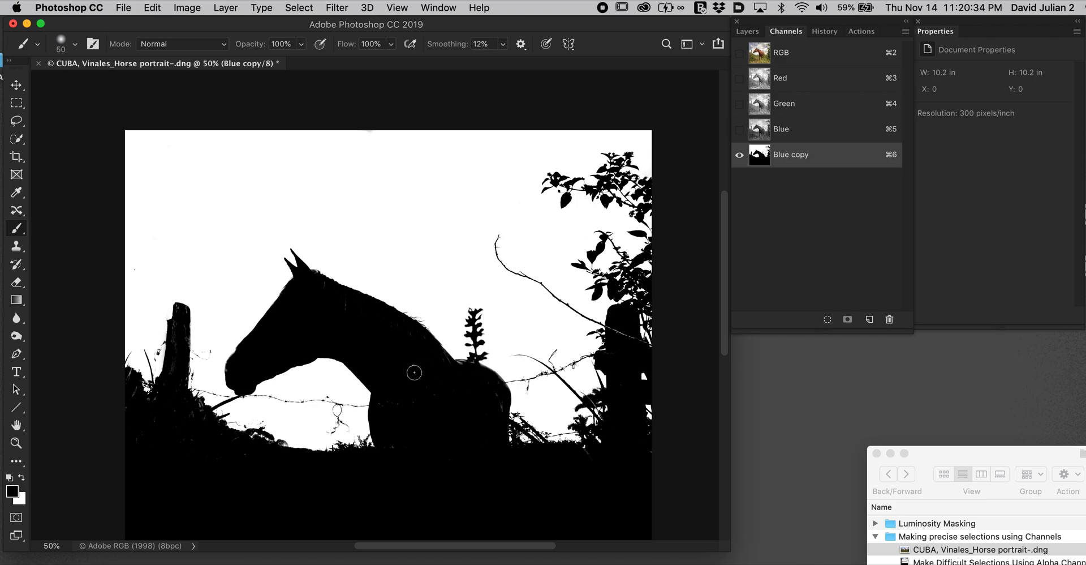
# Step: Show the full-colour RGB composite again, keeping the Blue copy channel
pyautogui.click(16, 335)
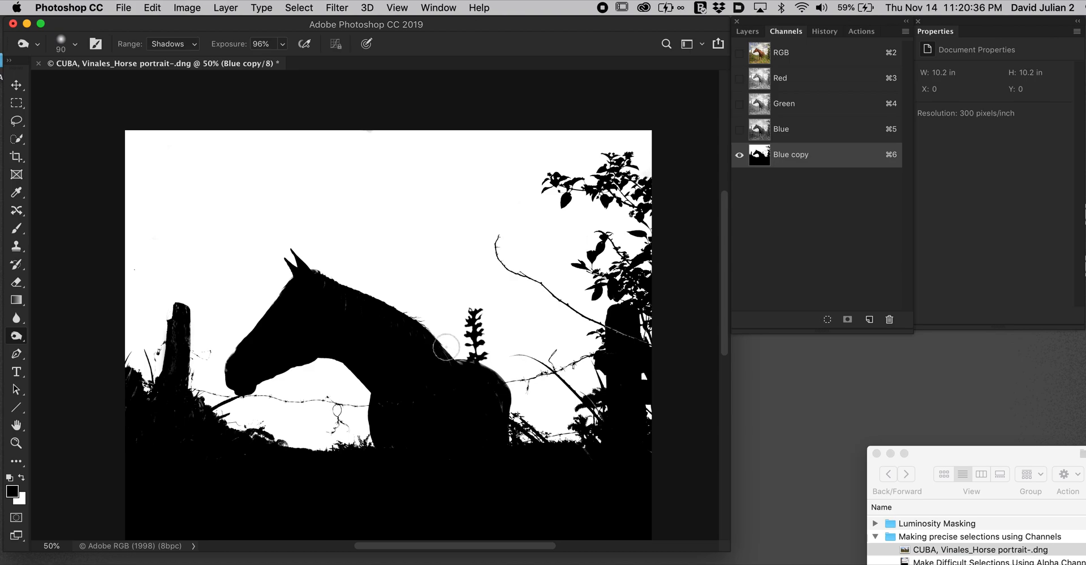
pyautogui.moveTo(473, 375)
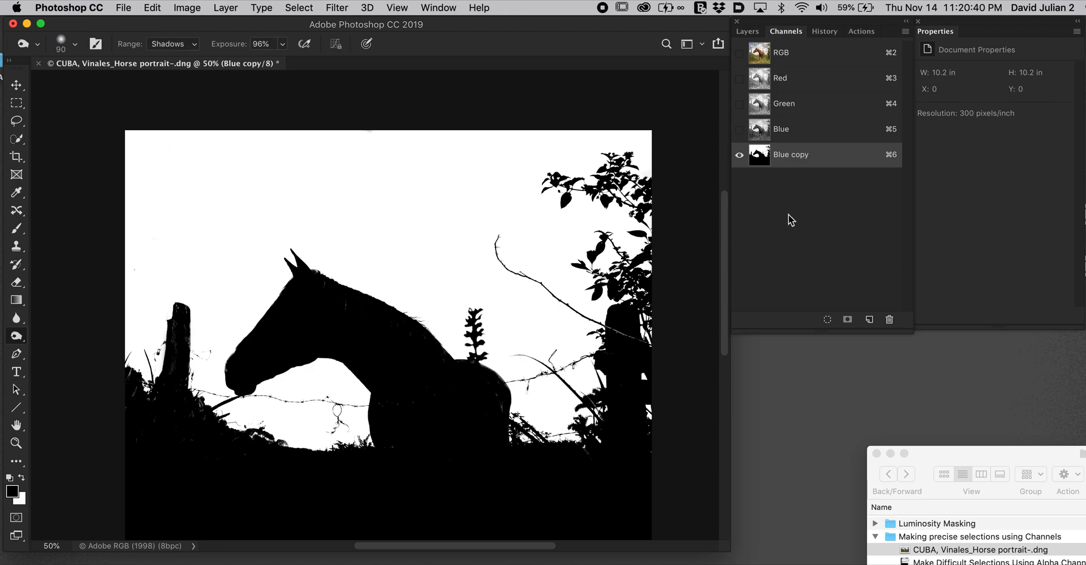
pyautogui.moveTo(804, 57)
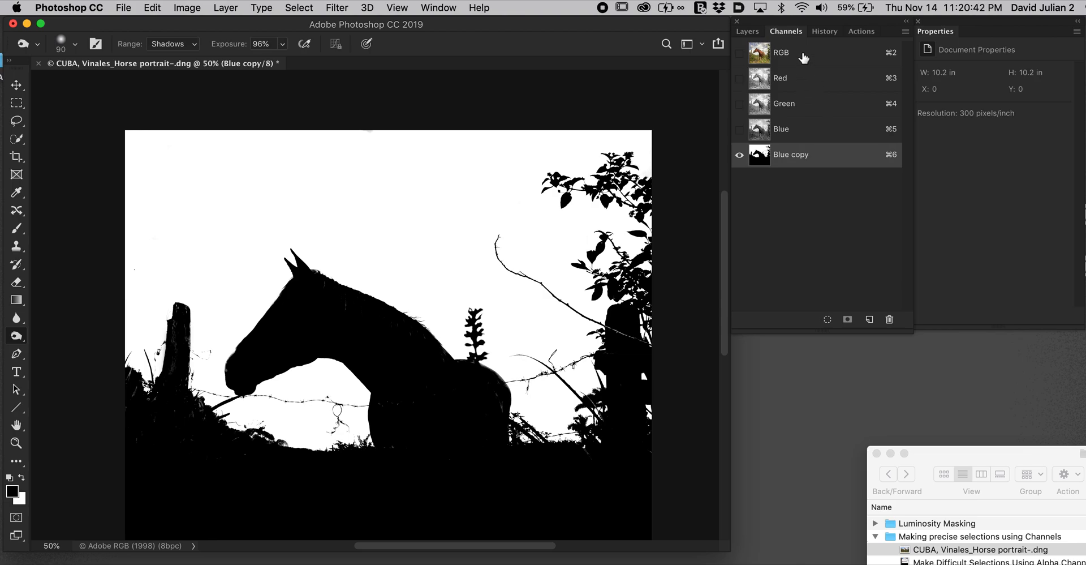
pyautogui.click(781, 52)
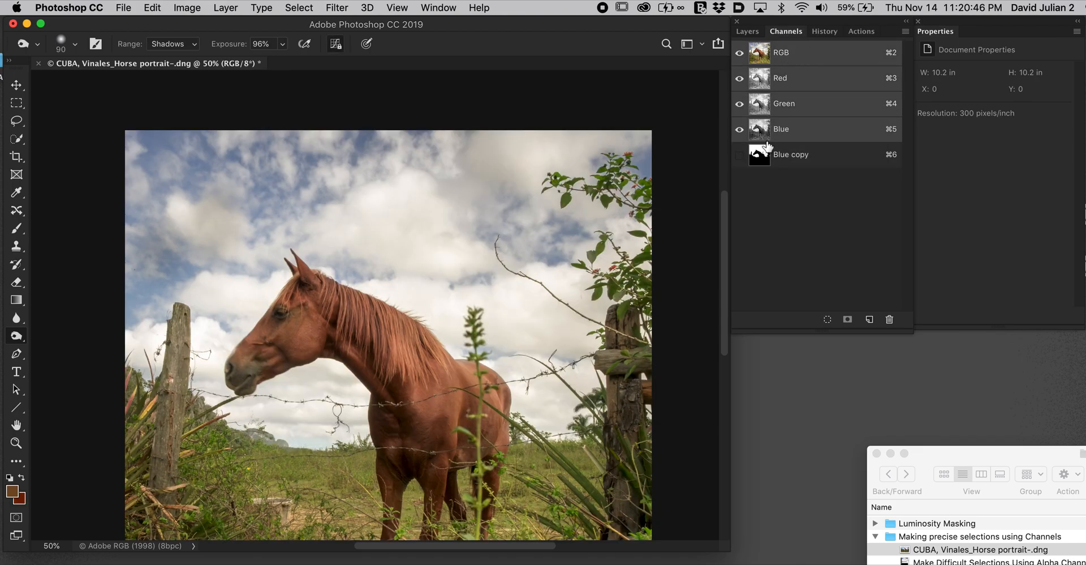
pyautogui.moveTo(758, 131)
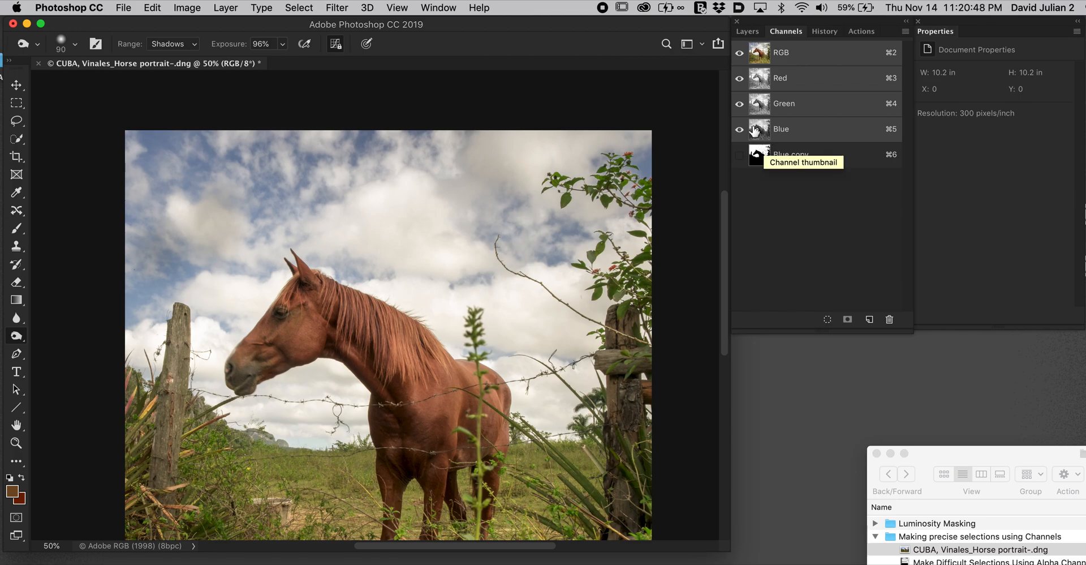
pyautogui.moveTo(751, 158)
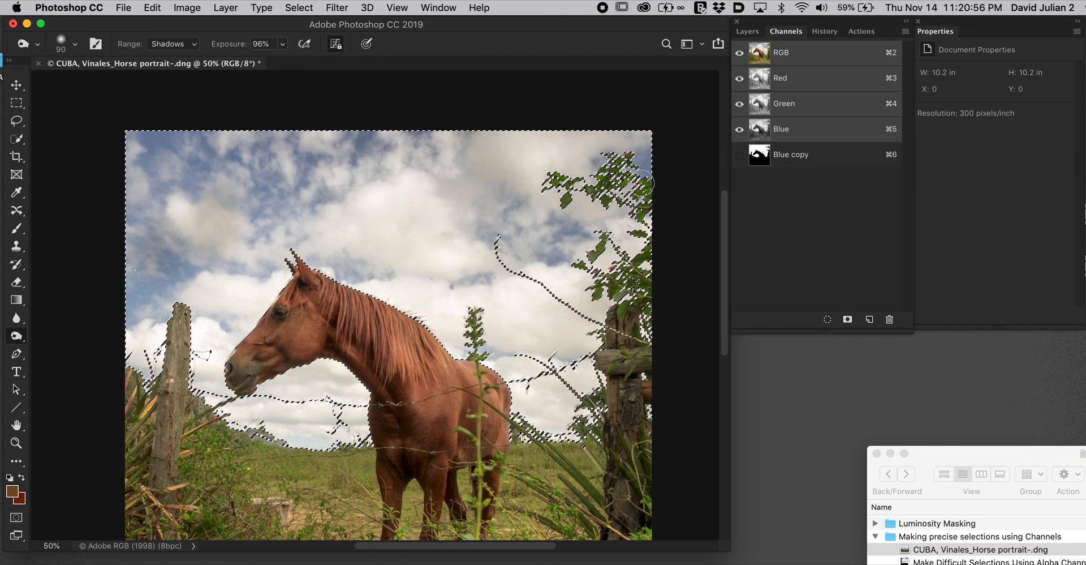
pyautogui.moveTo(295, 193)
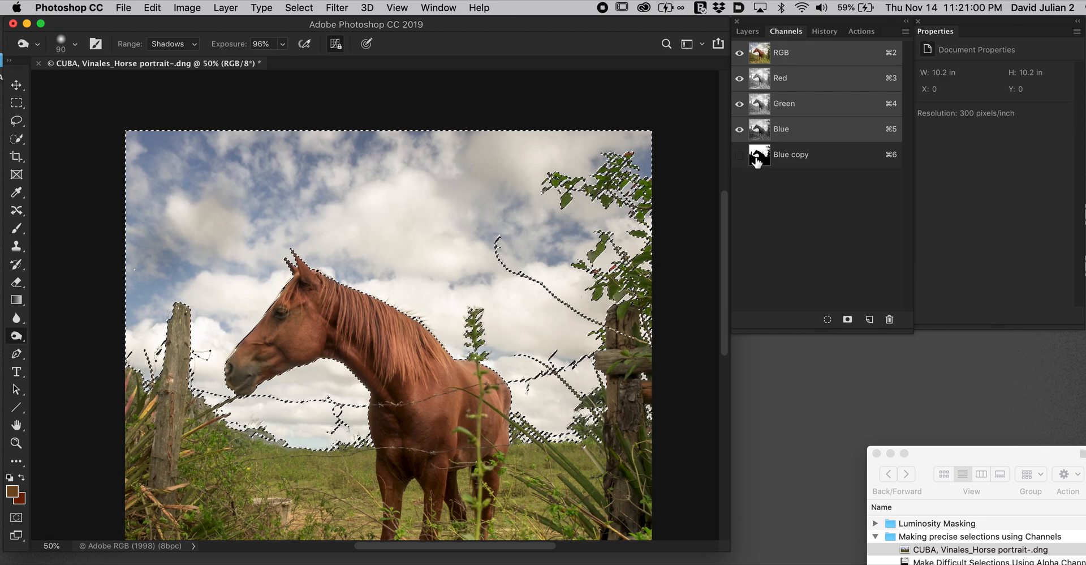
# Step: Load the Blue copy channel as a selection outlining the sky on the colour photo
pyautogui.click(739, 154)
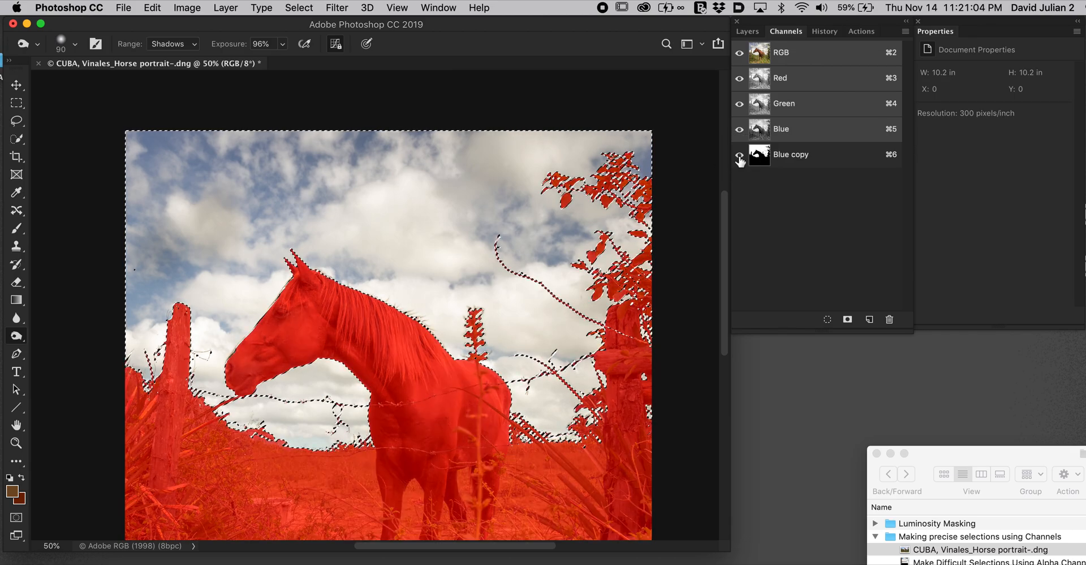
pyautogui.click(740, 158)
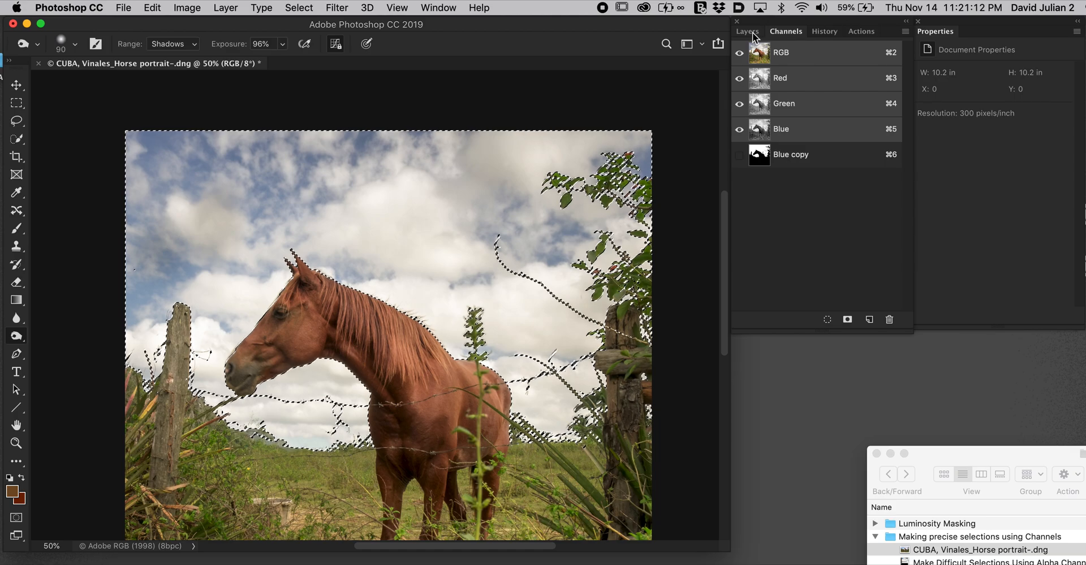
# Step: Convert Background to Layer 0 and give it an inverted mask hiding the sky
pyautogui.click(748, 32)
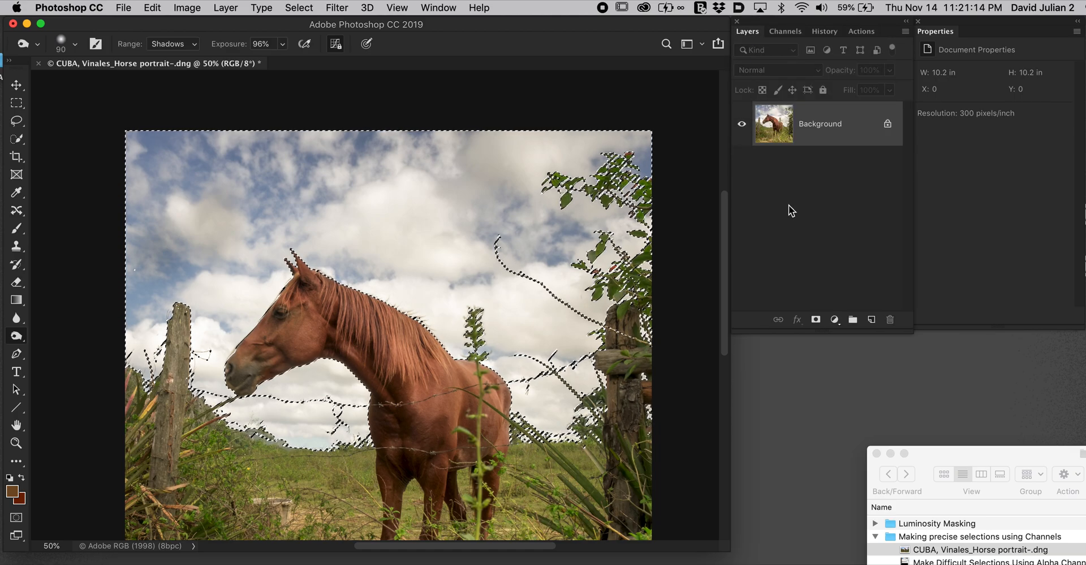
pyautogui.doubleClick(820, 123)
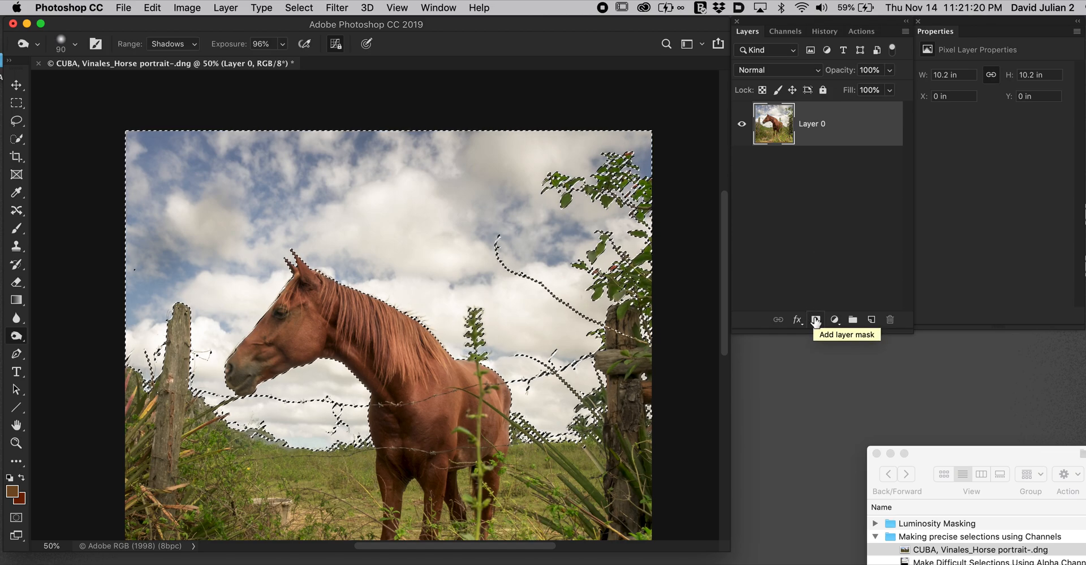
pyautogui.moveTo(458, 220)
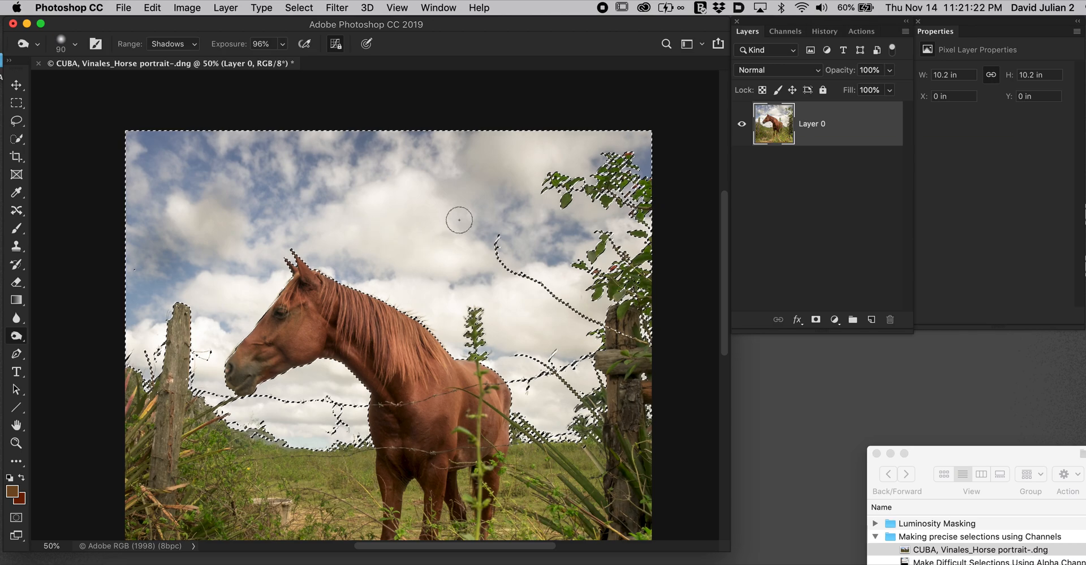
pyautogui.moveTo(385, 228)
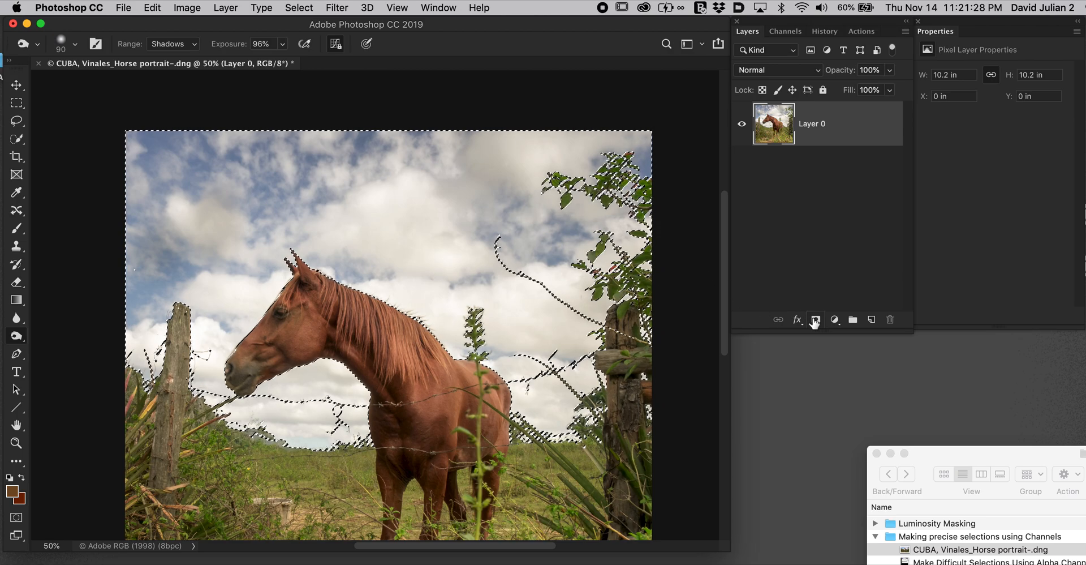
pyautogui.click(816, 319)
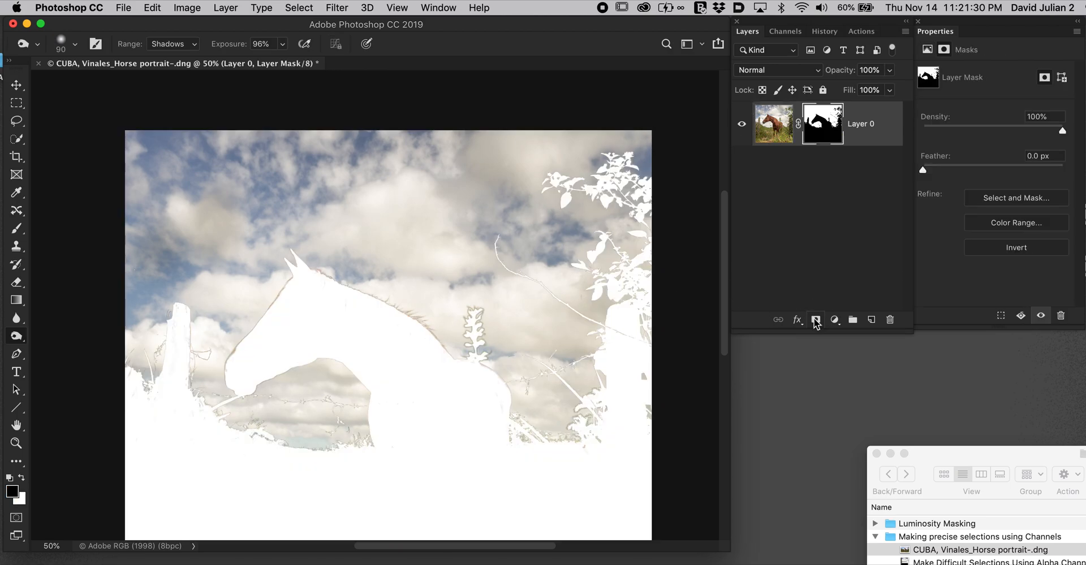
pyautogui.moveTo(816, 319)
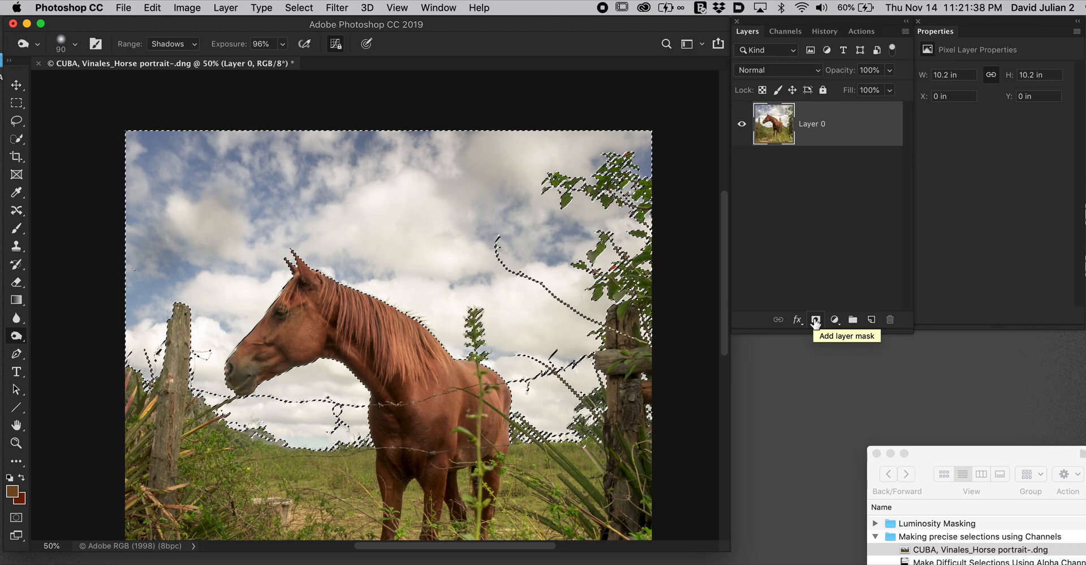
pyautogui.click(816, 319)
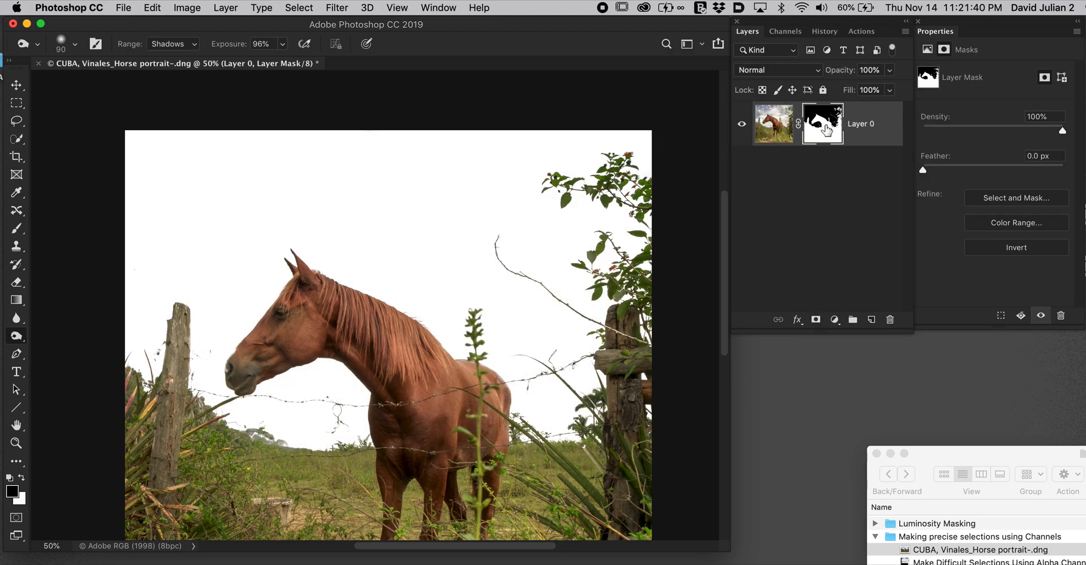
pyautogui.moveTo(821, 131)
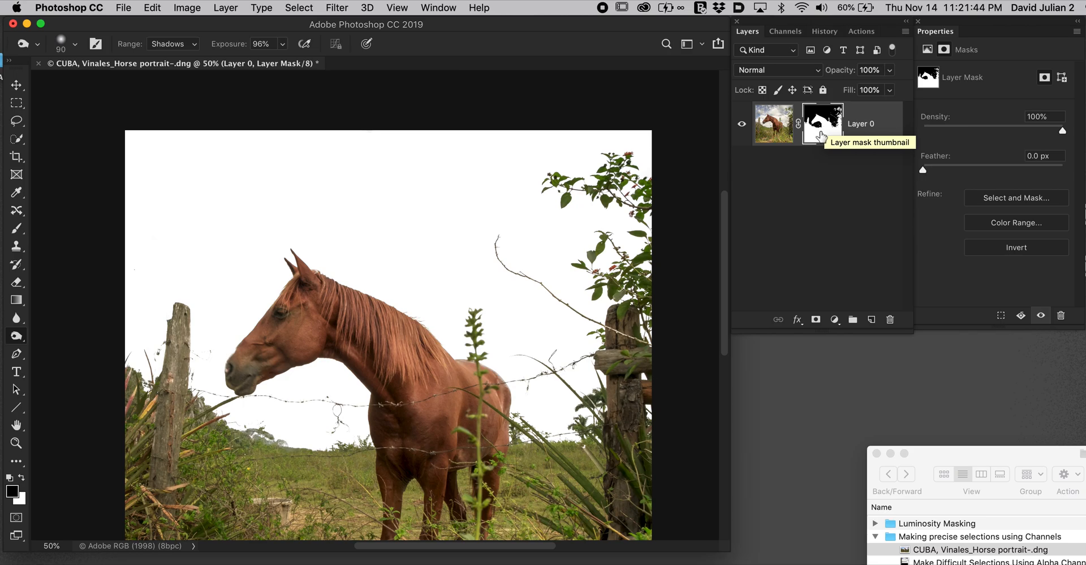
pyautogui.moveTo(819, 128)
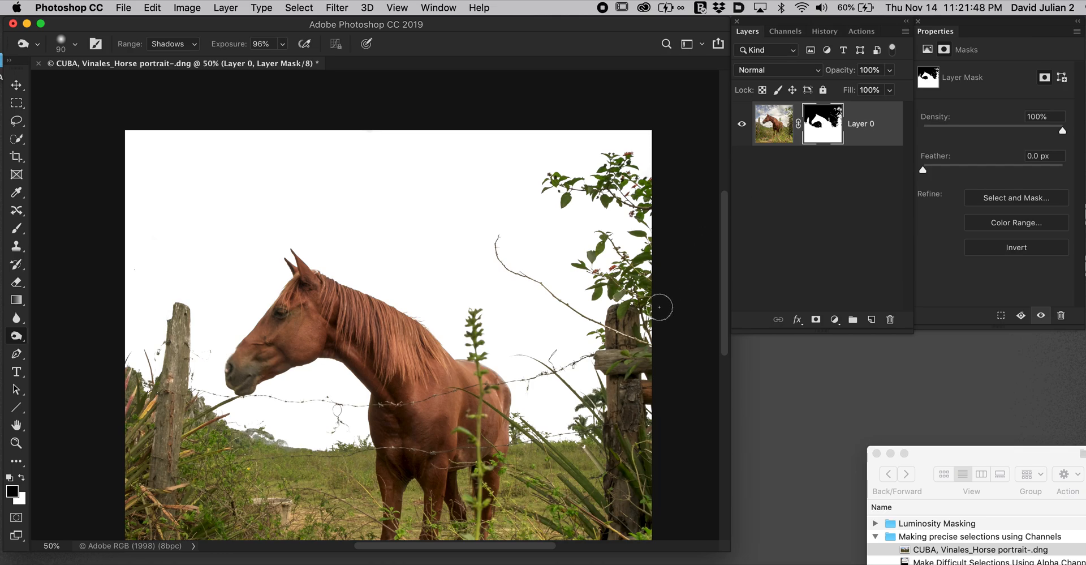
pyautogui.moveTo(271, 429)
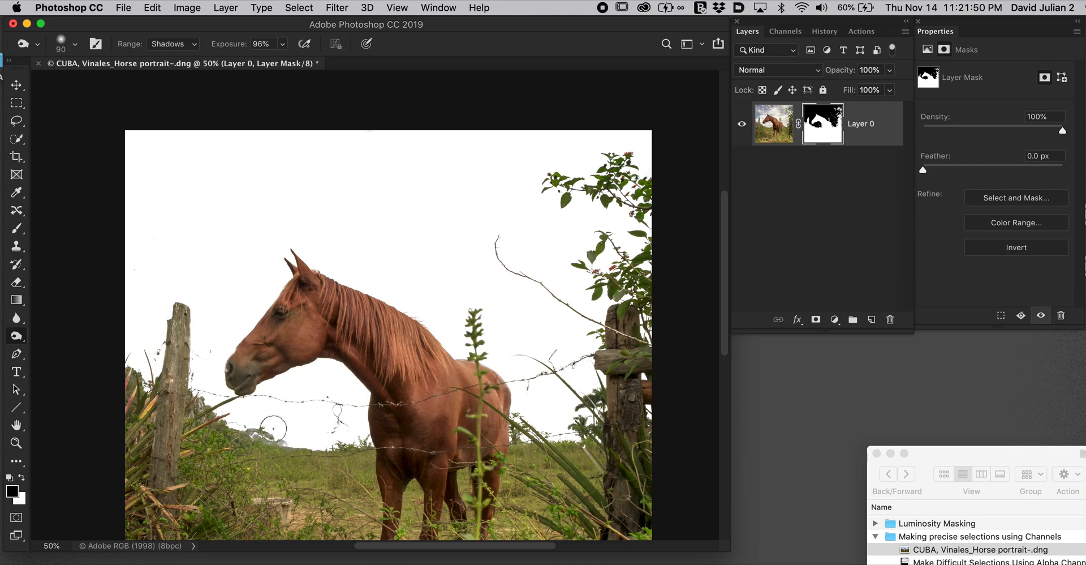
pyautogui.moveTo(365, 205)
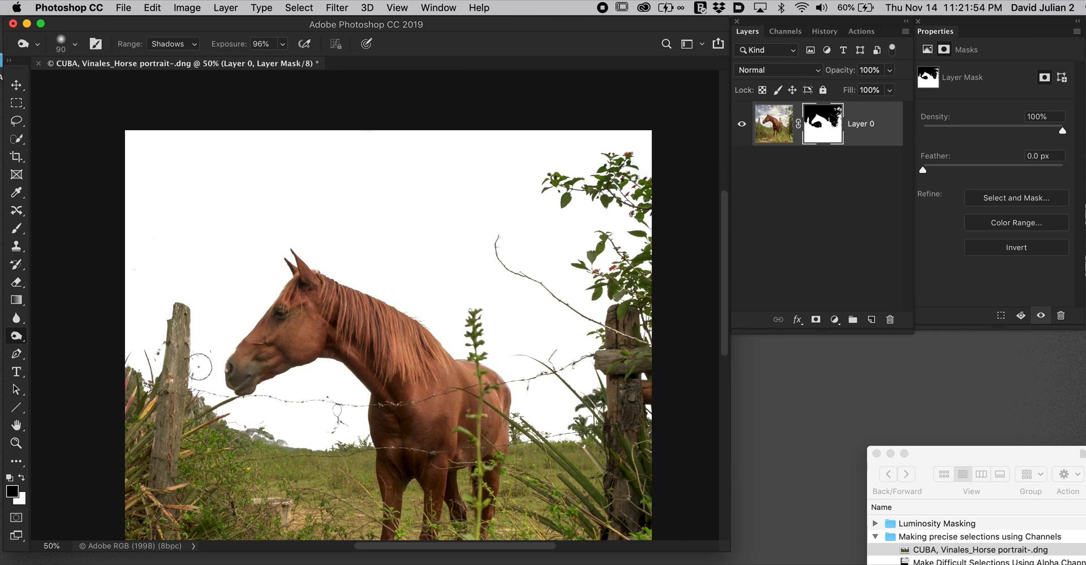
pyautogui.moveTo(326, 402)
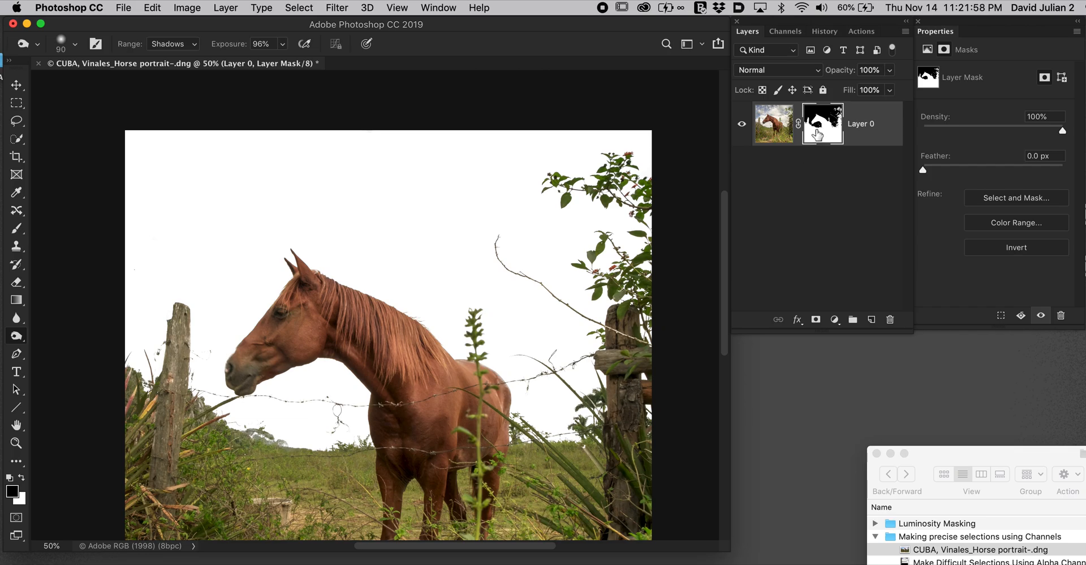
pyautogui.moveTo(828, 129)
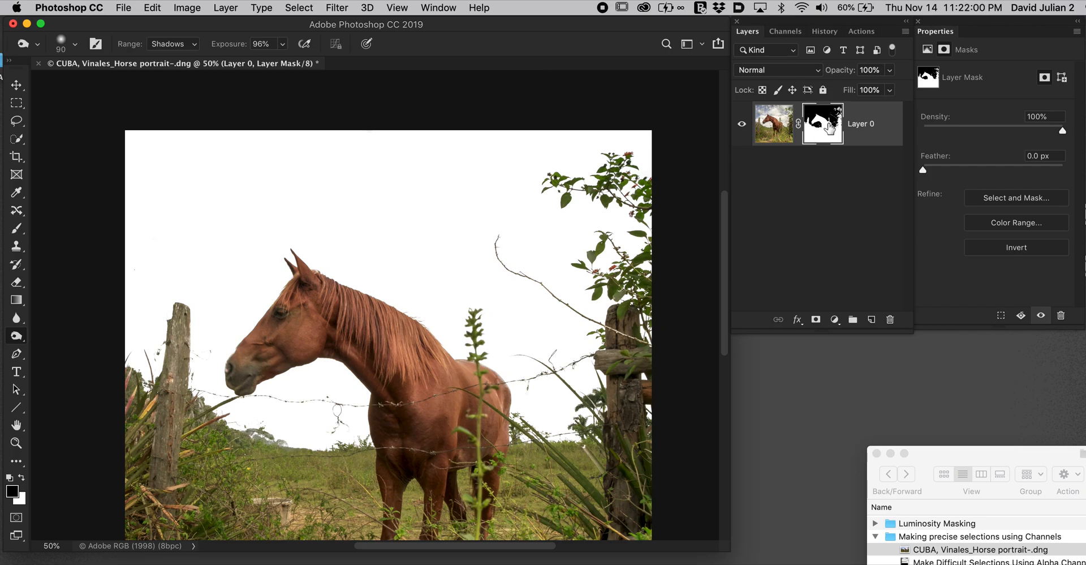
pyautogui.click(1016, 199)
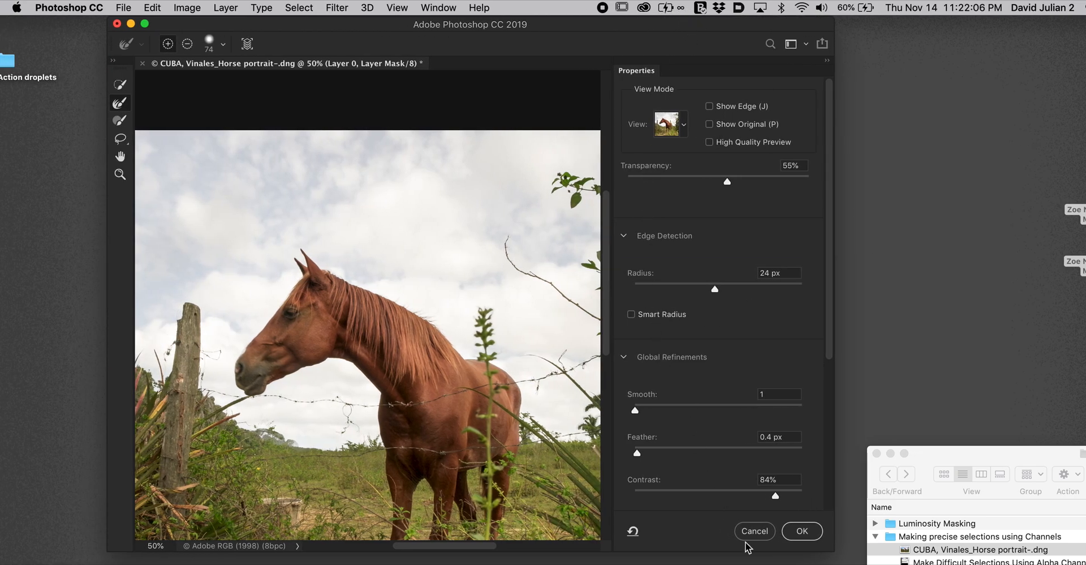
pyautogui.moveTo(687, 341)
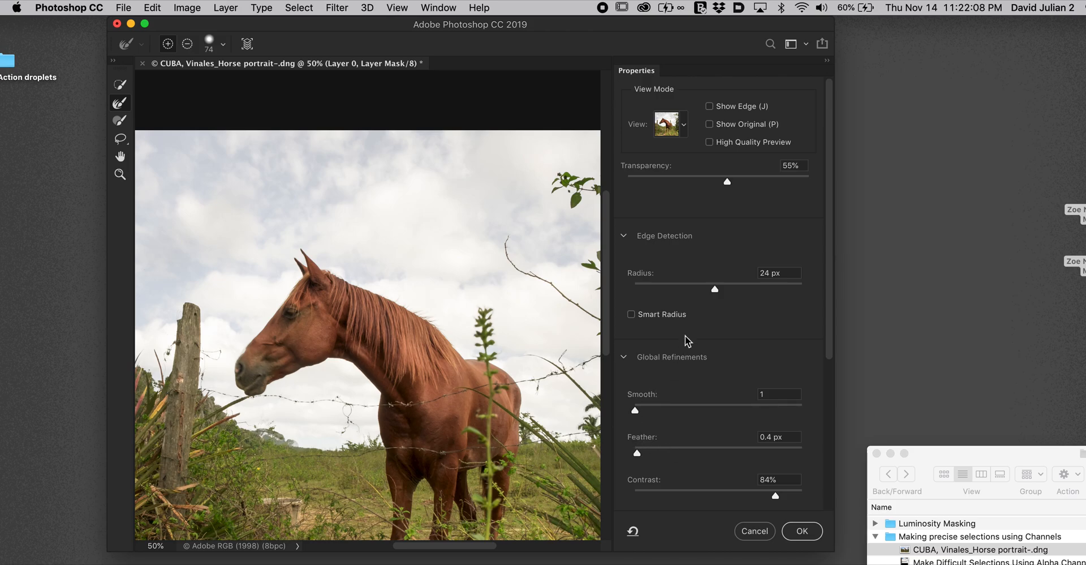
pyautogui.moveTo(714, 289); pyautogui.dragTo(696, 289)
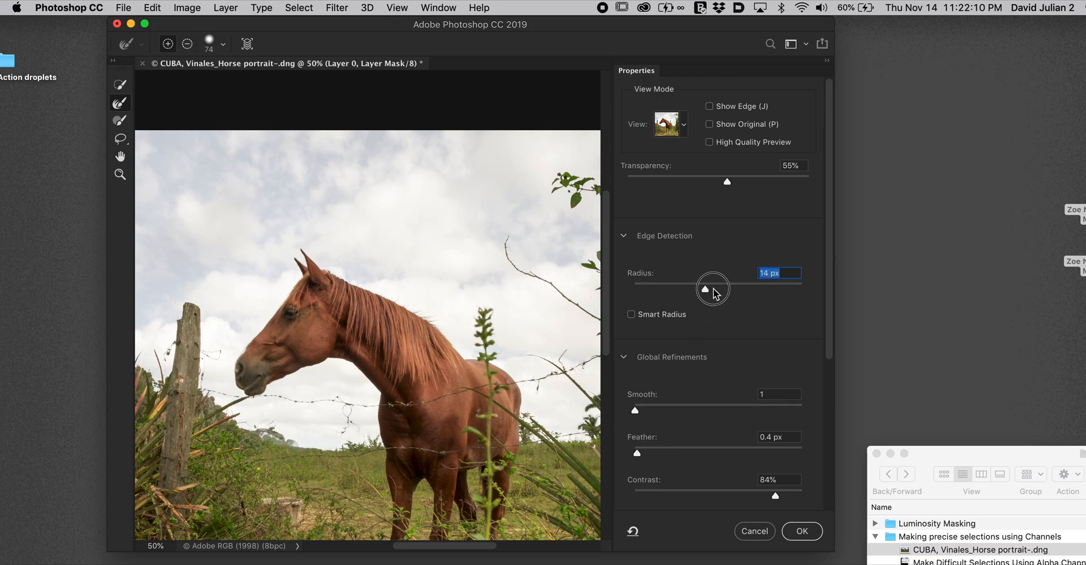
pyautogui.moveTo(693, 288); pyautogui.dragTo(714, 288)
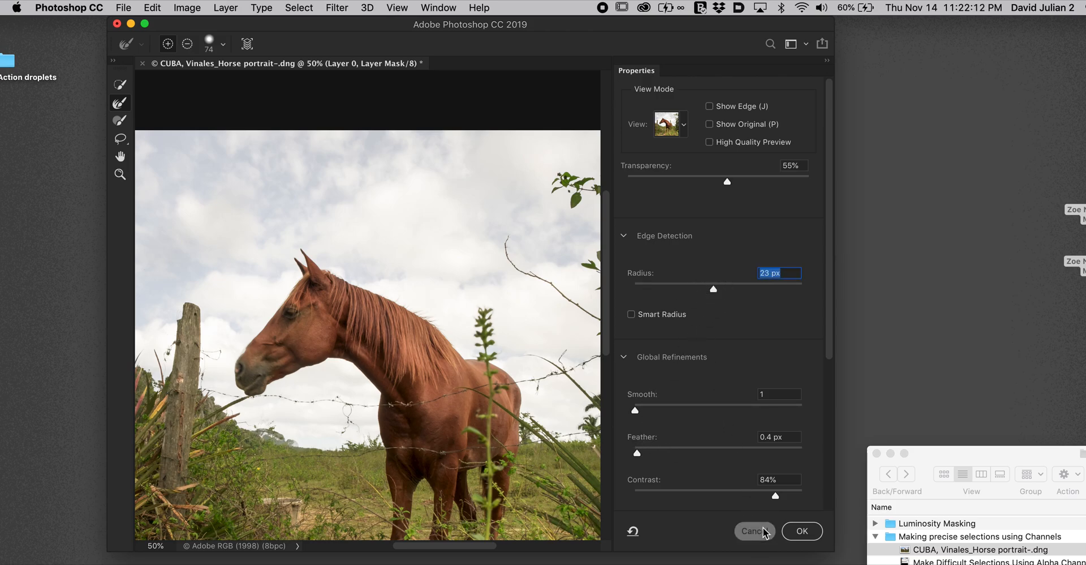
pyautogui.click(801, 530)
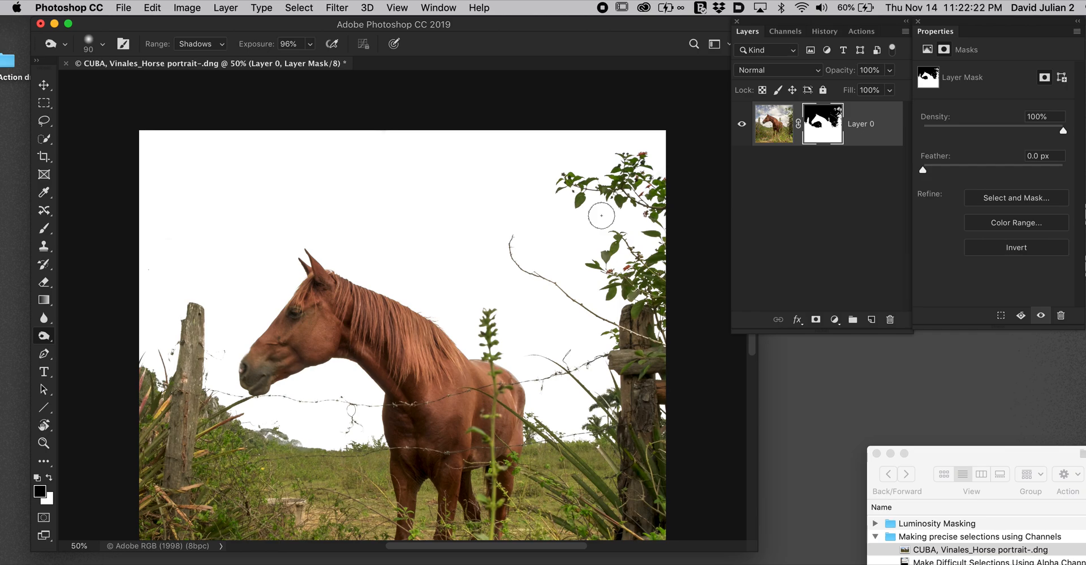
pyautogui.moveTo(413, 224)
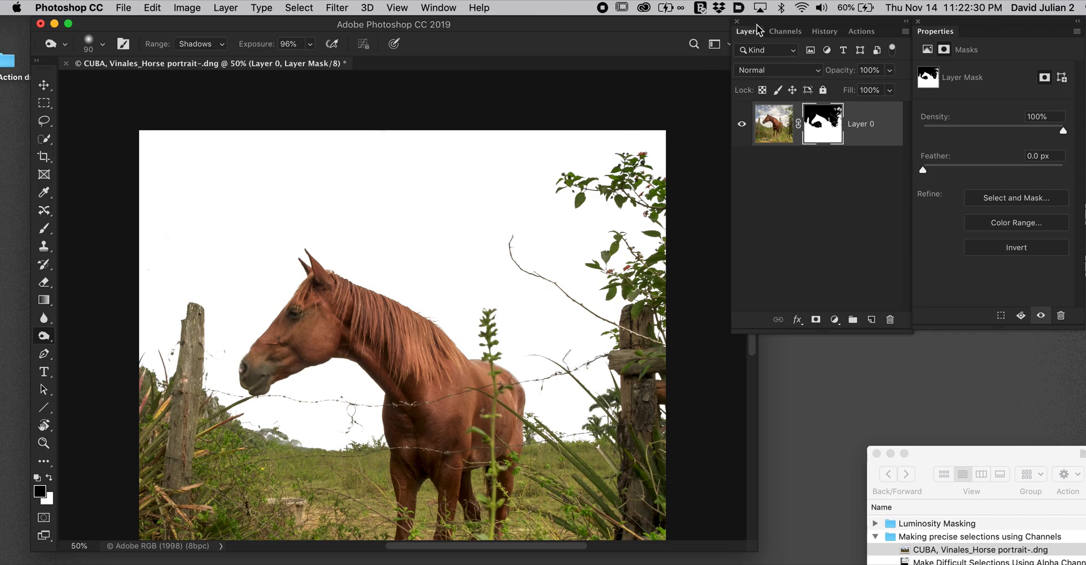
# Step: Show the Channels list, now including Layer 0 Mask and Blue copy
pyautogui.click(785, 32)
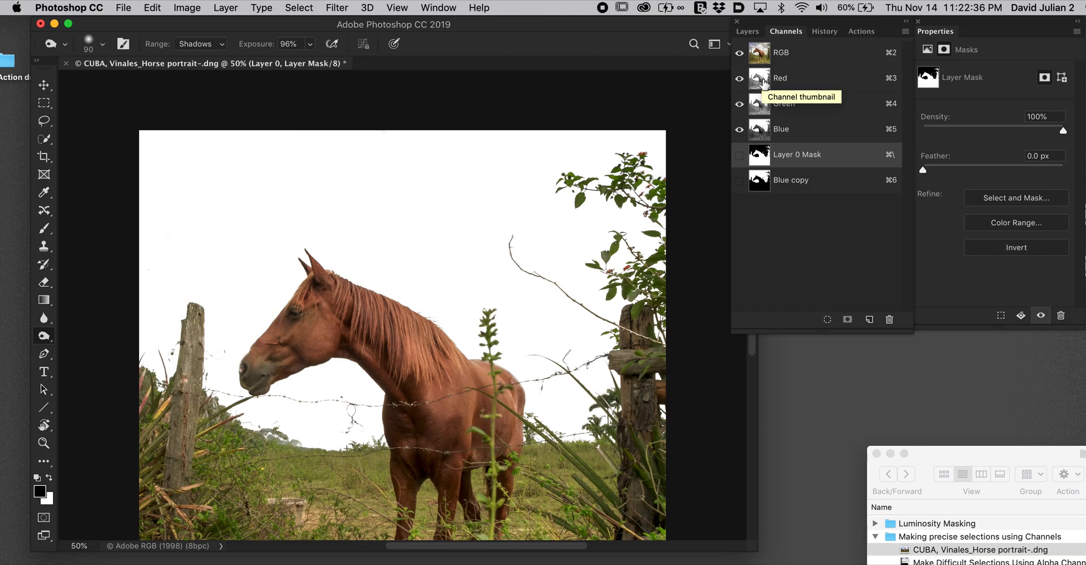
# Step: View the Red, Green and Blue channels in turn on the masked photo
pyautogui.click(779, 78)
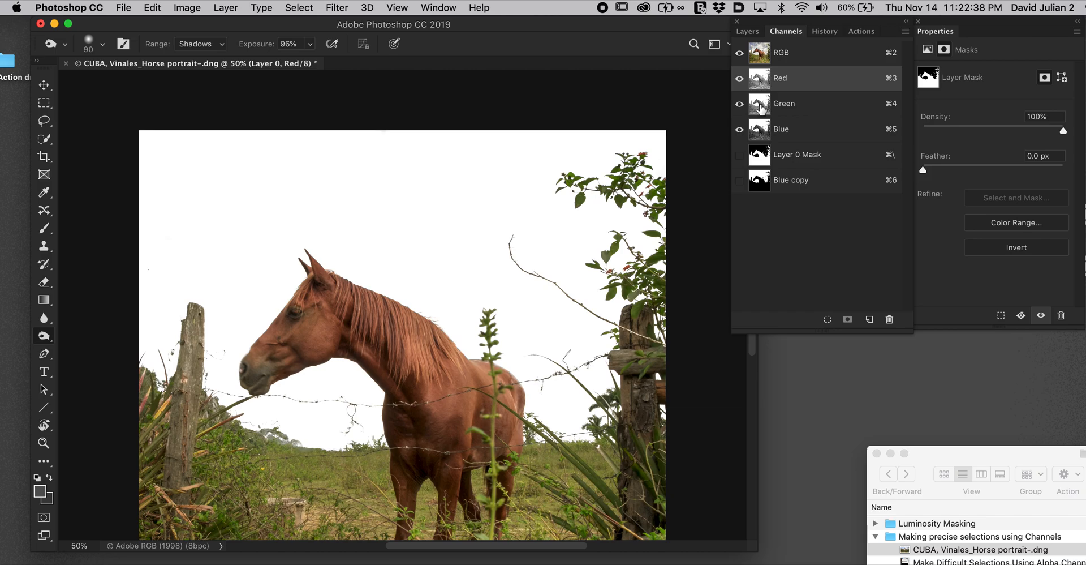
pyautogui.click(783, 103)
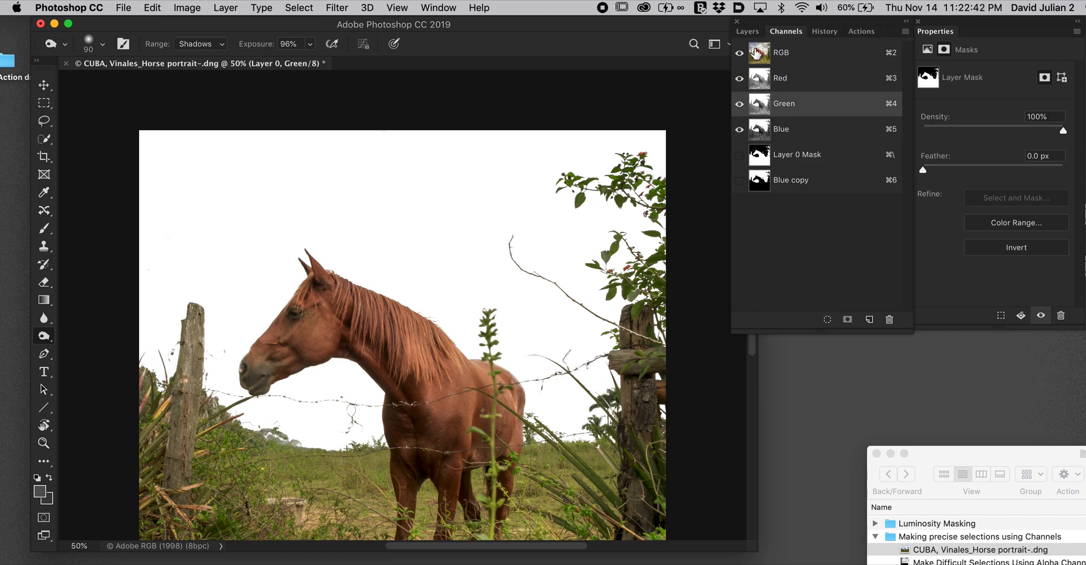
pyautogui.click(748, 32)
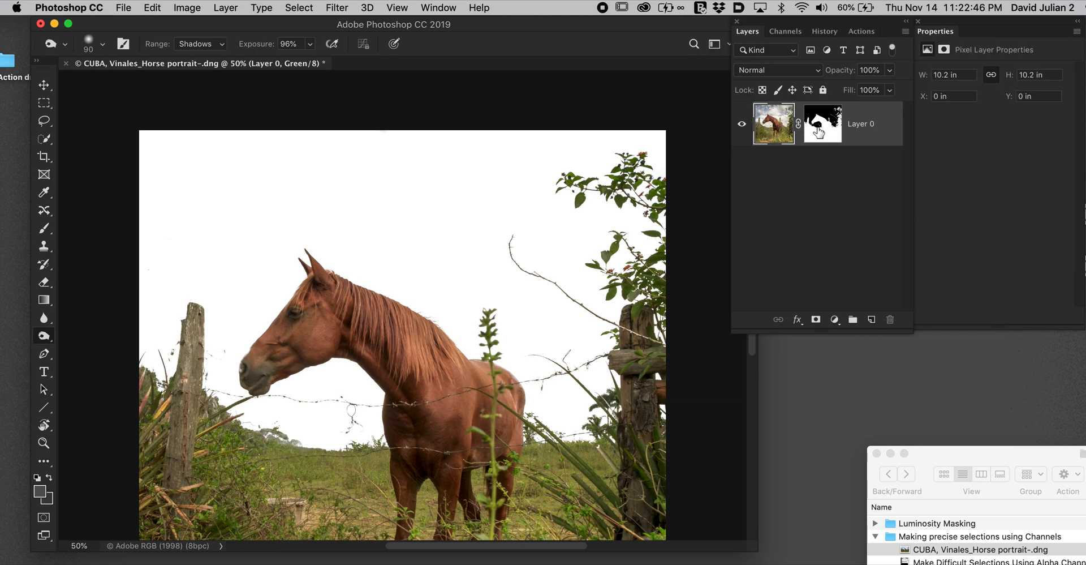
pyautogui.click(785, 32)
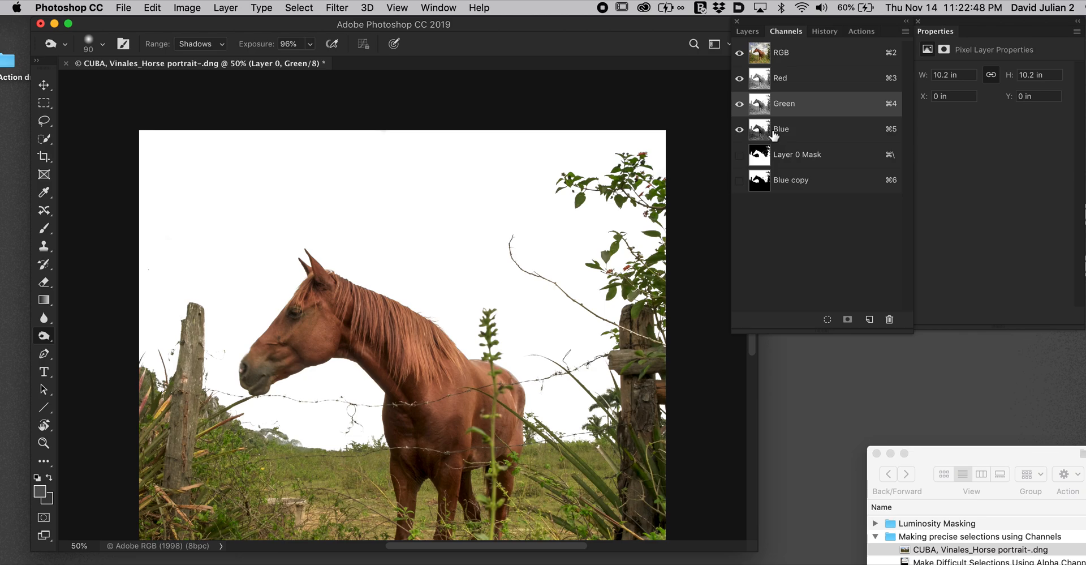
pyautogui.click(782, 129)
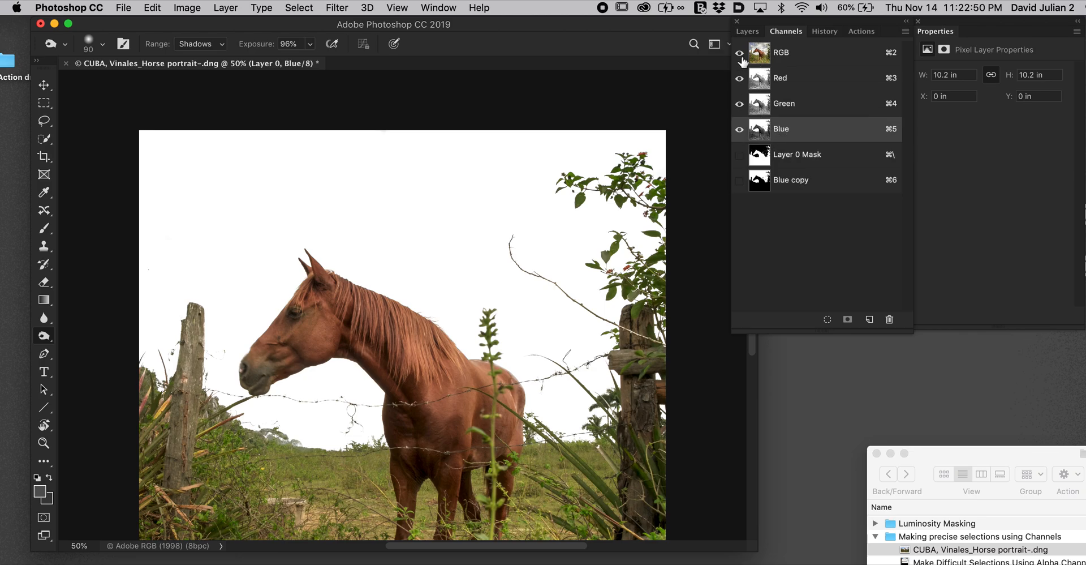
# Step: Toggle channel visibility to compare Green and Blue, ending on Blue alone in grayscale
pyautogui.click(739, 103)
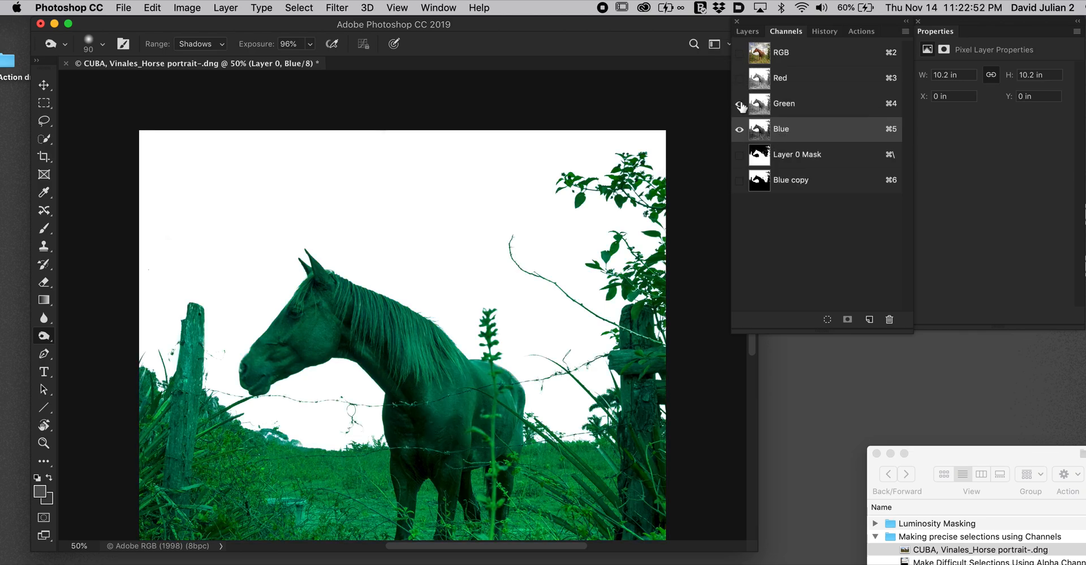
pyautogui.click(739, 103)
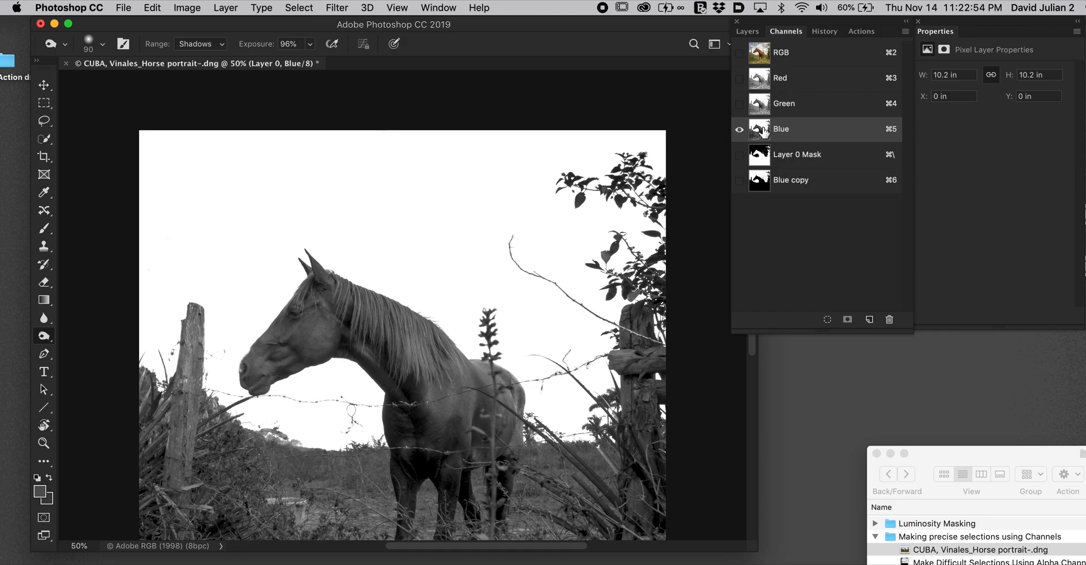
pyautogui.moveTo(762, 108)
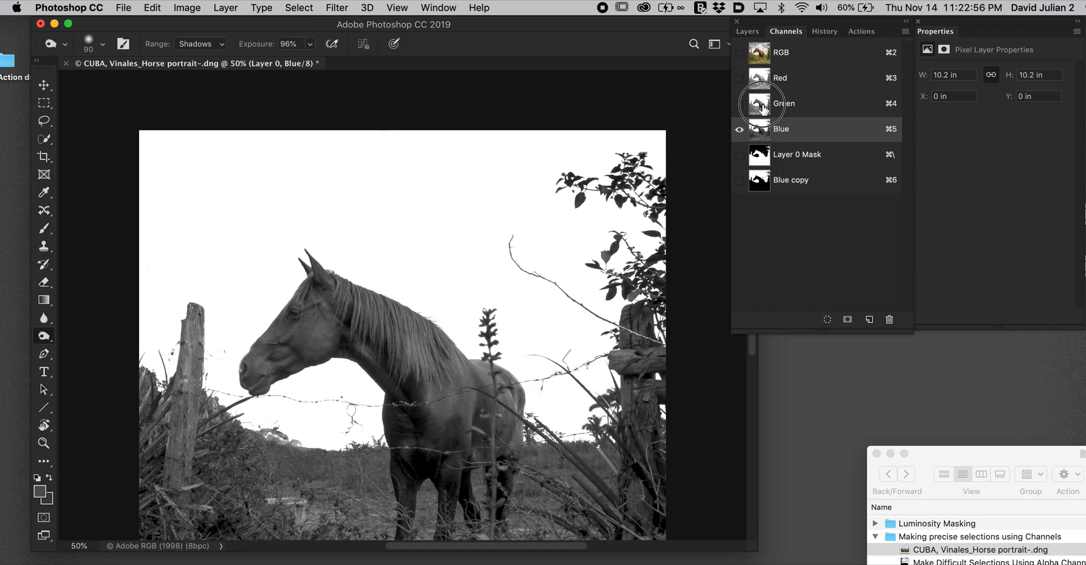
pyautogui.click(783, 103)
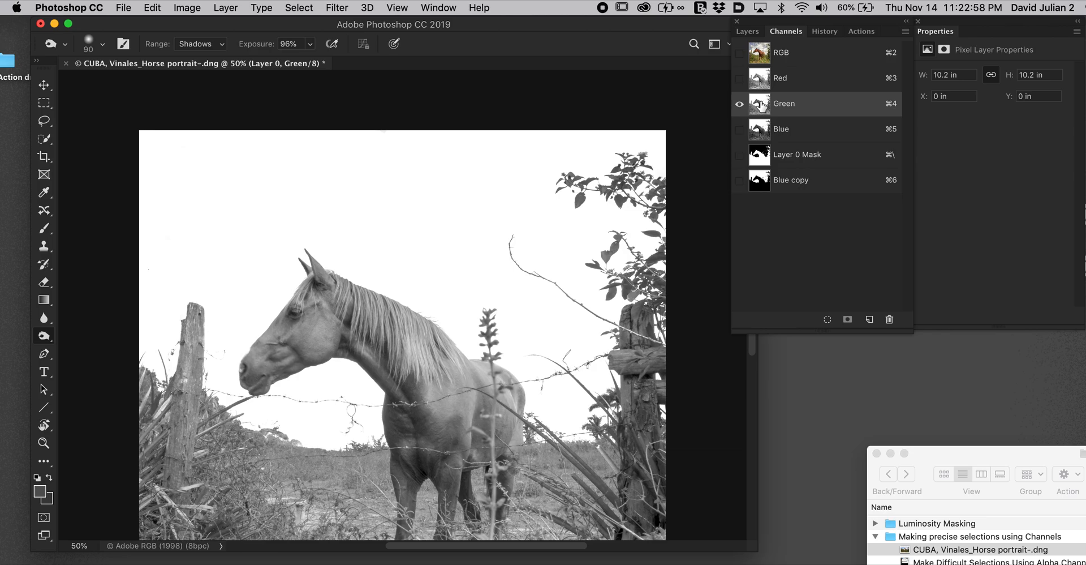
pyautogui.click(781, 128)
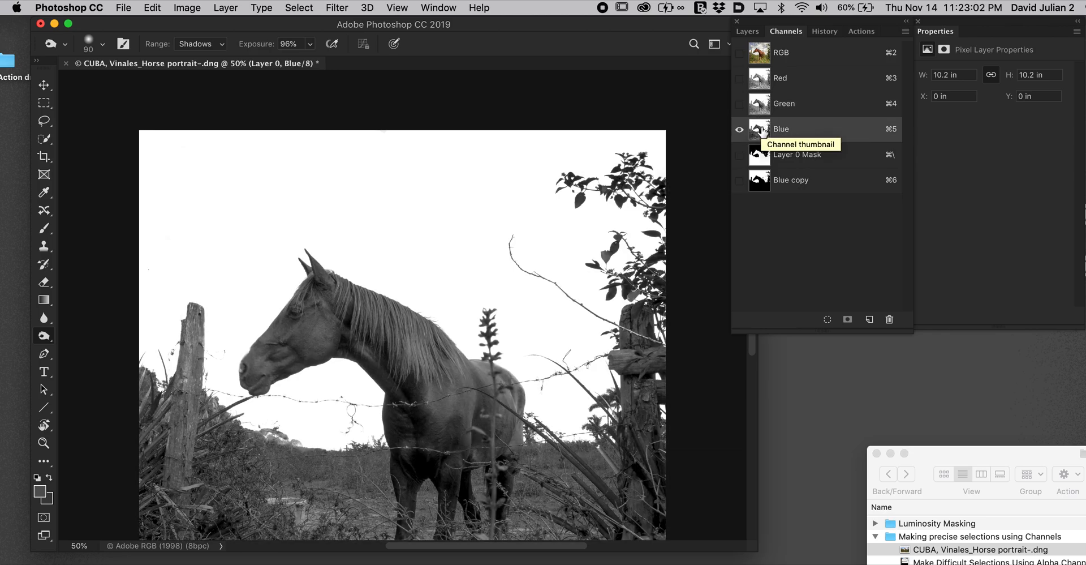
pyautogui.moveTo(747, 71)
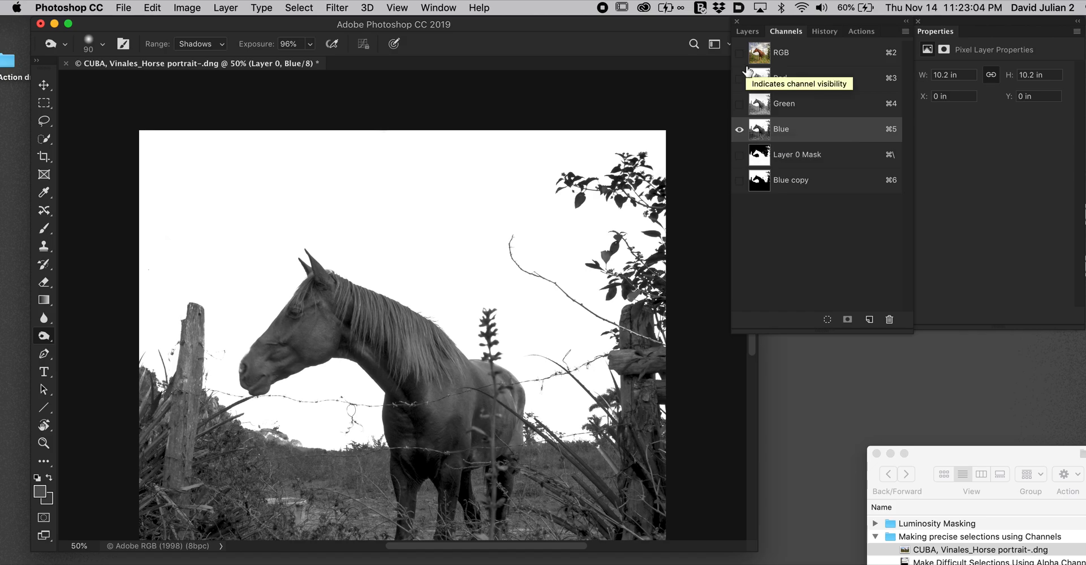